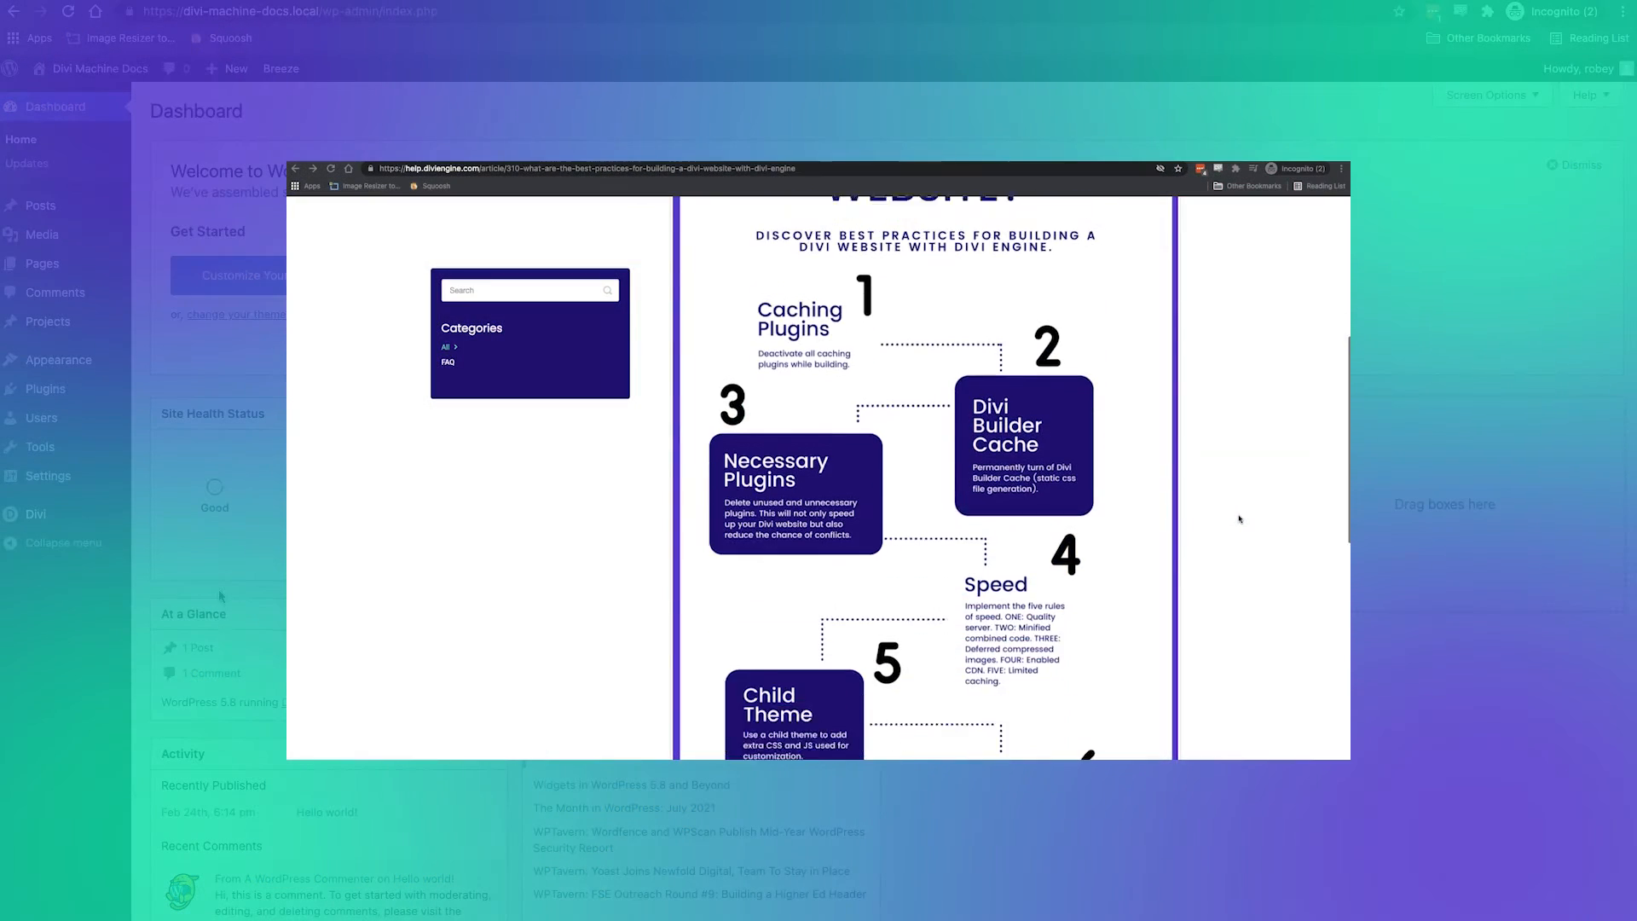
Set Static CSS File Generation to Disabled in Divi Builder advanced options and save
{"action": "scroll", "scroll_direction": "down", "scroll_amount": 3}
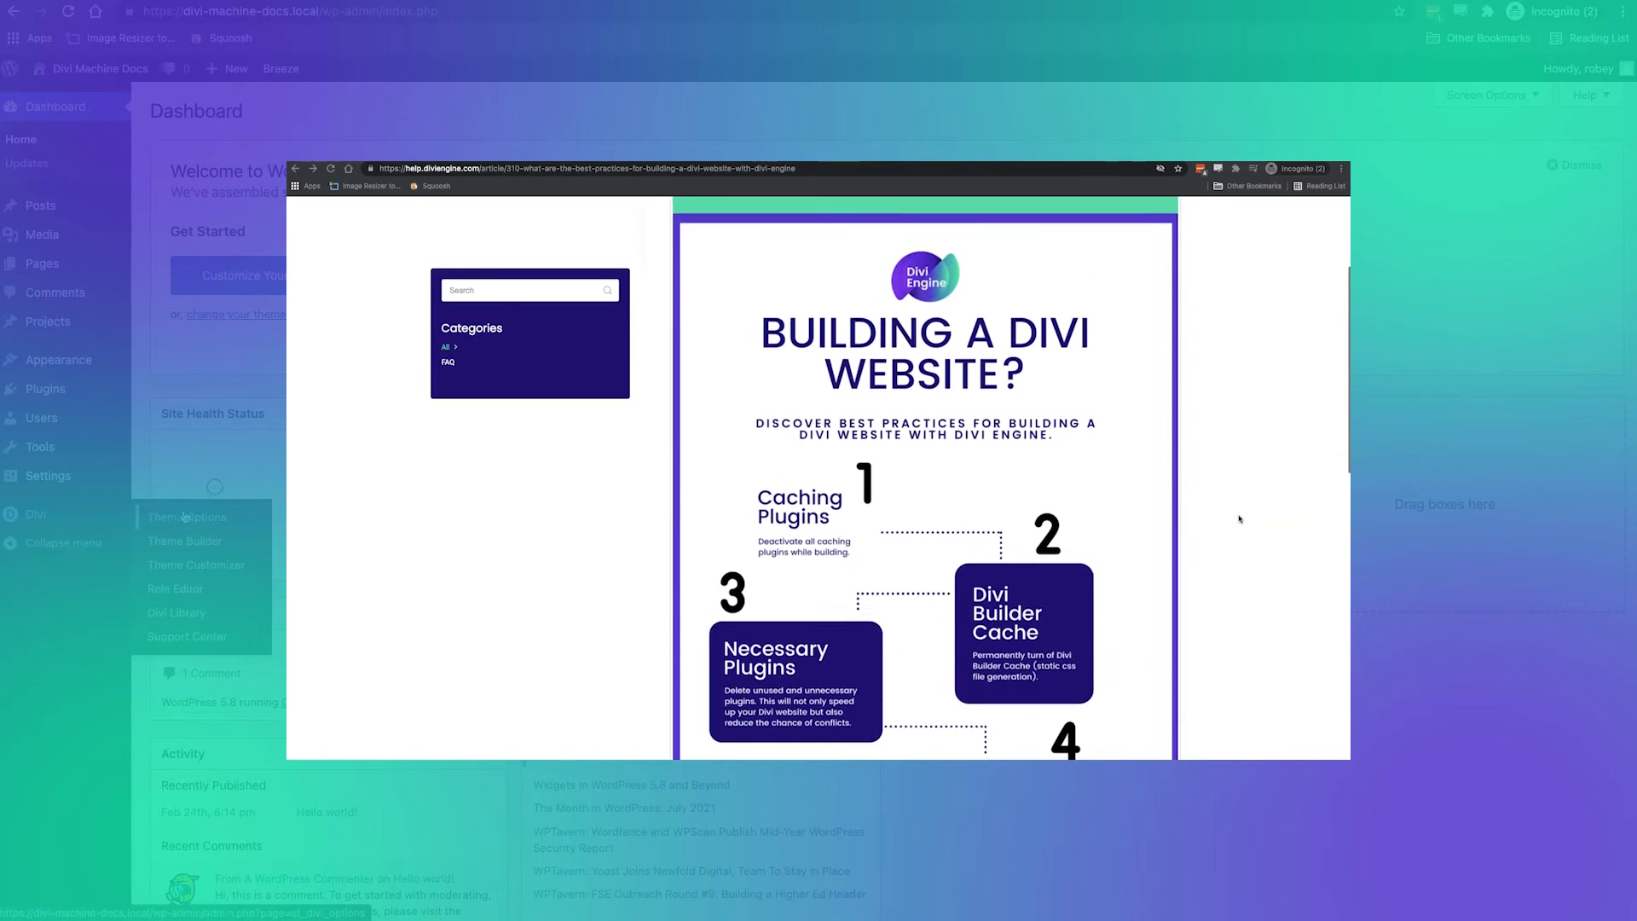
{"action": "left_click", "coordinate": [187, 516]}
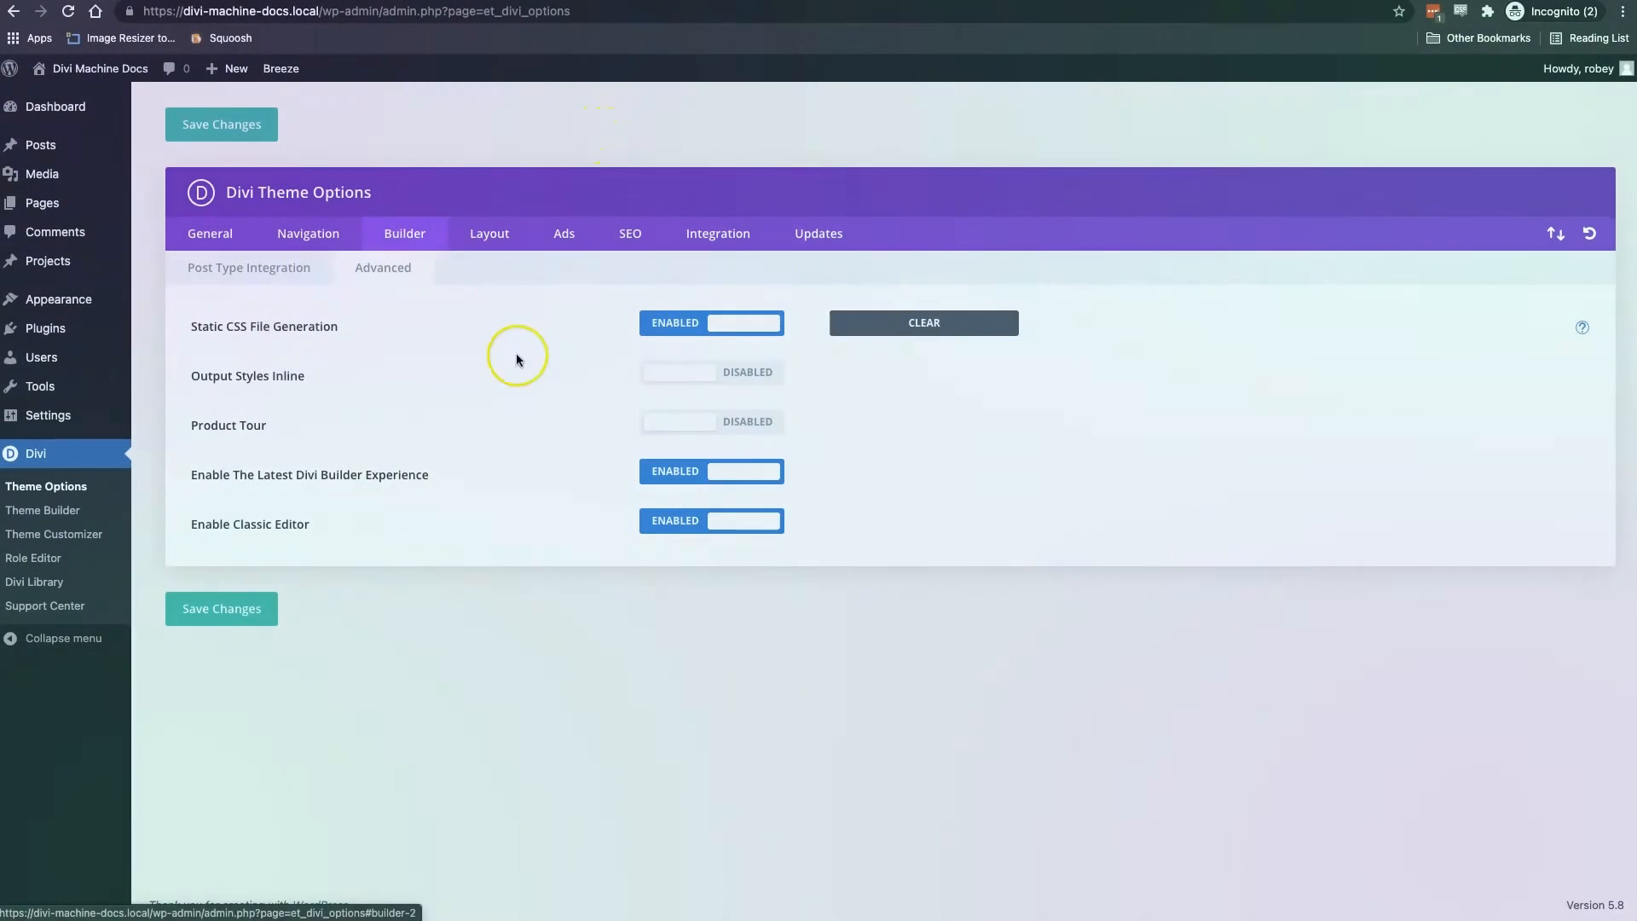
{"action": "left_click", "coordinate": [220, 558]}
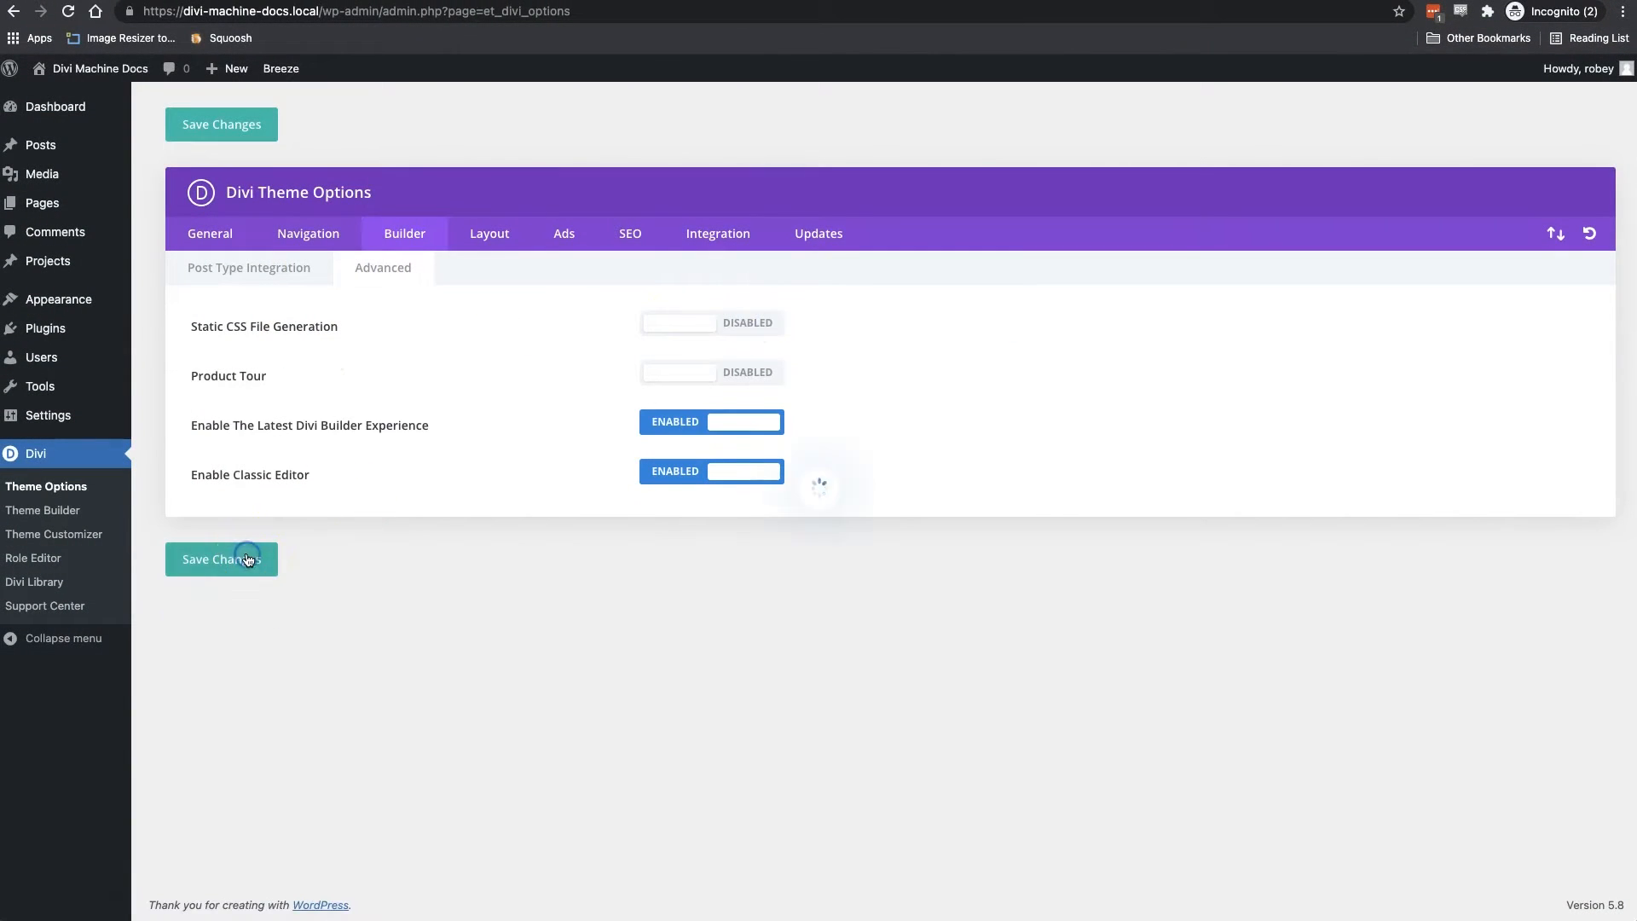
{"action": "mouse_move", "coordinate": [46, 328]}
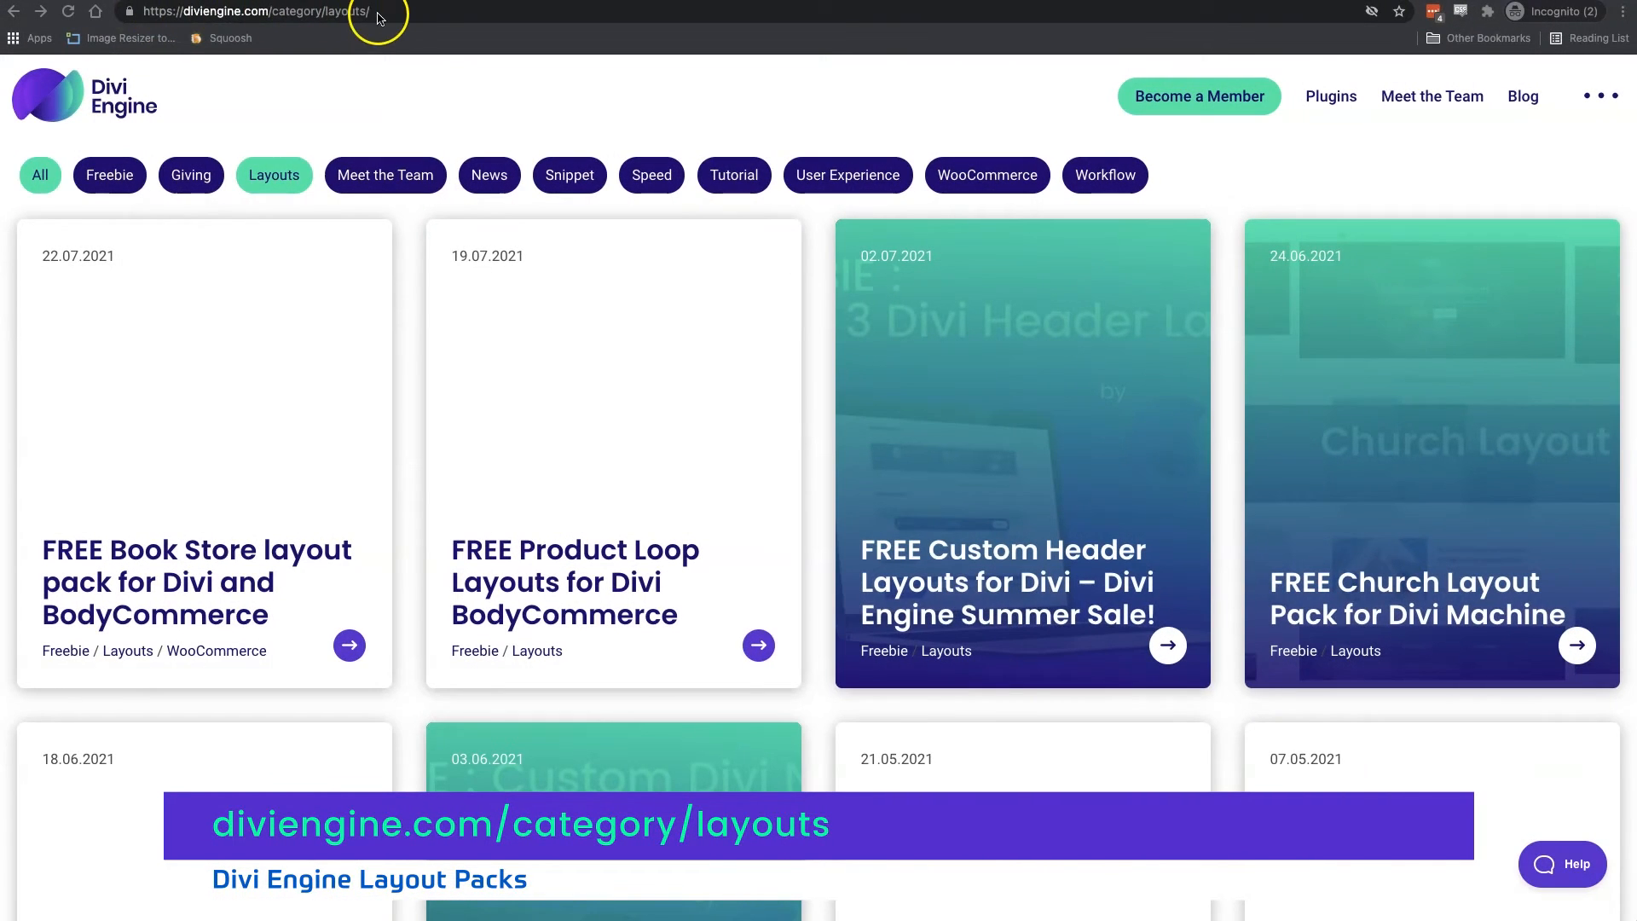
{"action": "mouse_move", "coordinate": [204, 26]}
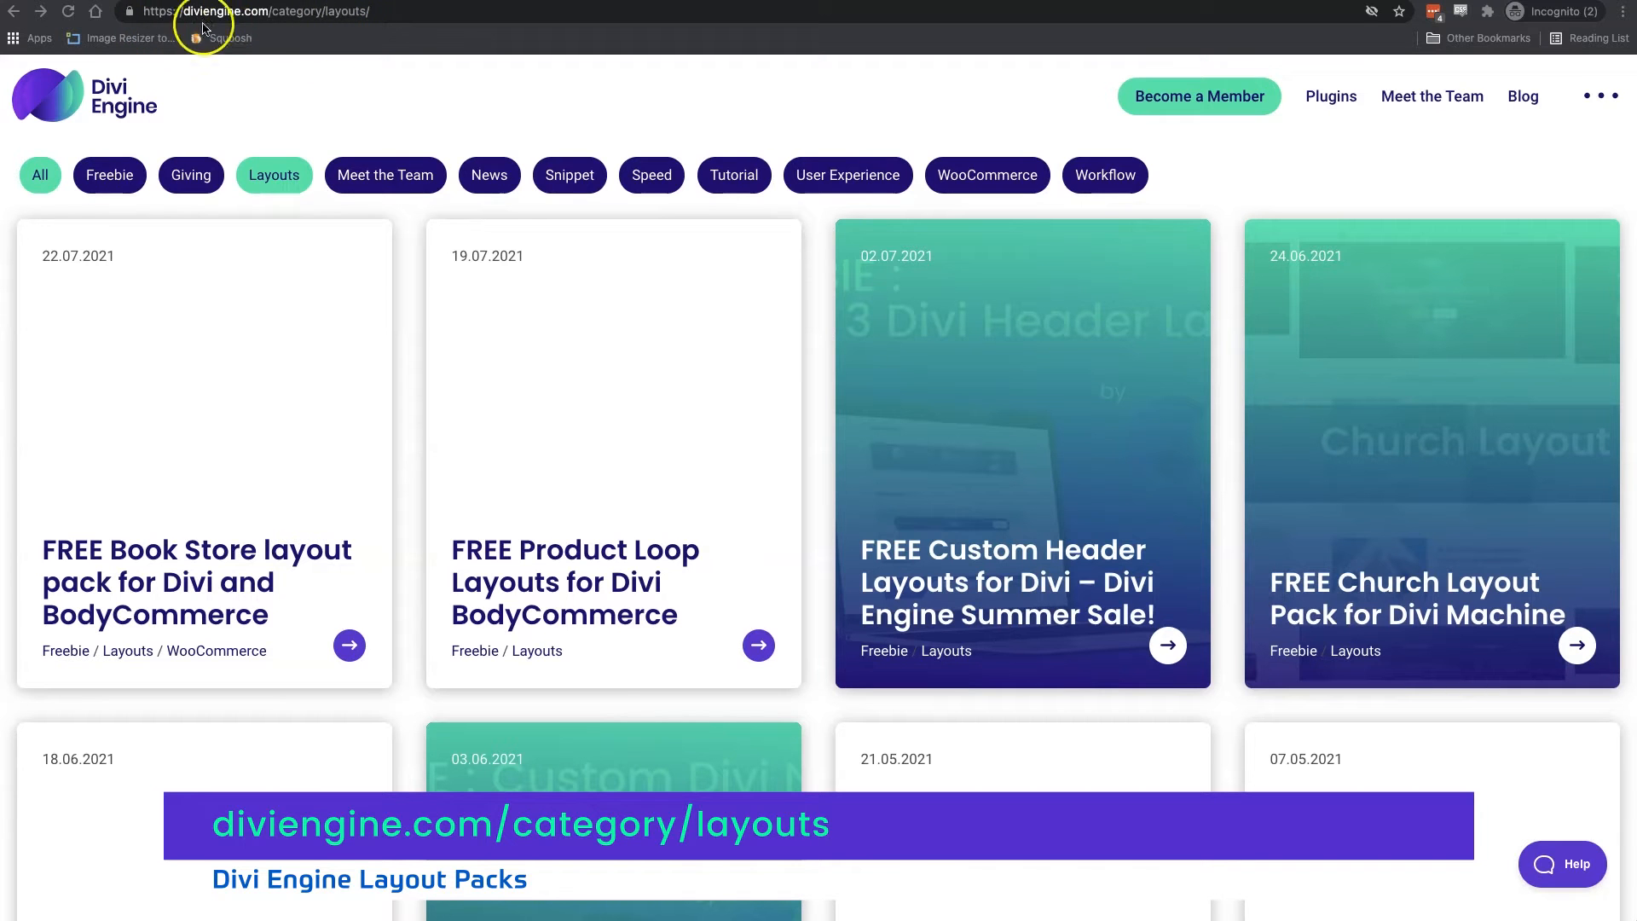
{"action": "mouse_move", "coordinate": [331, 308]}
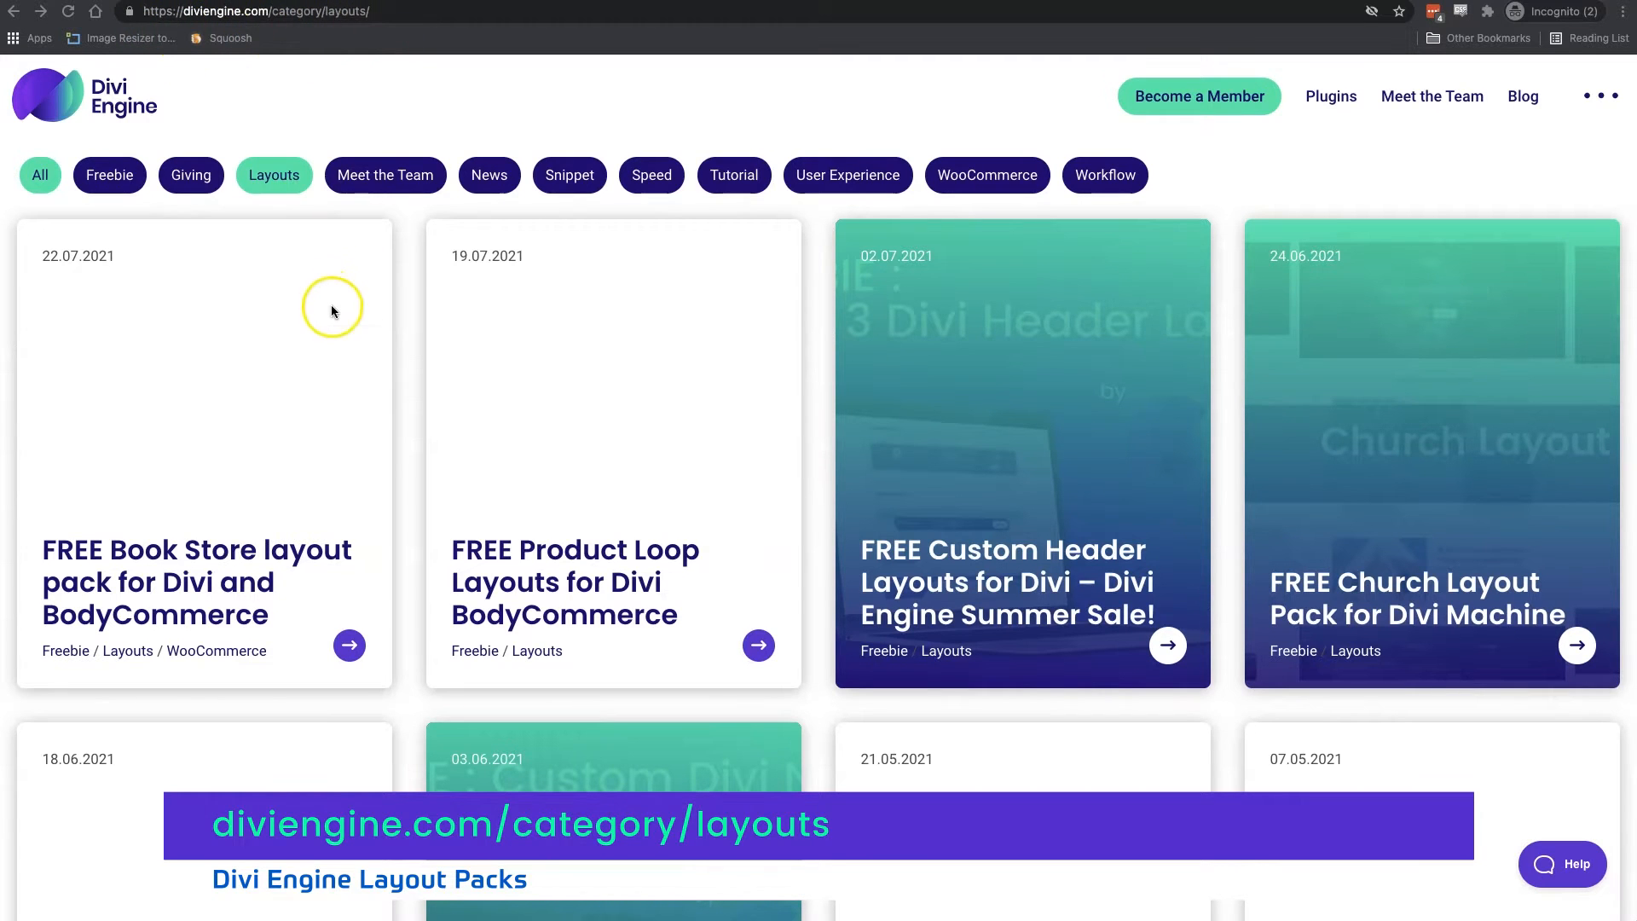
Scroll through Divi Engine's free layout pack posts to find the Church Layout Pack
{"action": "scroll", "scroll_direction": "down", "scroll_amount": 3}
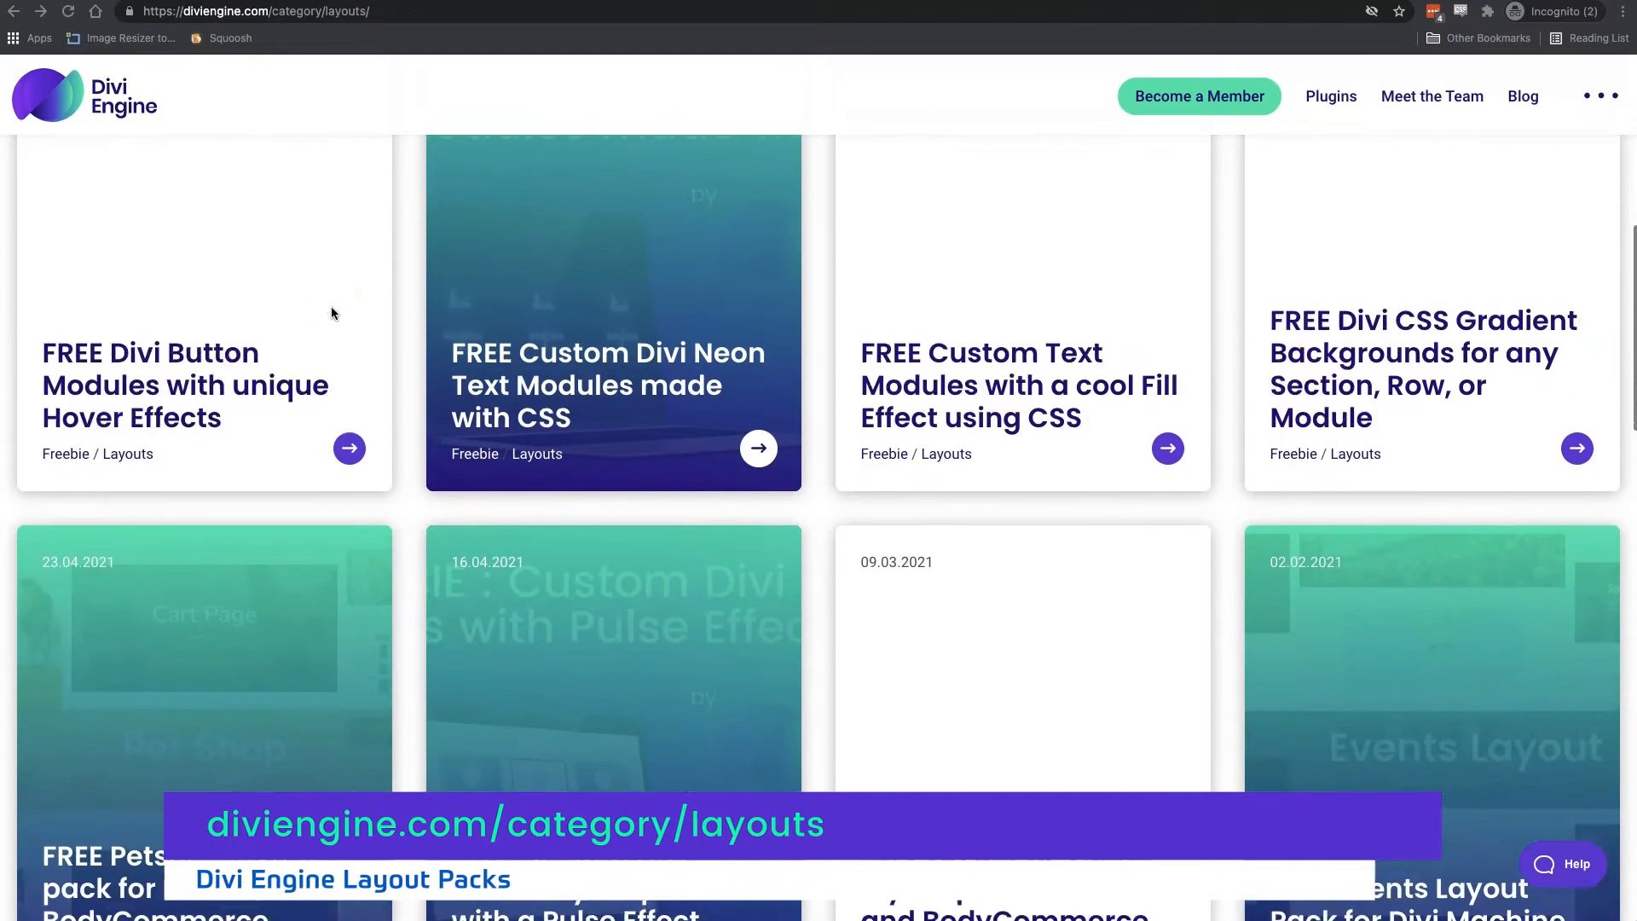
{"action": "scroll", "scroll_direction": "down", "scroll_amount": 3}
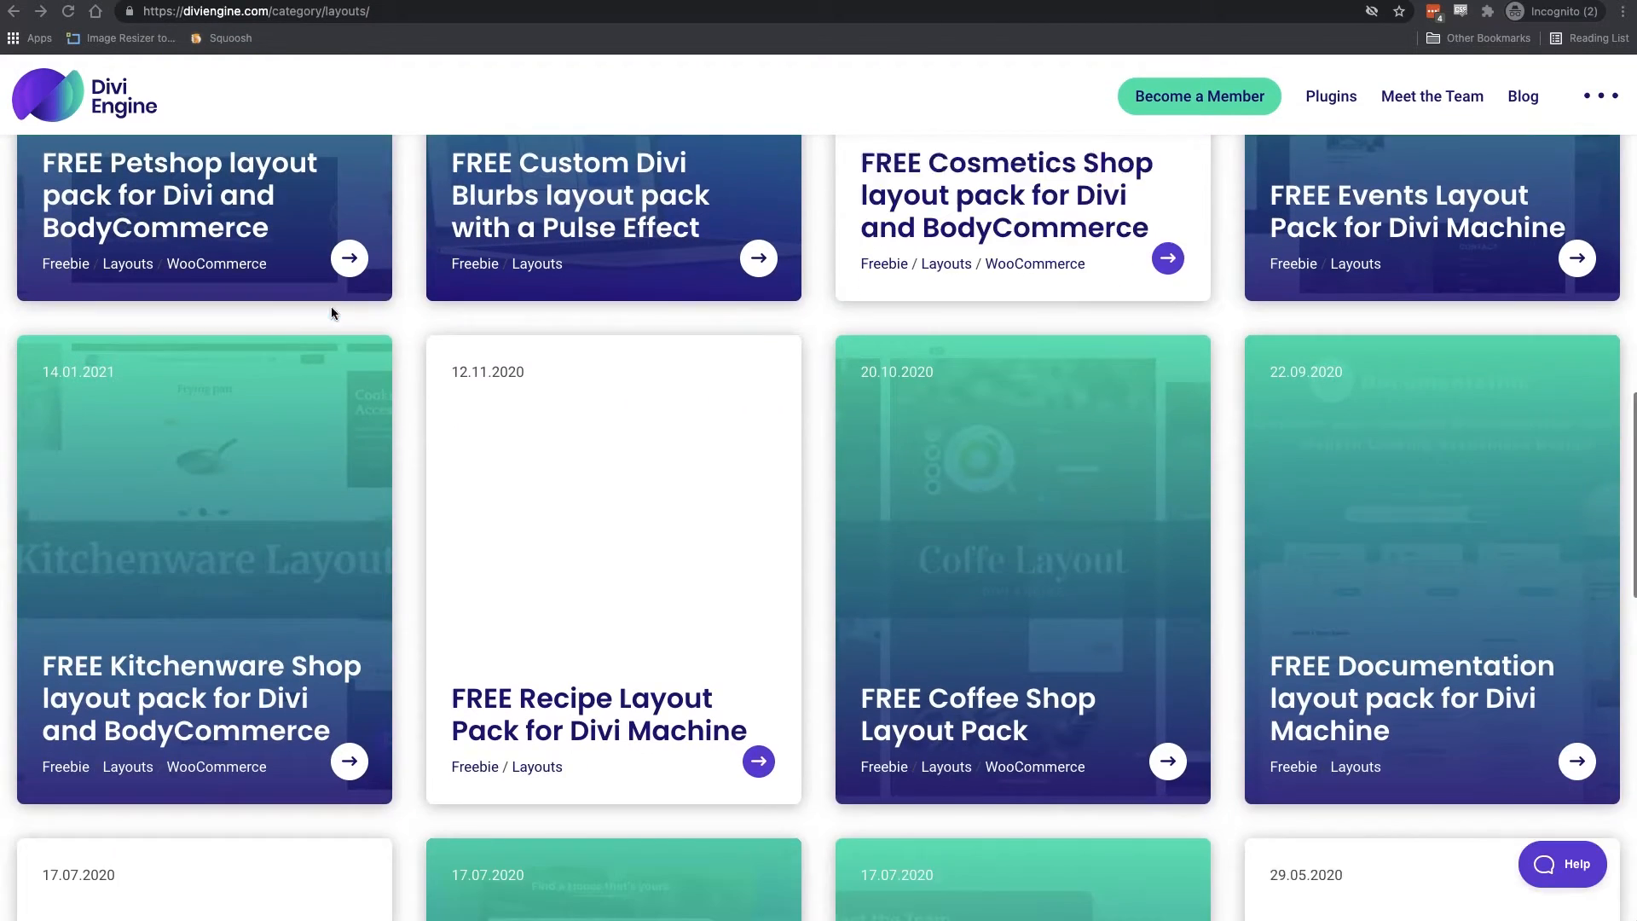
{"action": "scroll", "scroll_direction": "down", "scroll_amount": 3}
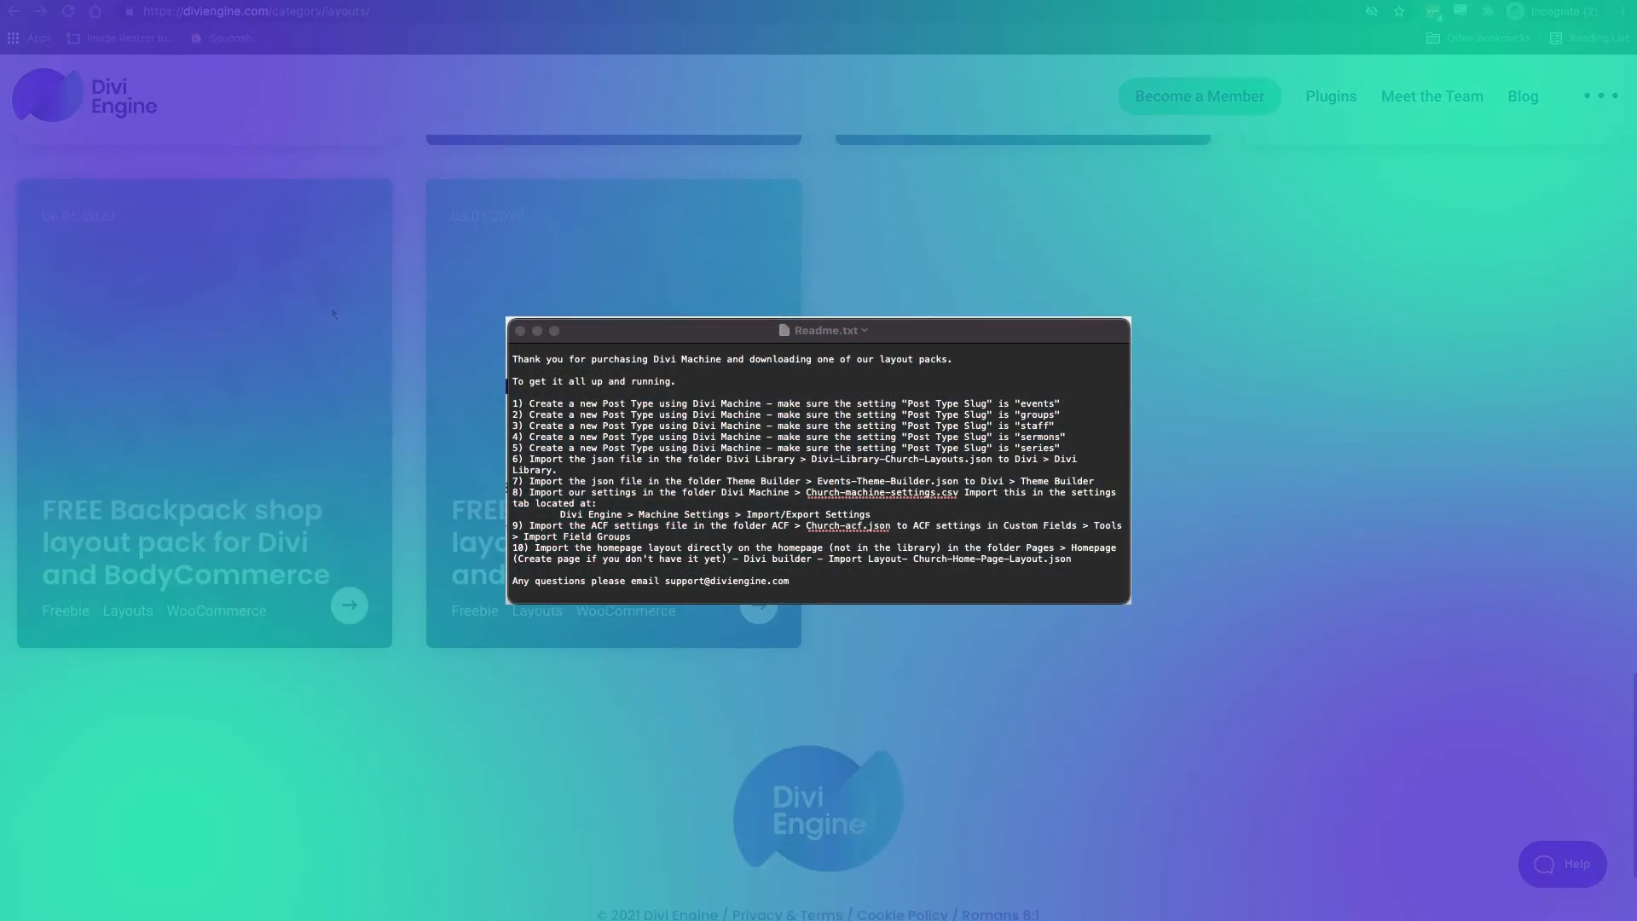
{"action": "scroll", "scroll_direction": "down", "scroll_amount": 3}
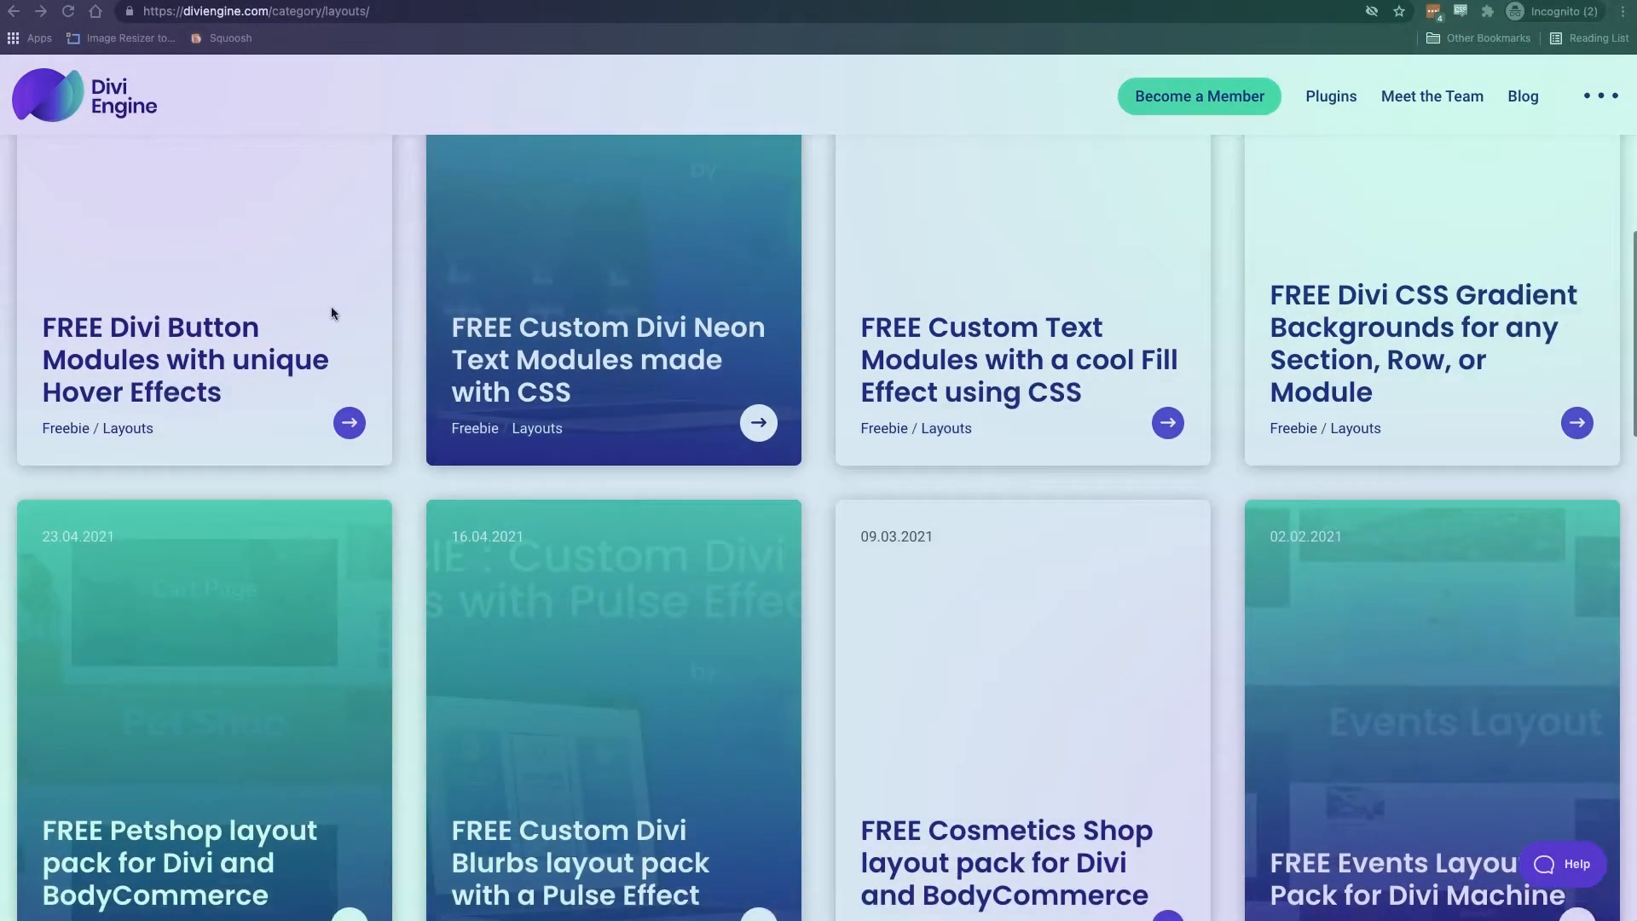
{"action": "scroll", "scroll_direction": "up", "scroll_amount": 3}
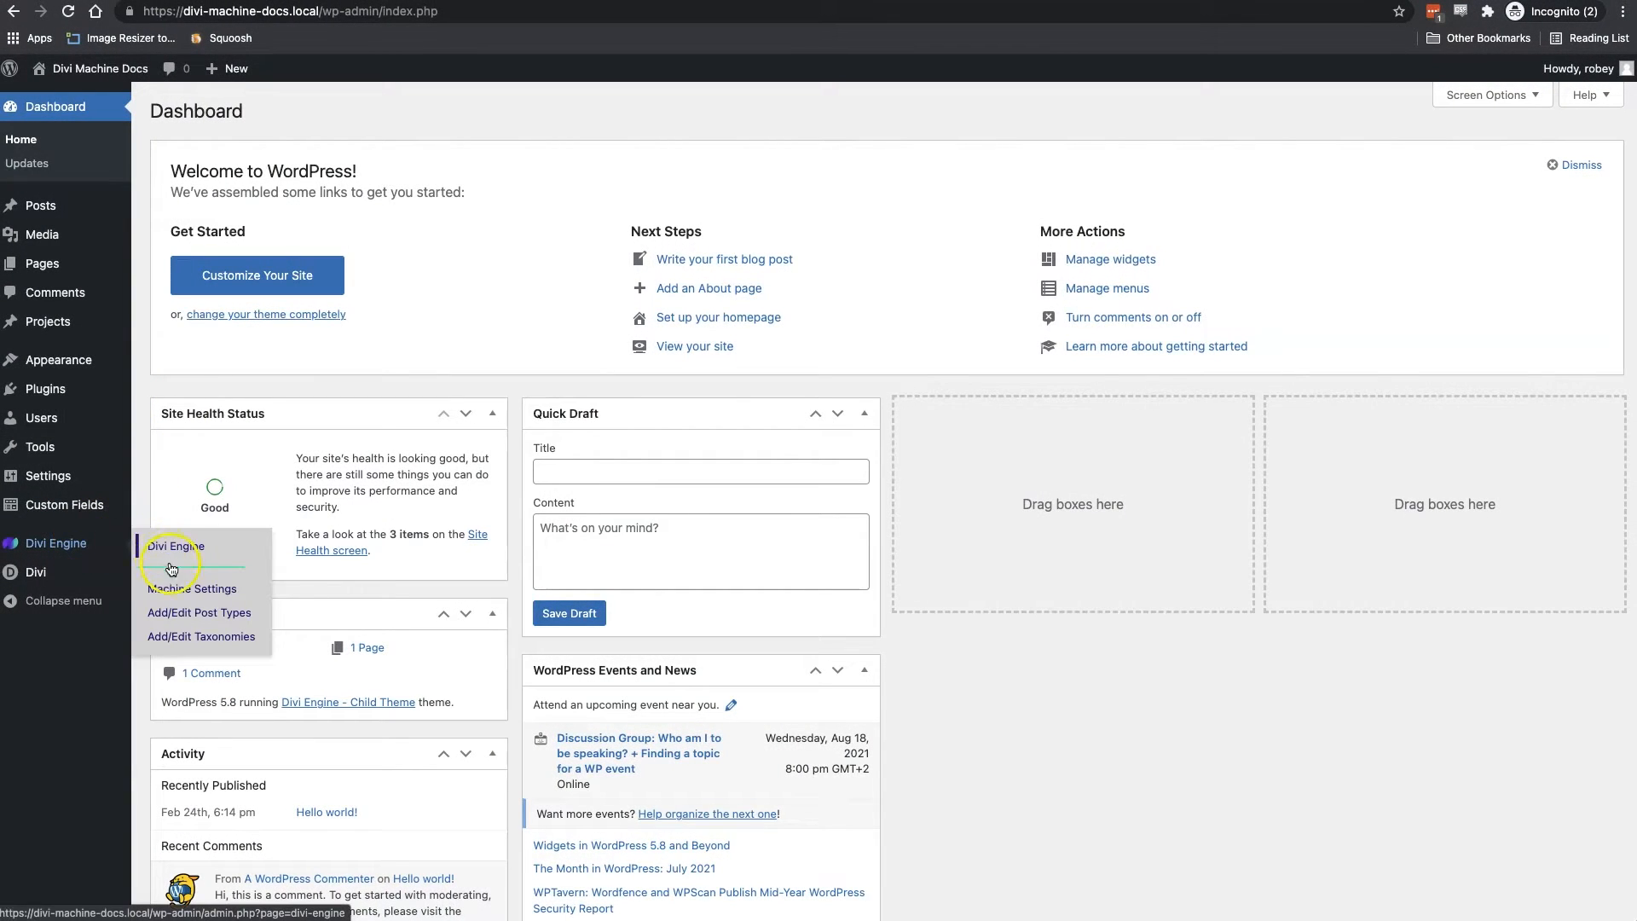
Create and publish the Events and Groups post types with lowercase slugs
{"action": "left_click", "coordinate": [199, 612]}
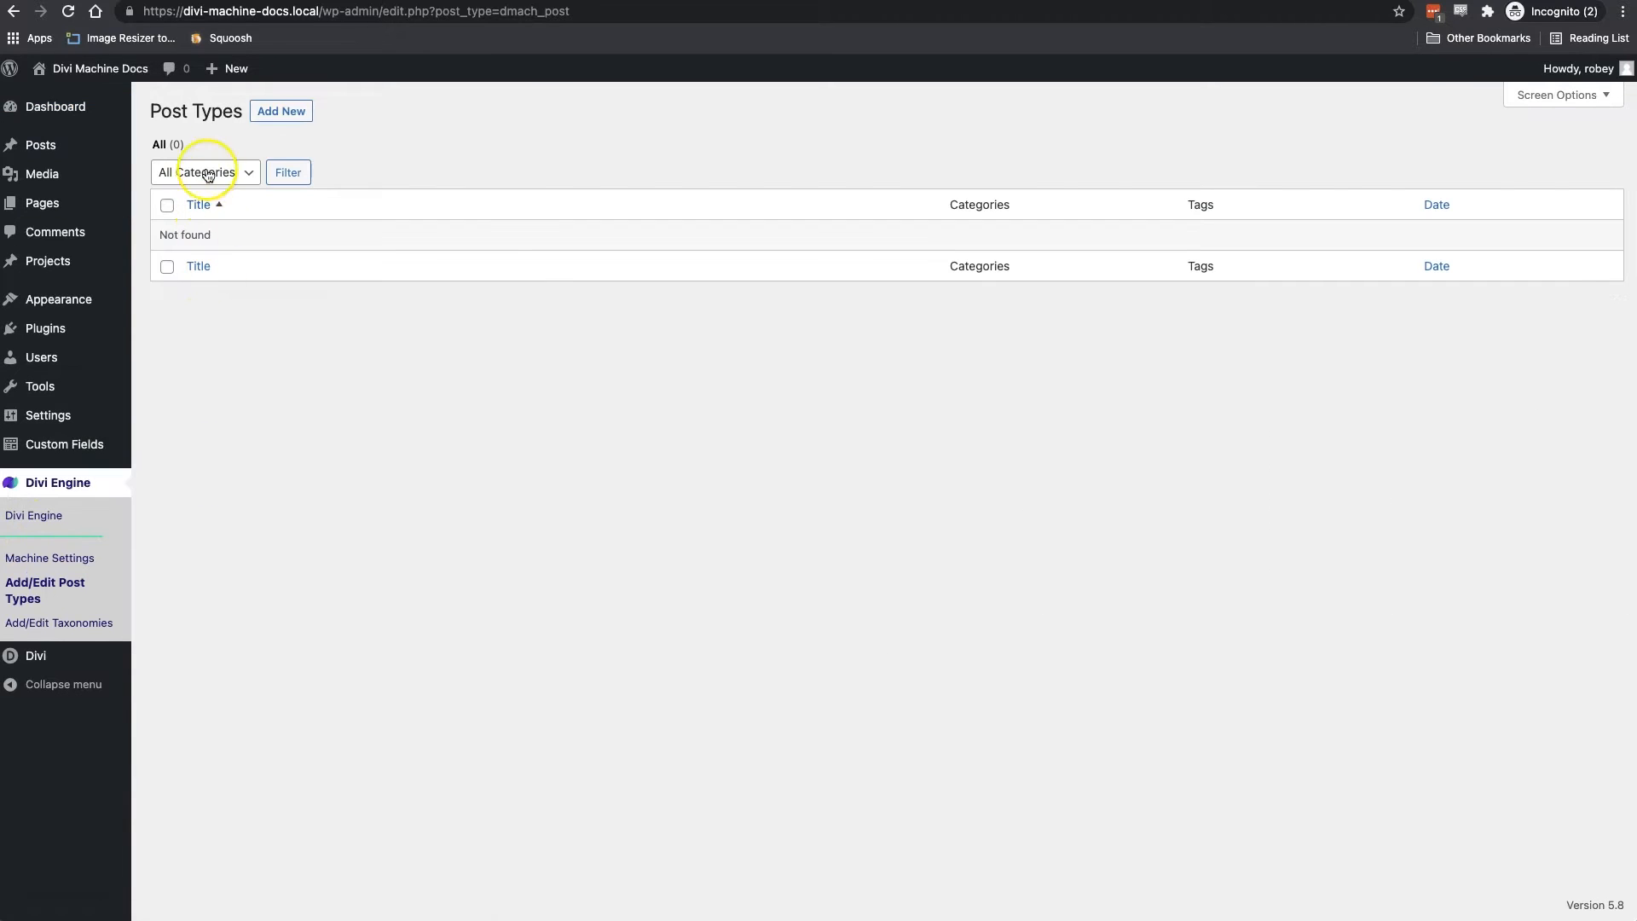
{"action": "left_click", "coordinate": [280, 111]}
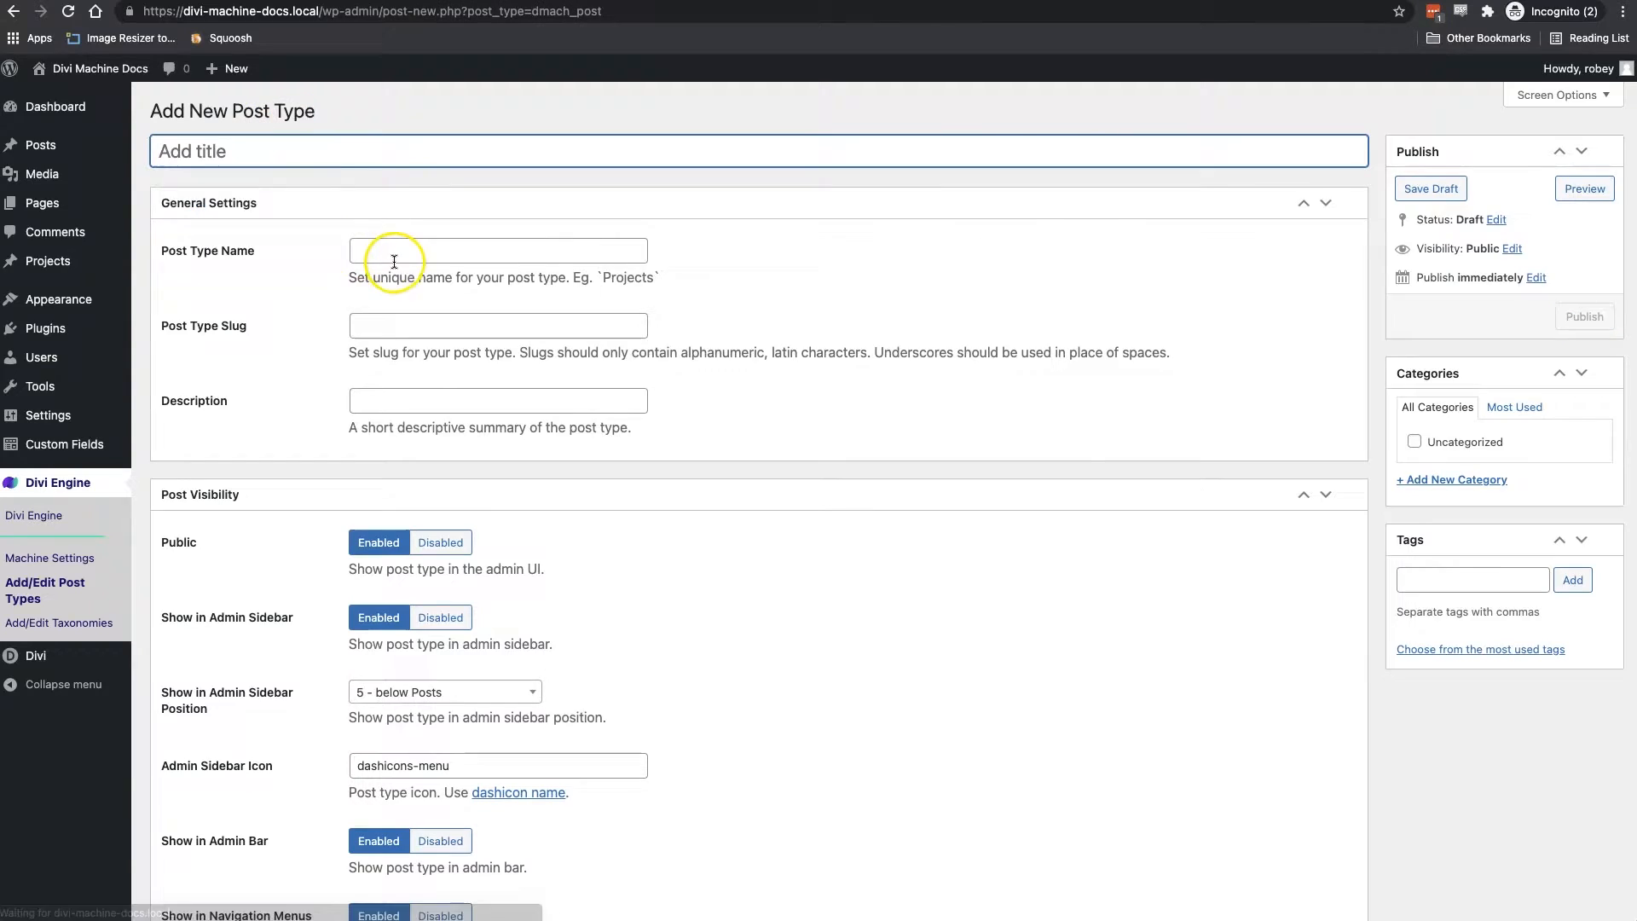
{"action": "type", "text": "Events"}
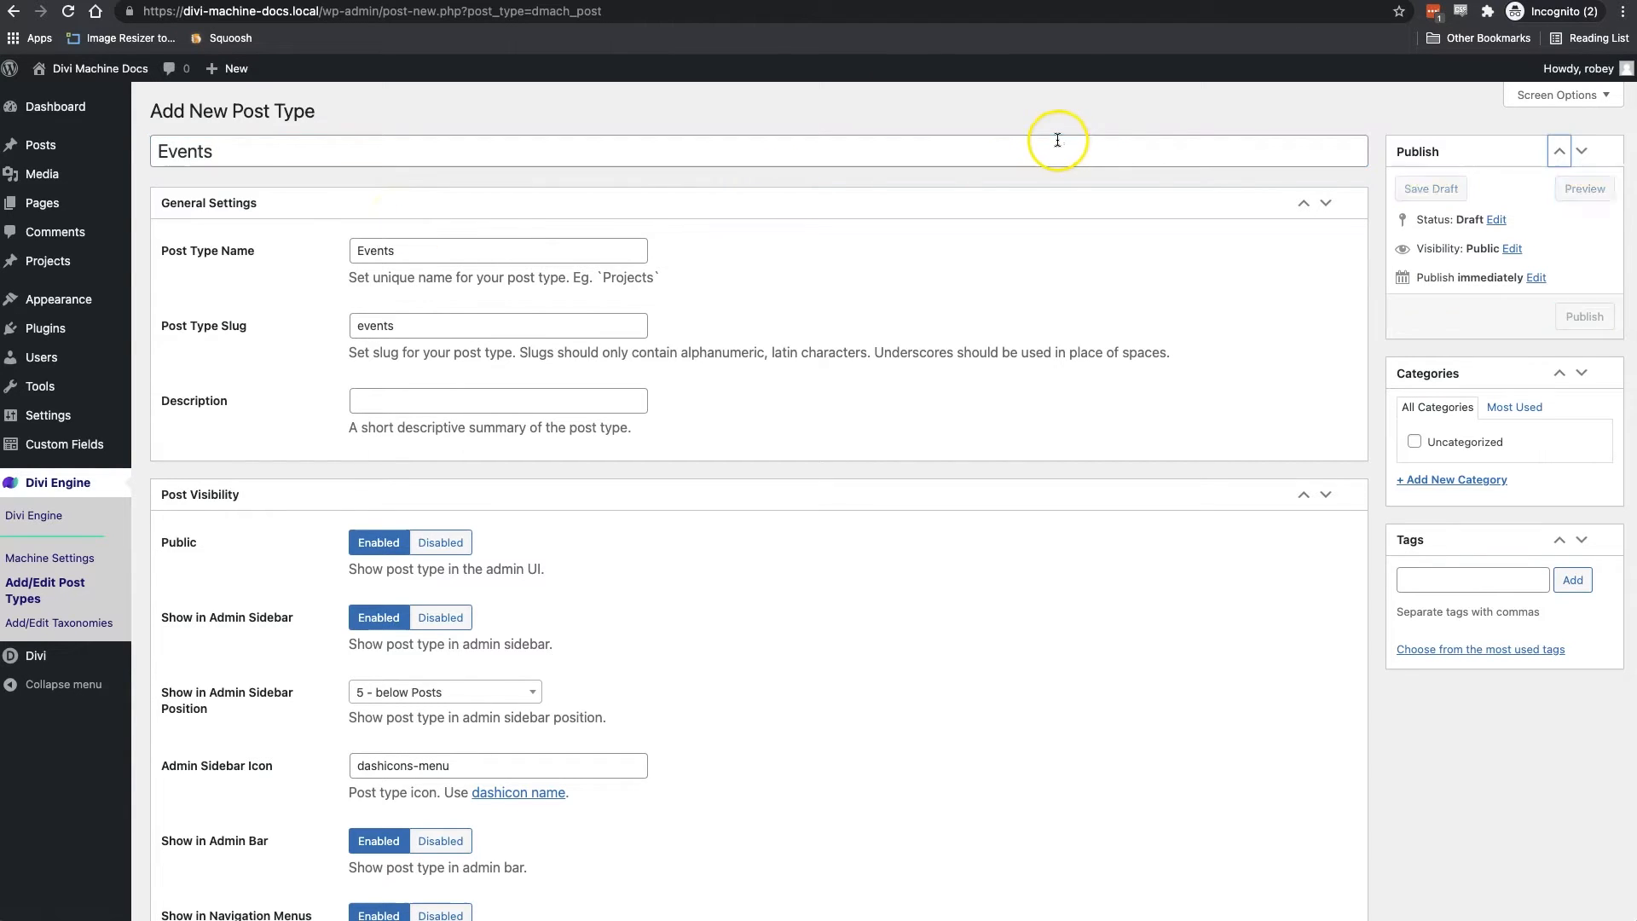
{"action": "left_click", "coordinate": [1584, 316]}
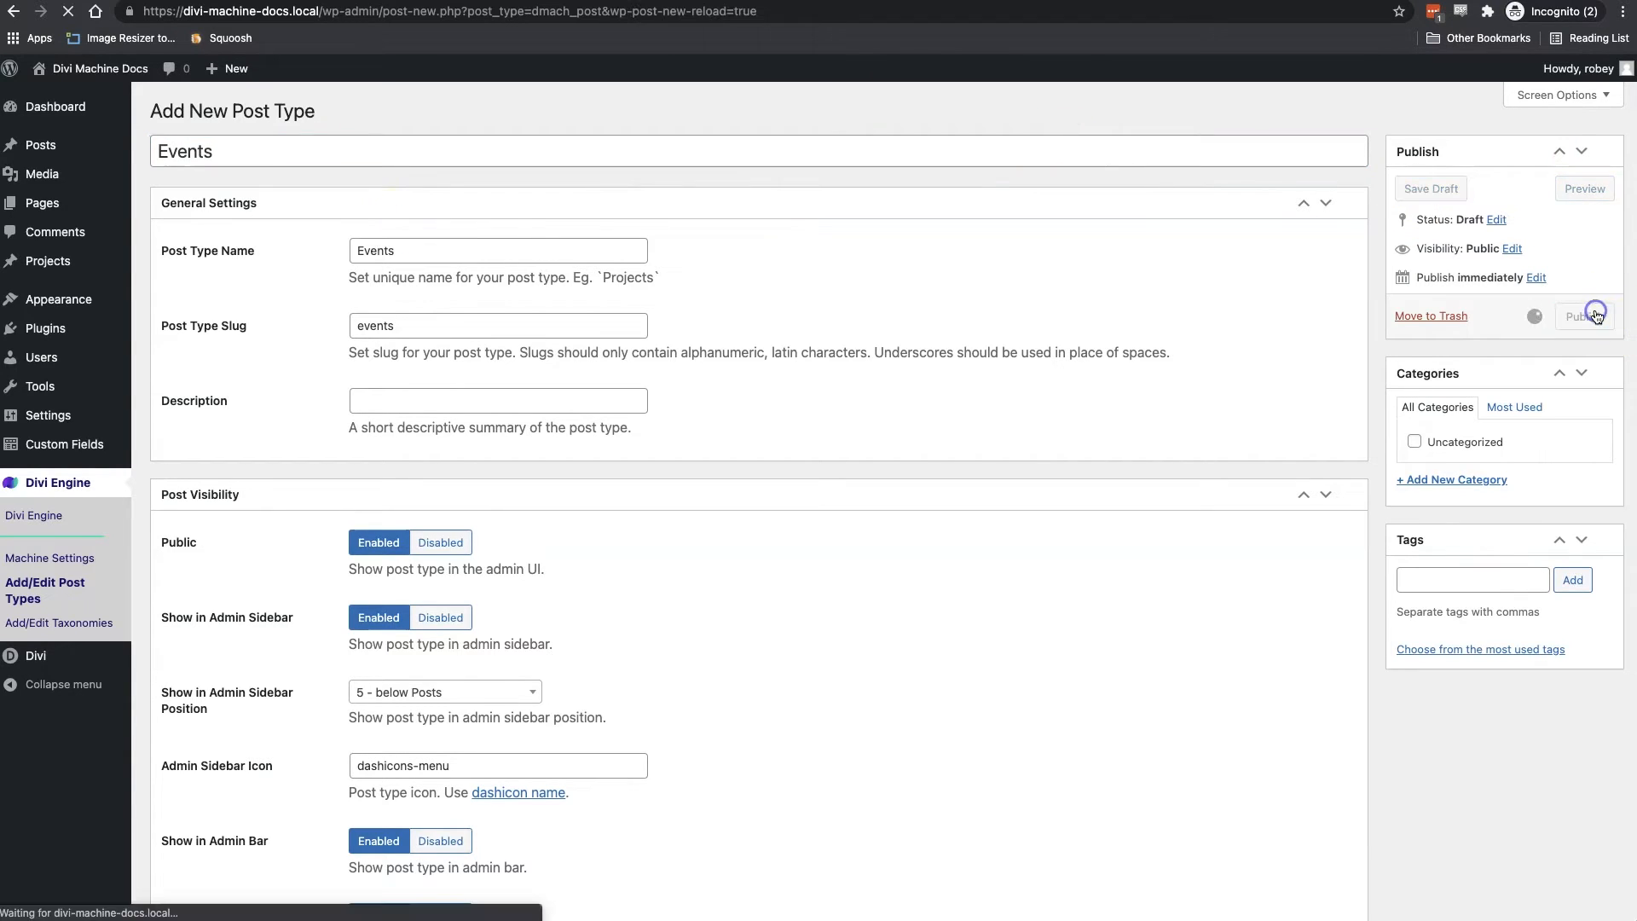
{"action": "left_click", "coordinate": [1585, 317]}
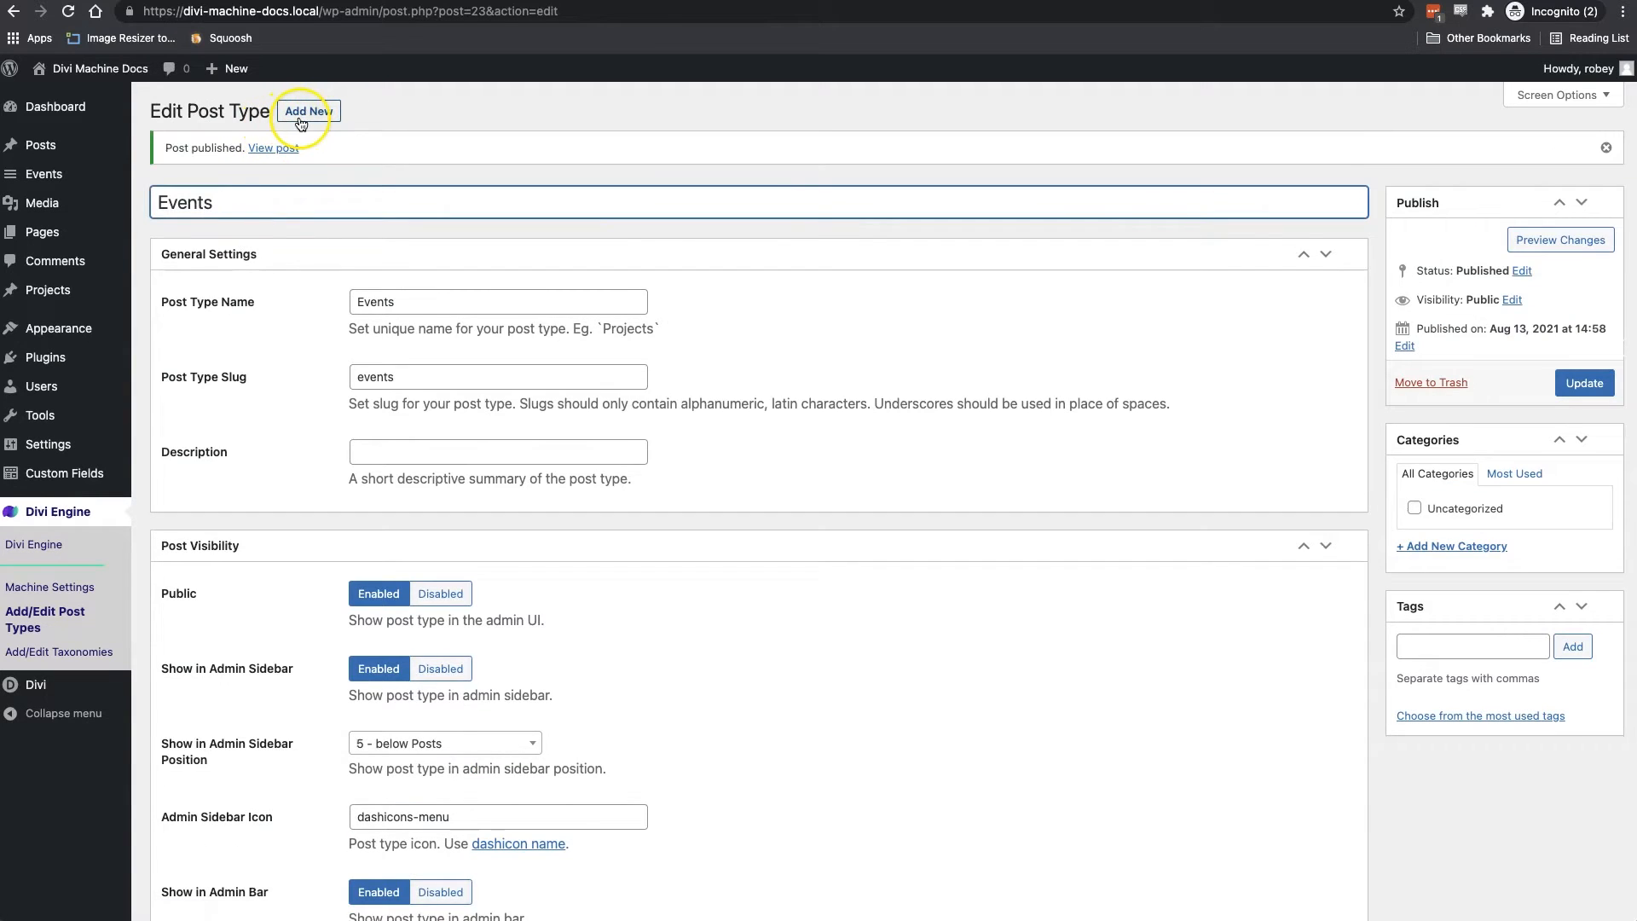
{"action": "left_click", "coordinate": [306, 111]}
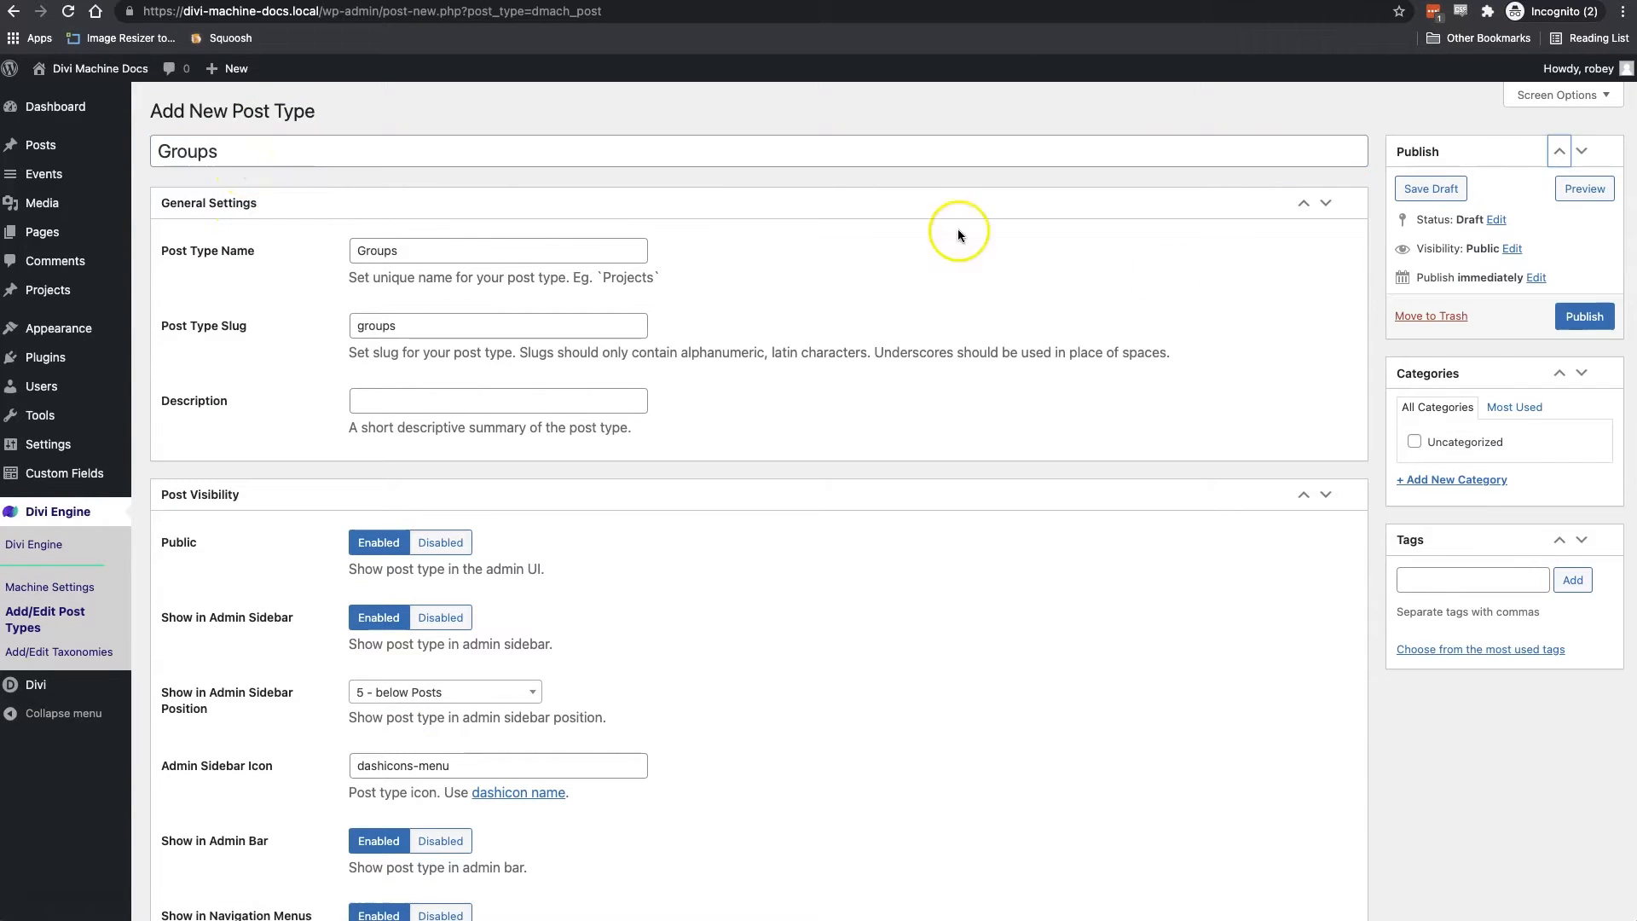
{"action": "left_click", "coordinate": [1583, 315]}
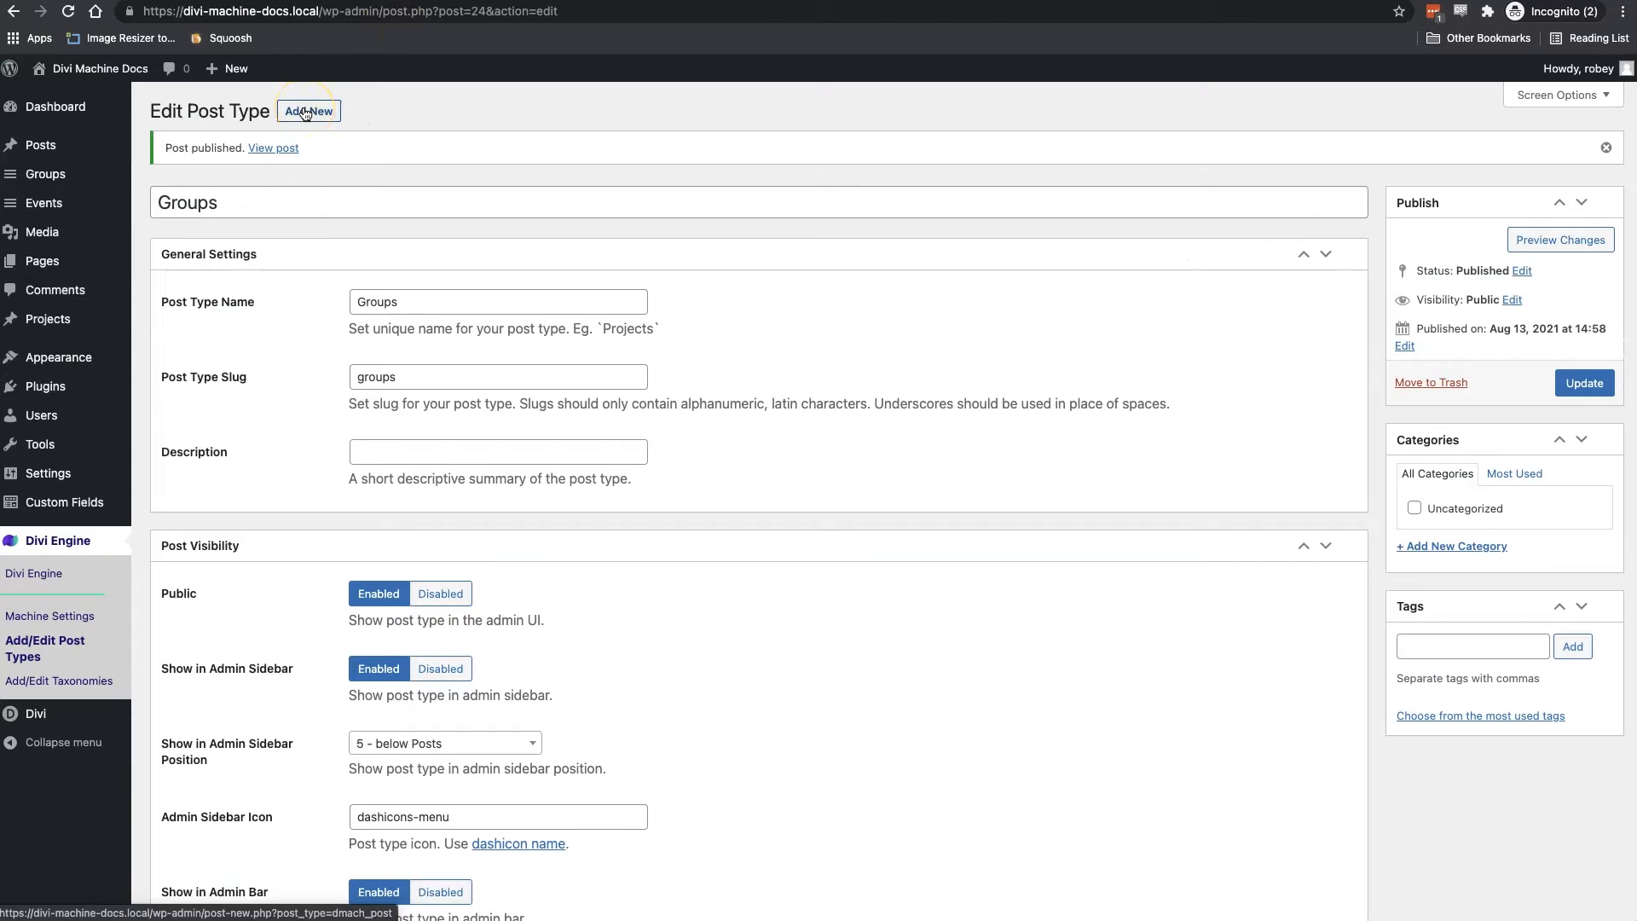
Create and publish the Staff, Sermons and Series post types with lowercase slugs
{"action": "left_click", "coordinate": [306, 111]}
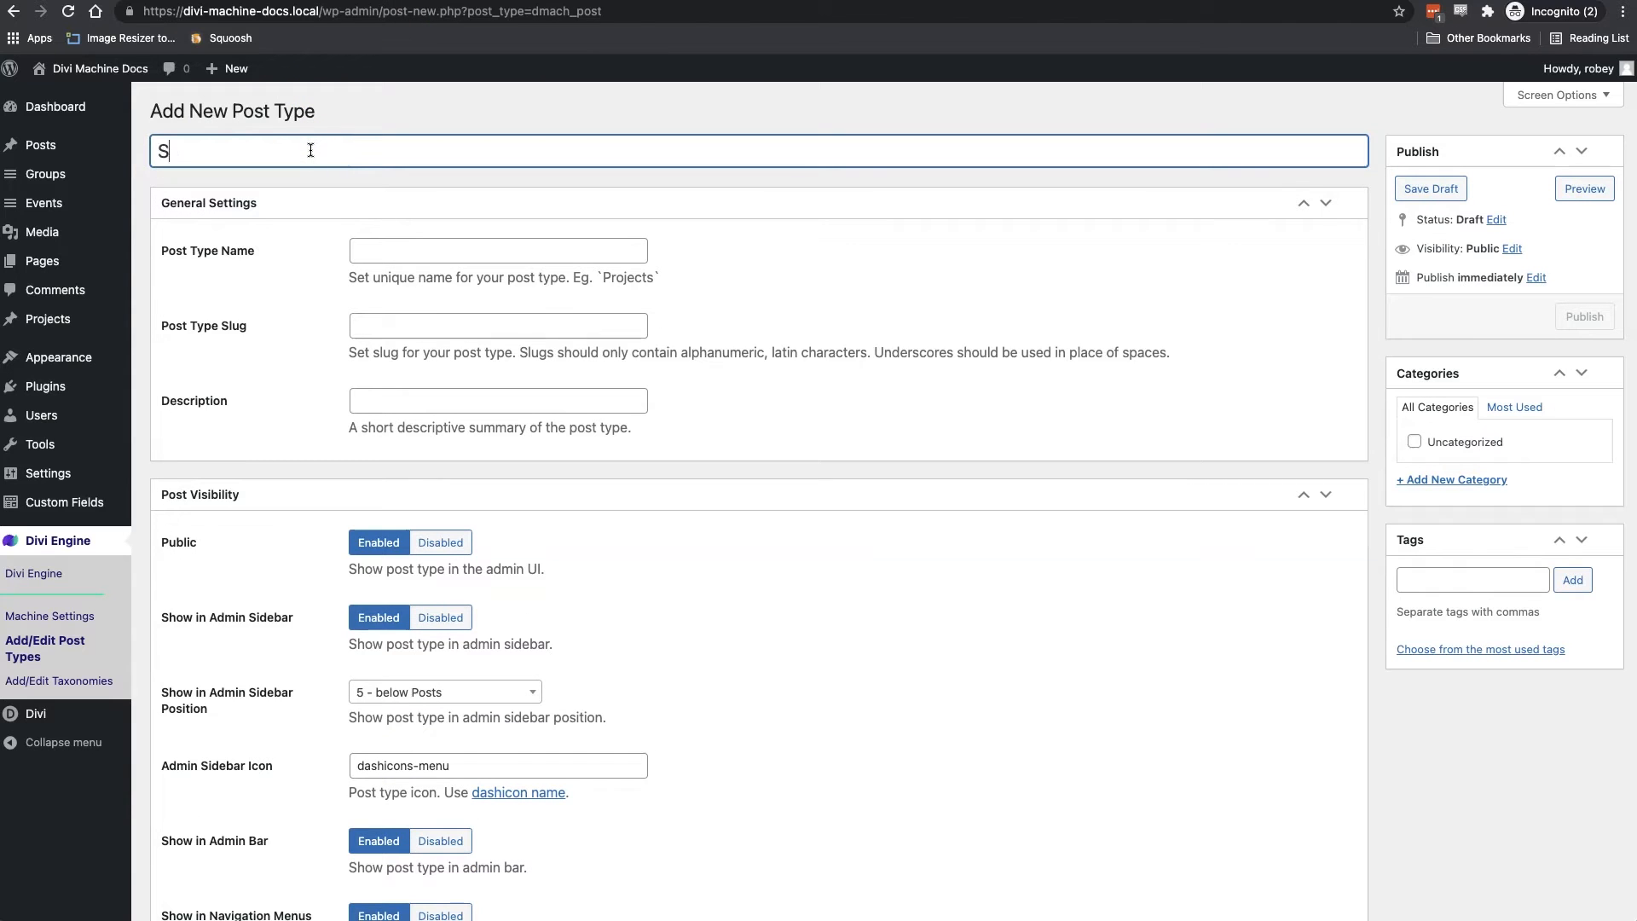
{"action": "left_click", "coordinate": [1582, 316]}
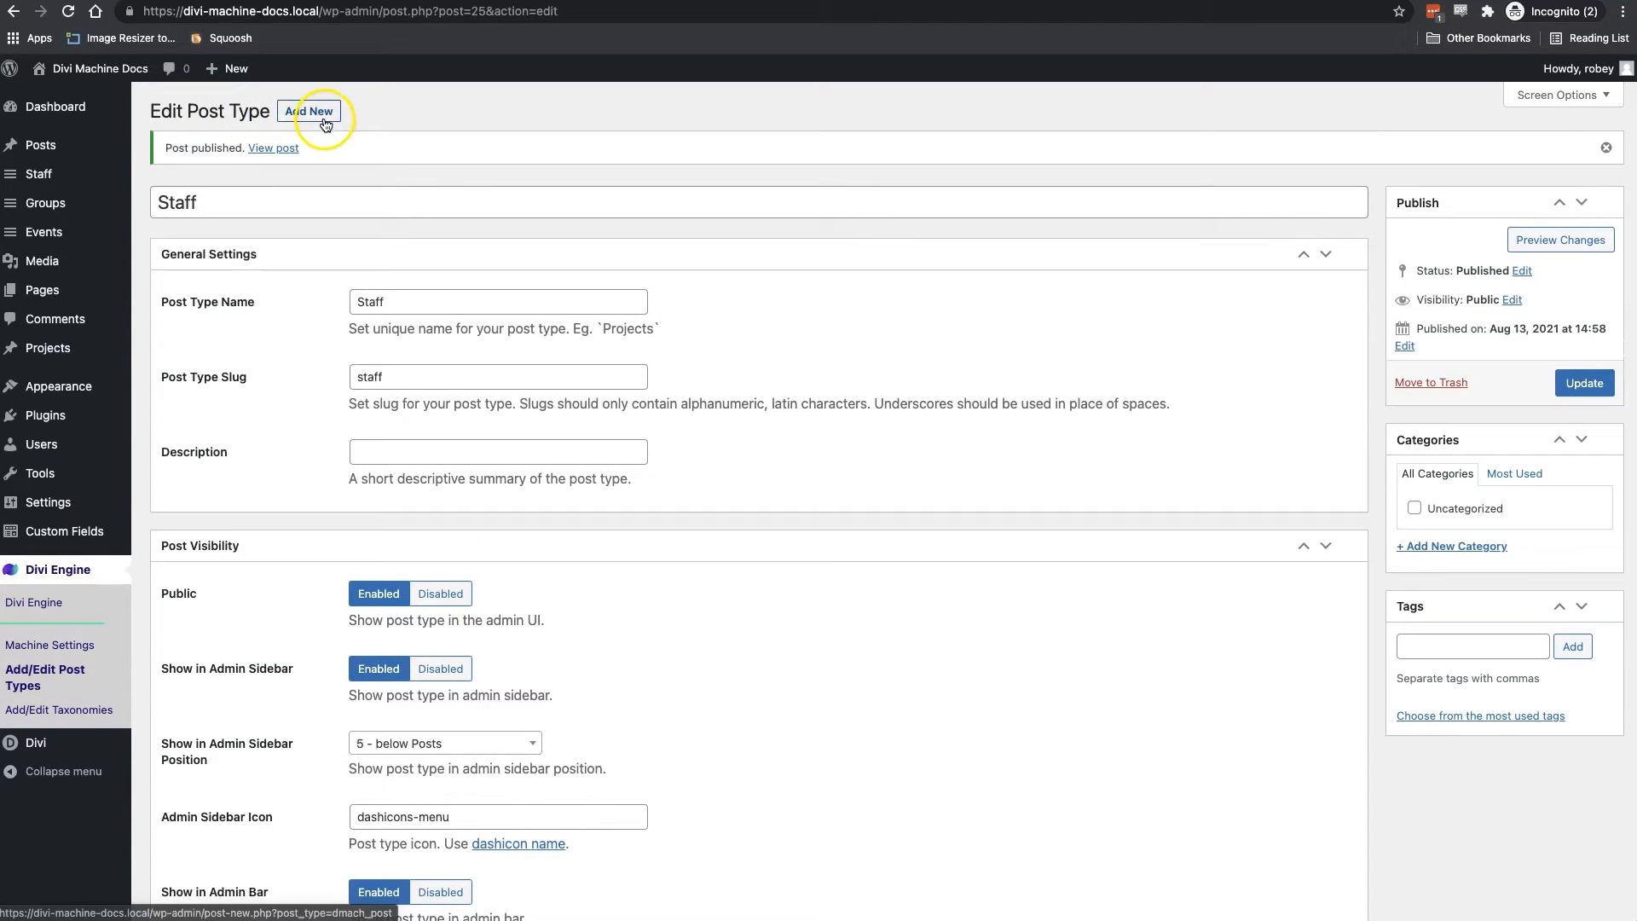
{"action": "left_click", "coordinate": [310, 111]}
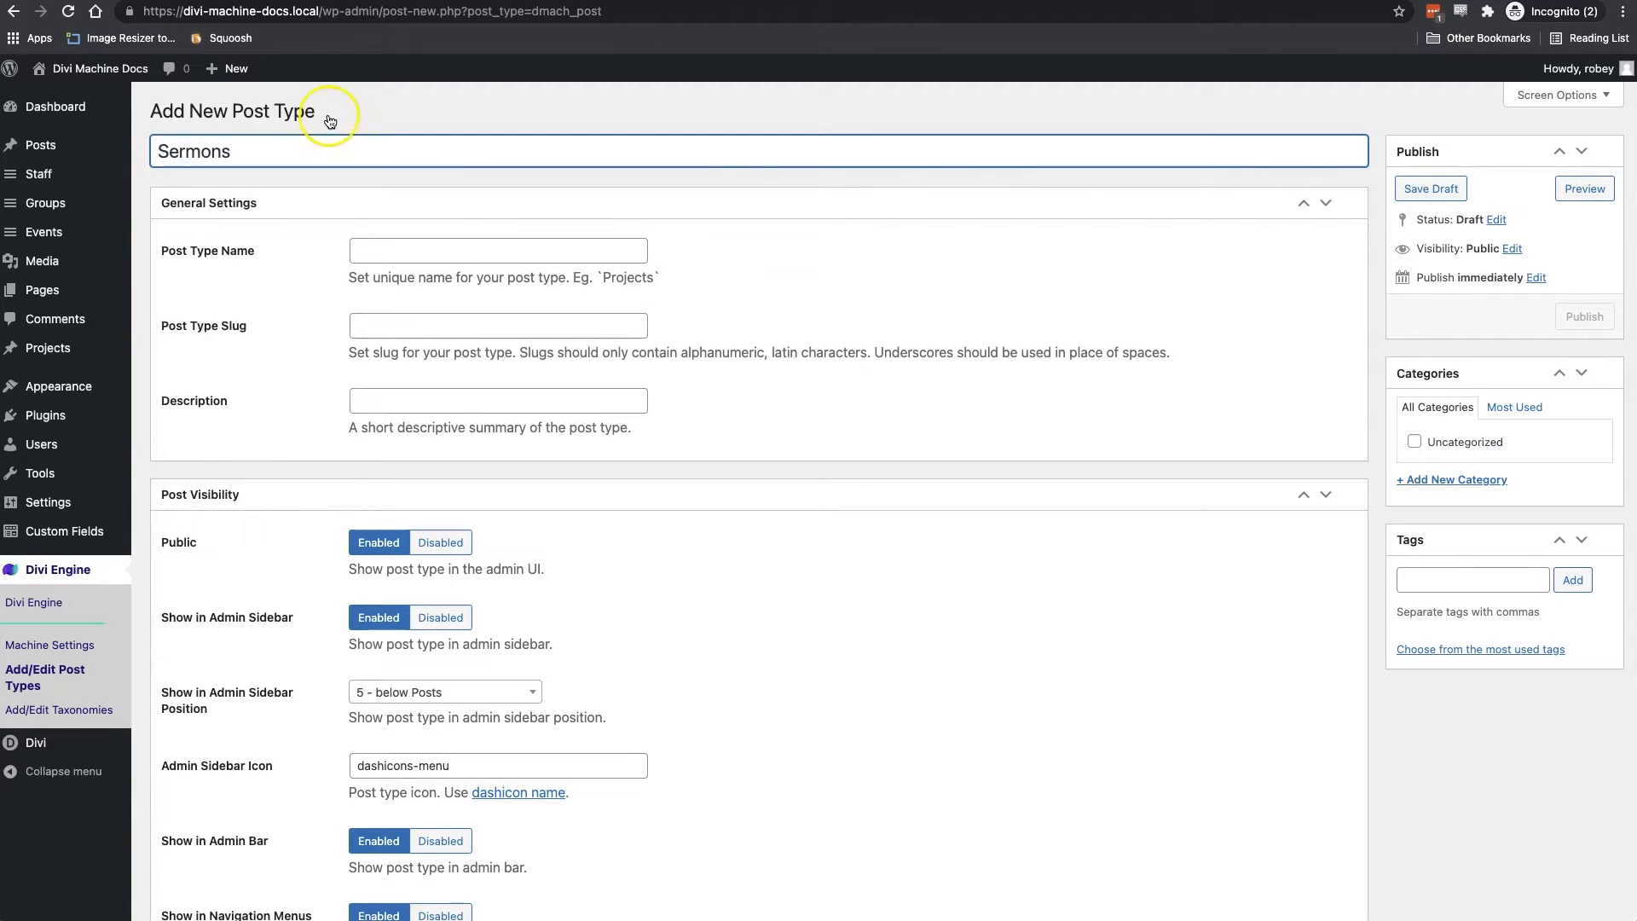
{"action": "left_click", "coordinate": [1582, 316]}
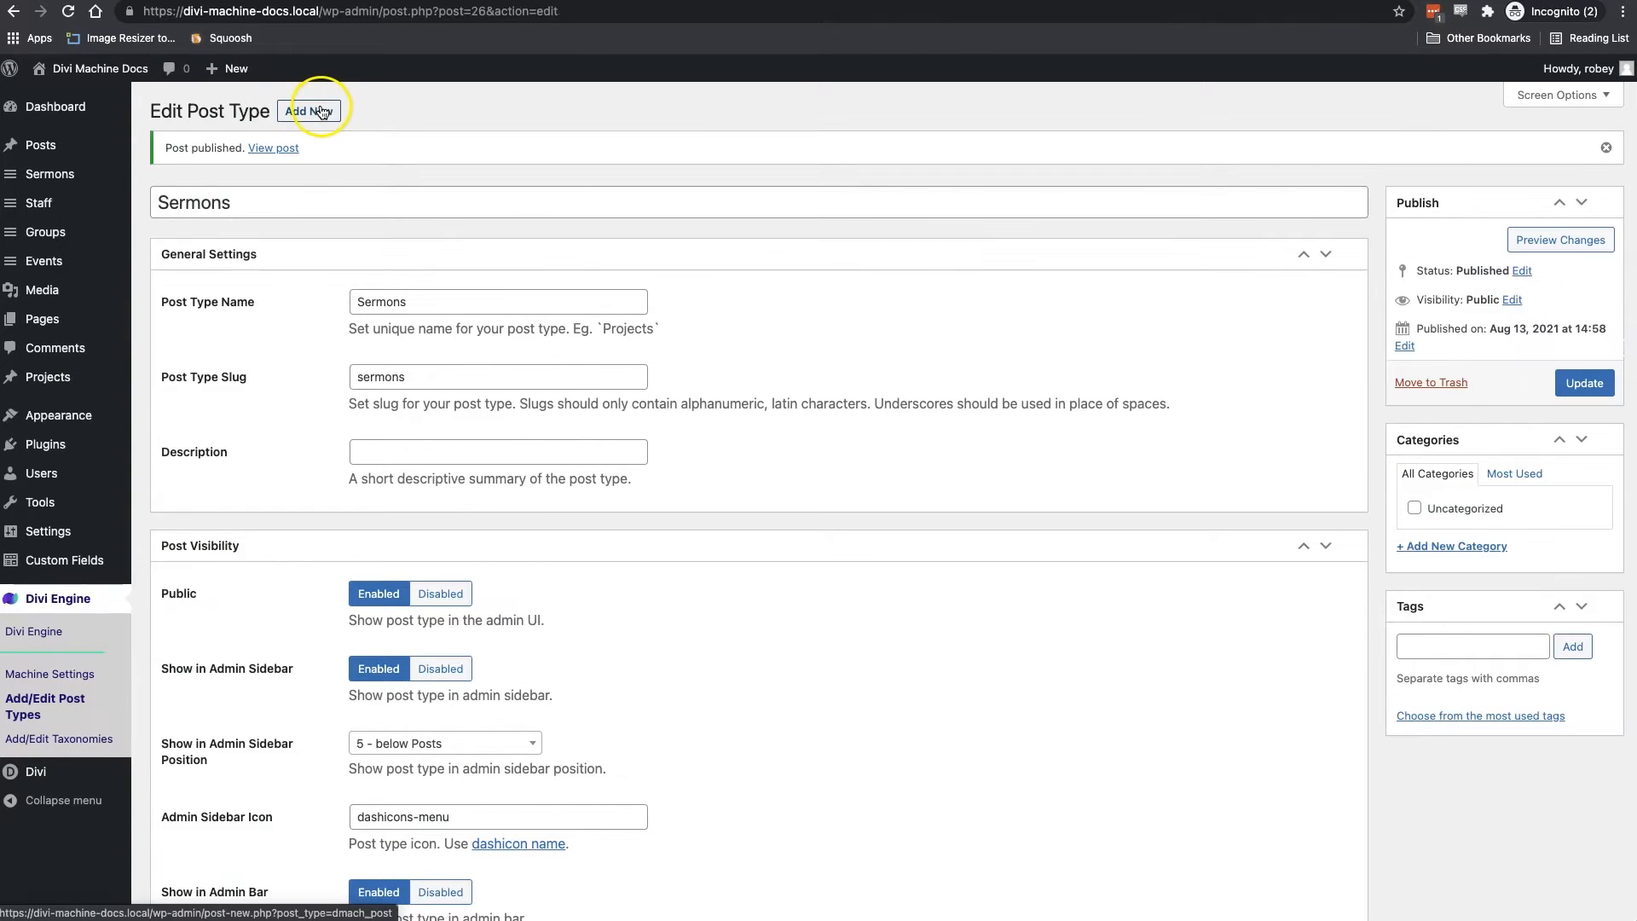
{"action": "left_click", "coordinate": [310, 110]}
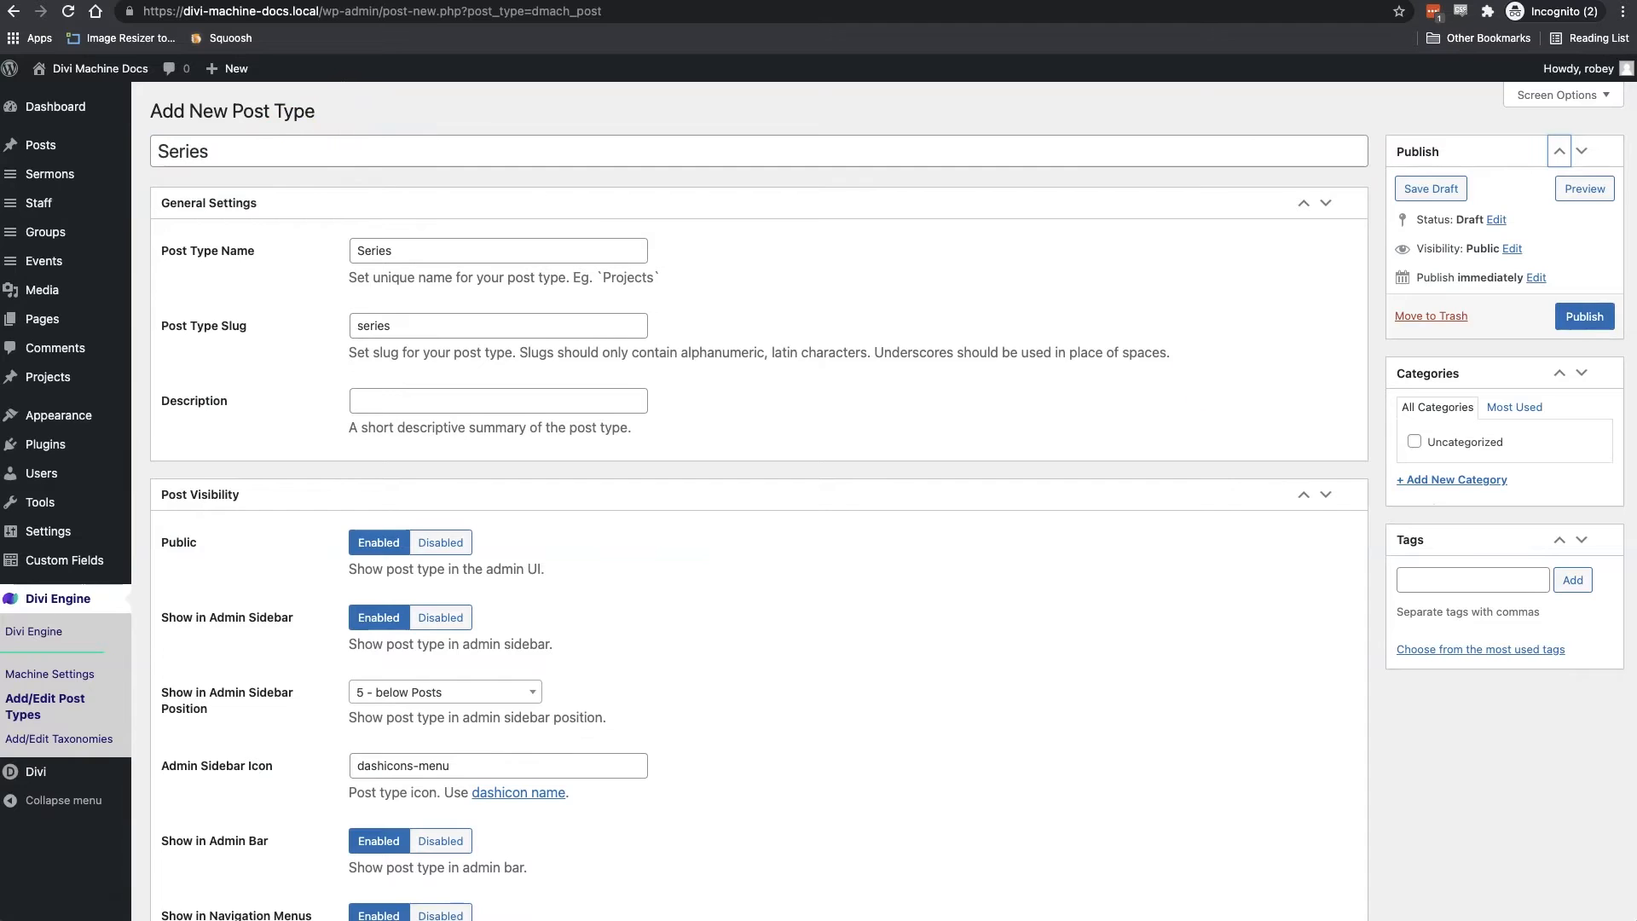
{"action": "left_click", "coordinate": [1583, 316]}
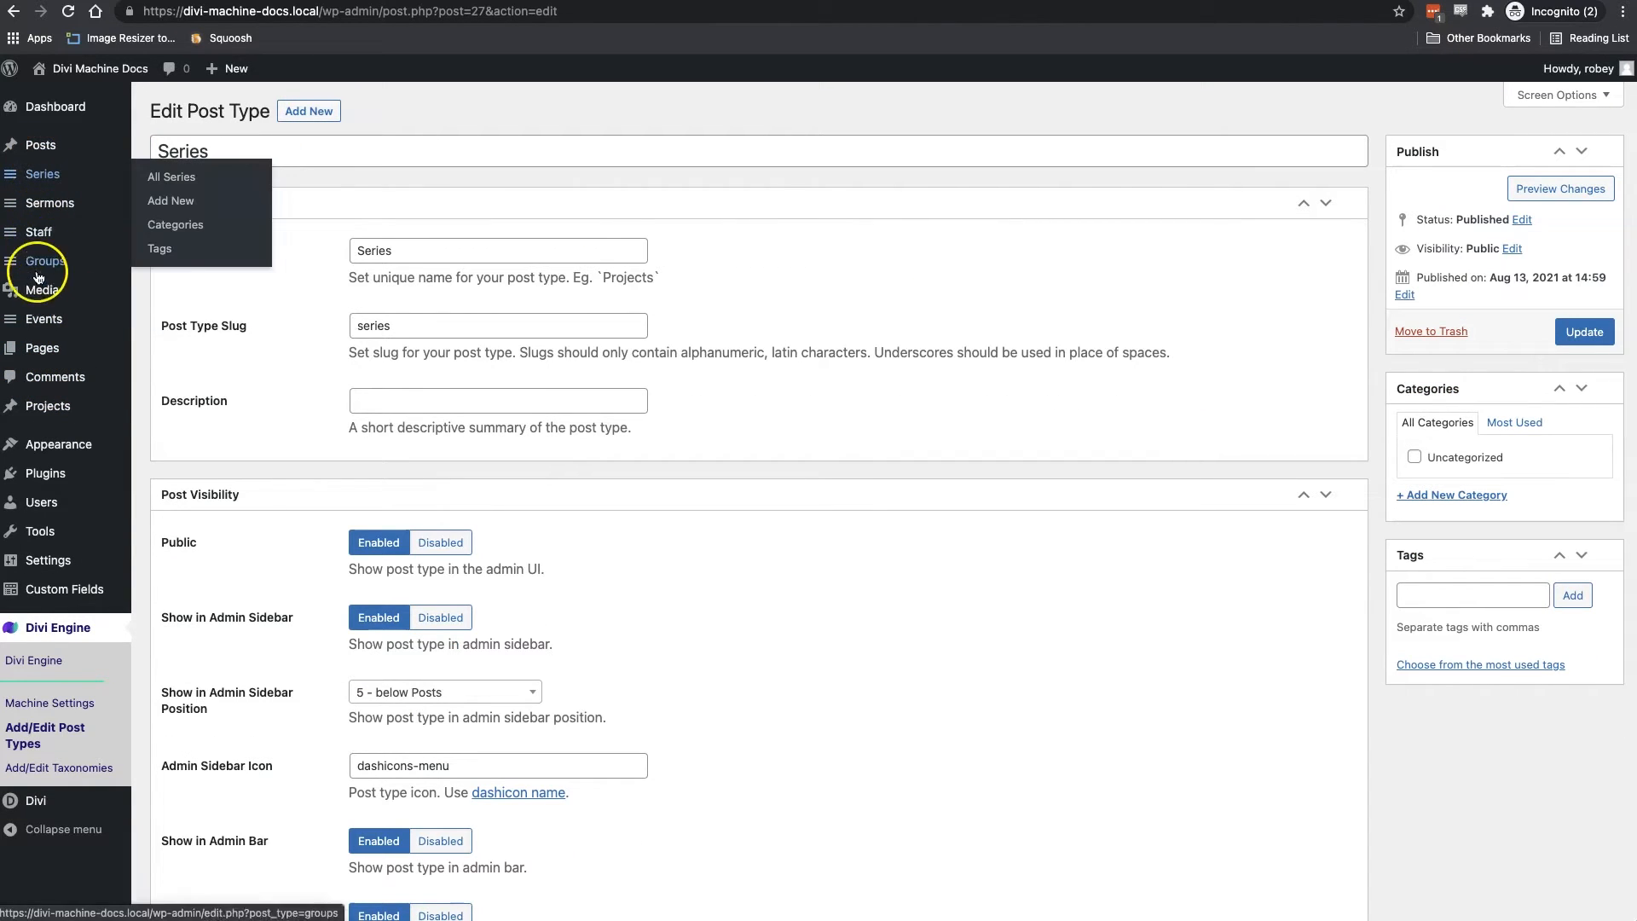
{"action": "mouse_move", "coordinate": [42, 318]}
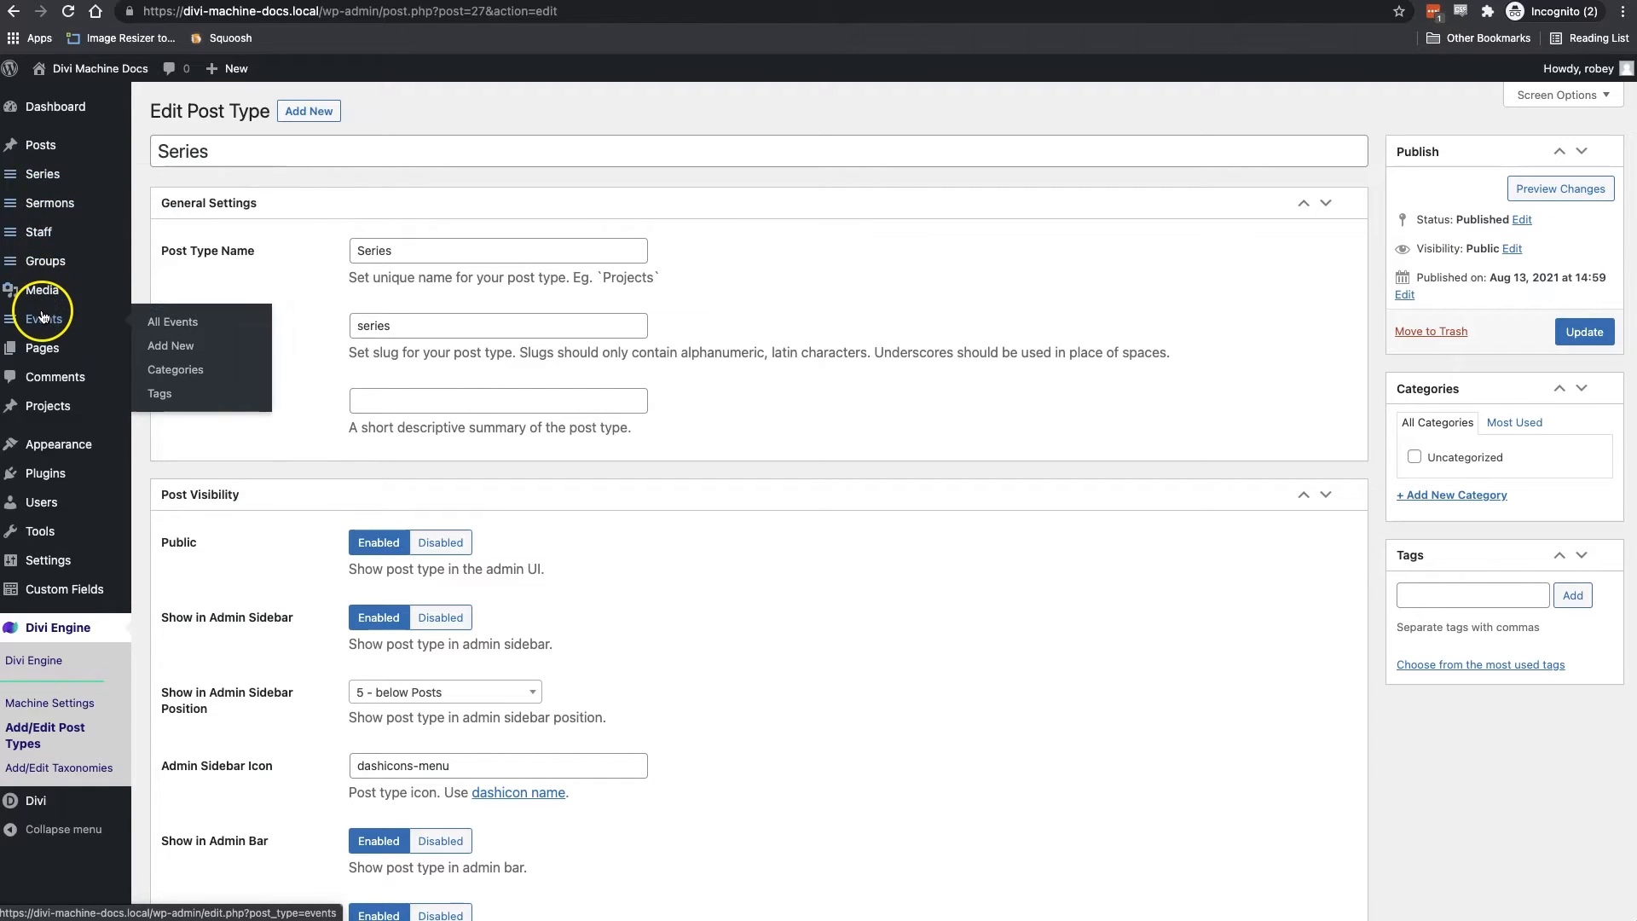
{"action": "mouse_move", "coordinate": [49, 203]}
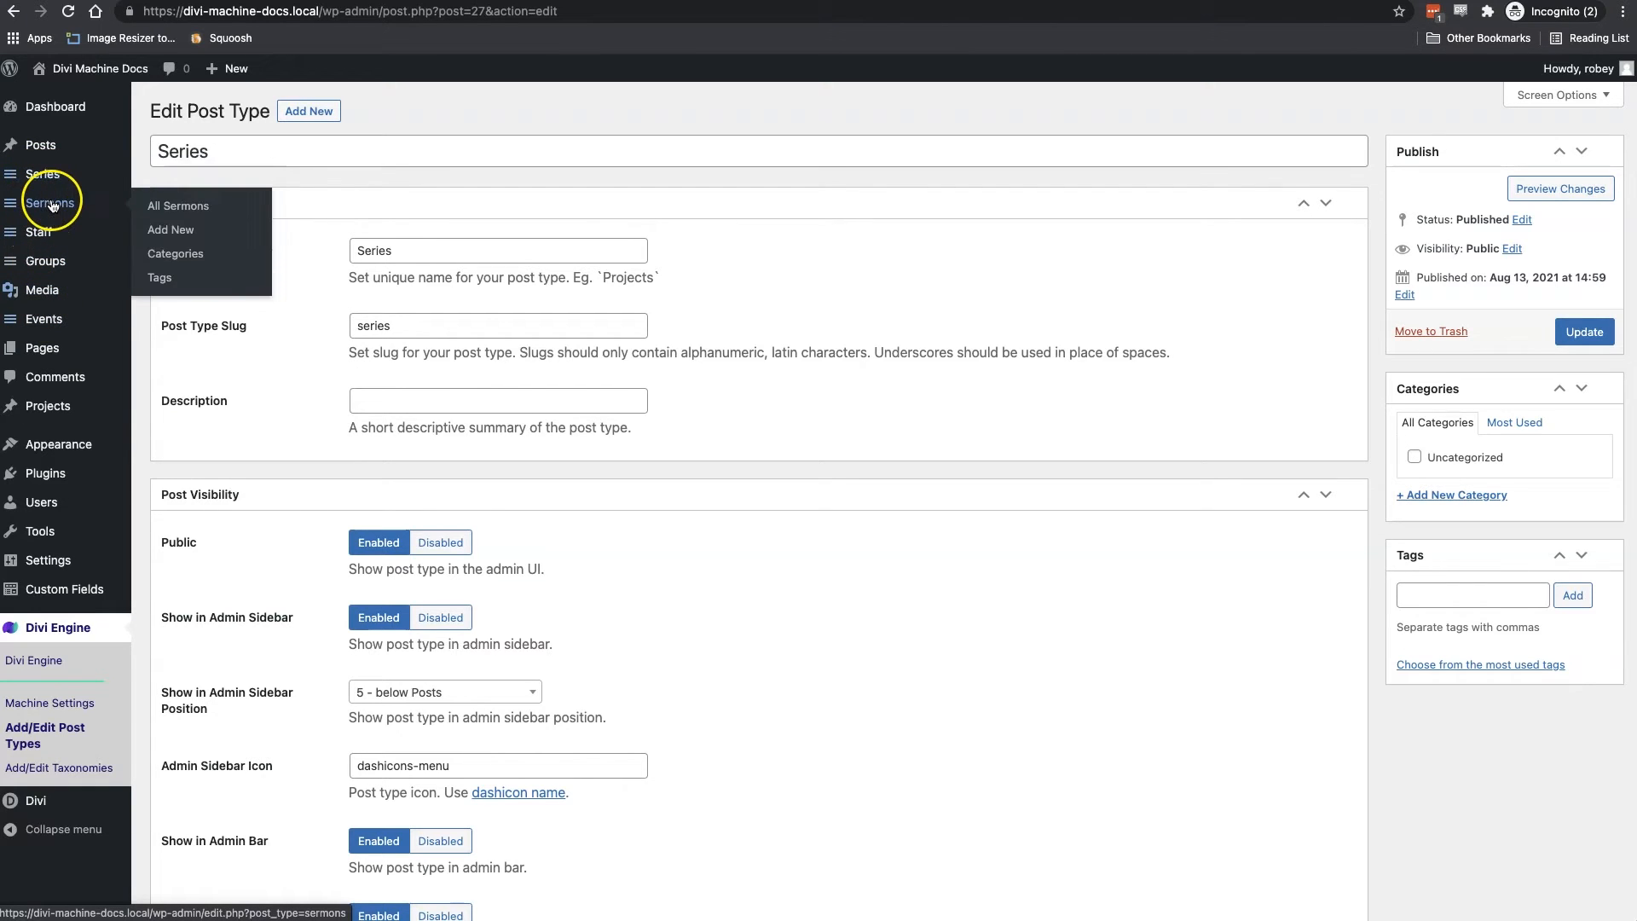
{"action": "mouse_move", "coordinate": [47, 318]}
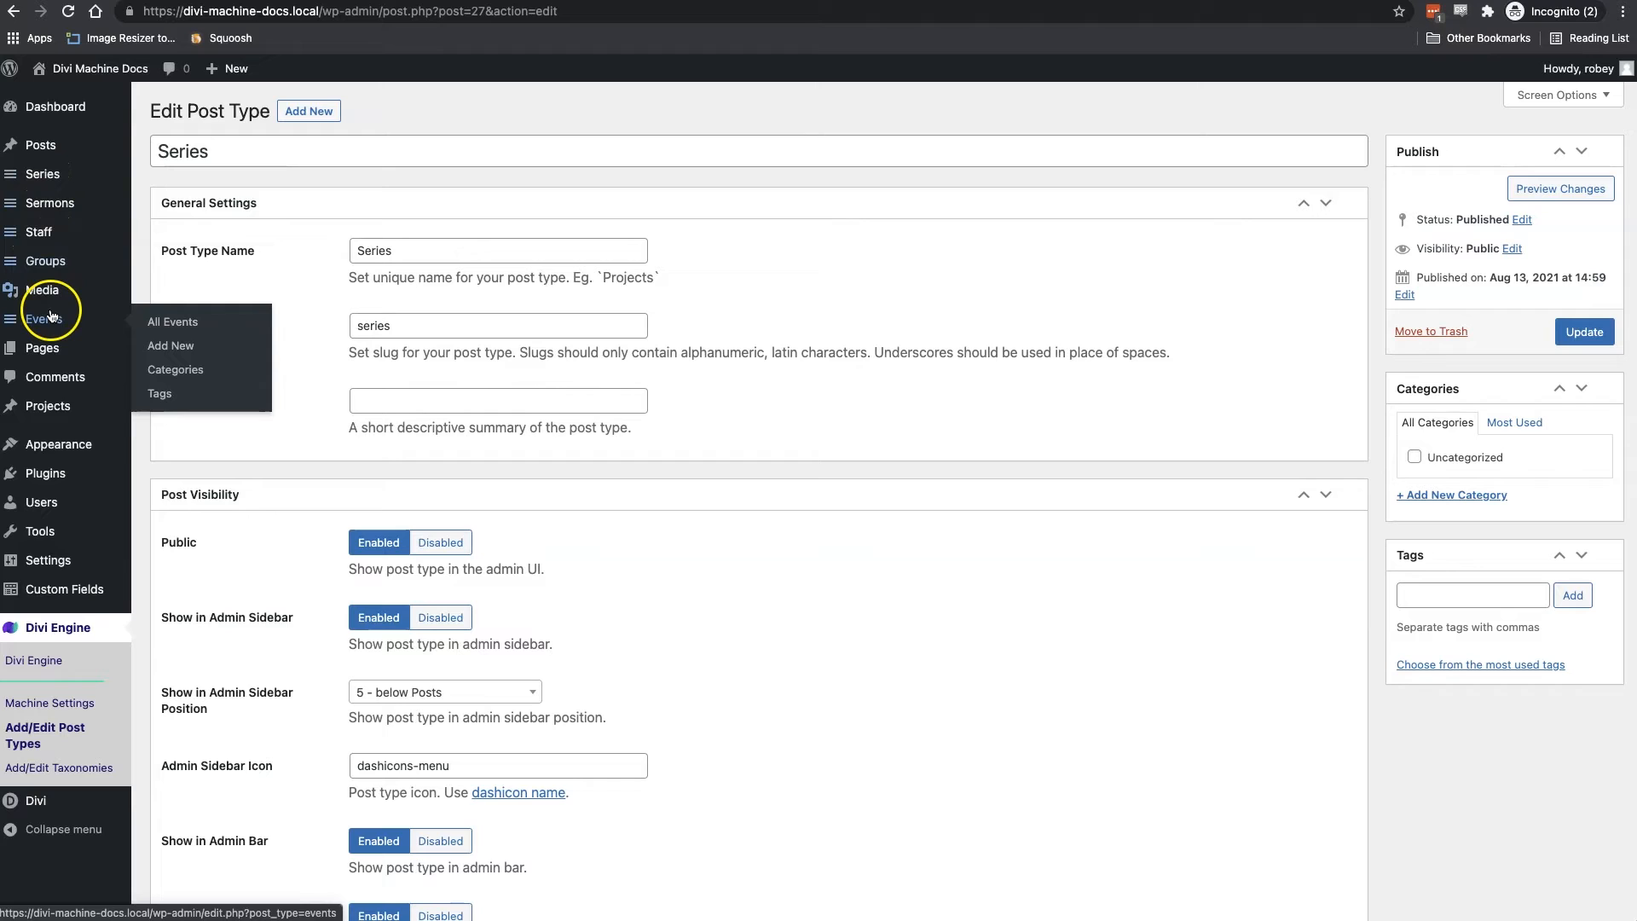
{"action": "mouse_move", "coordinate": [44, 318]}
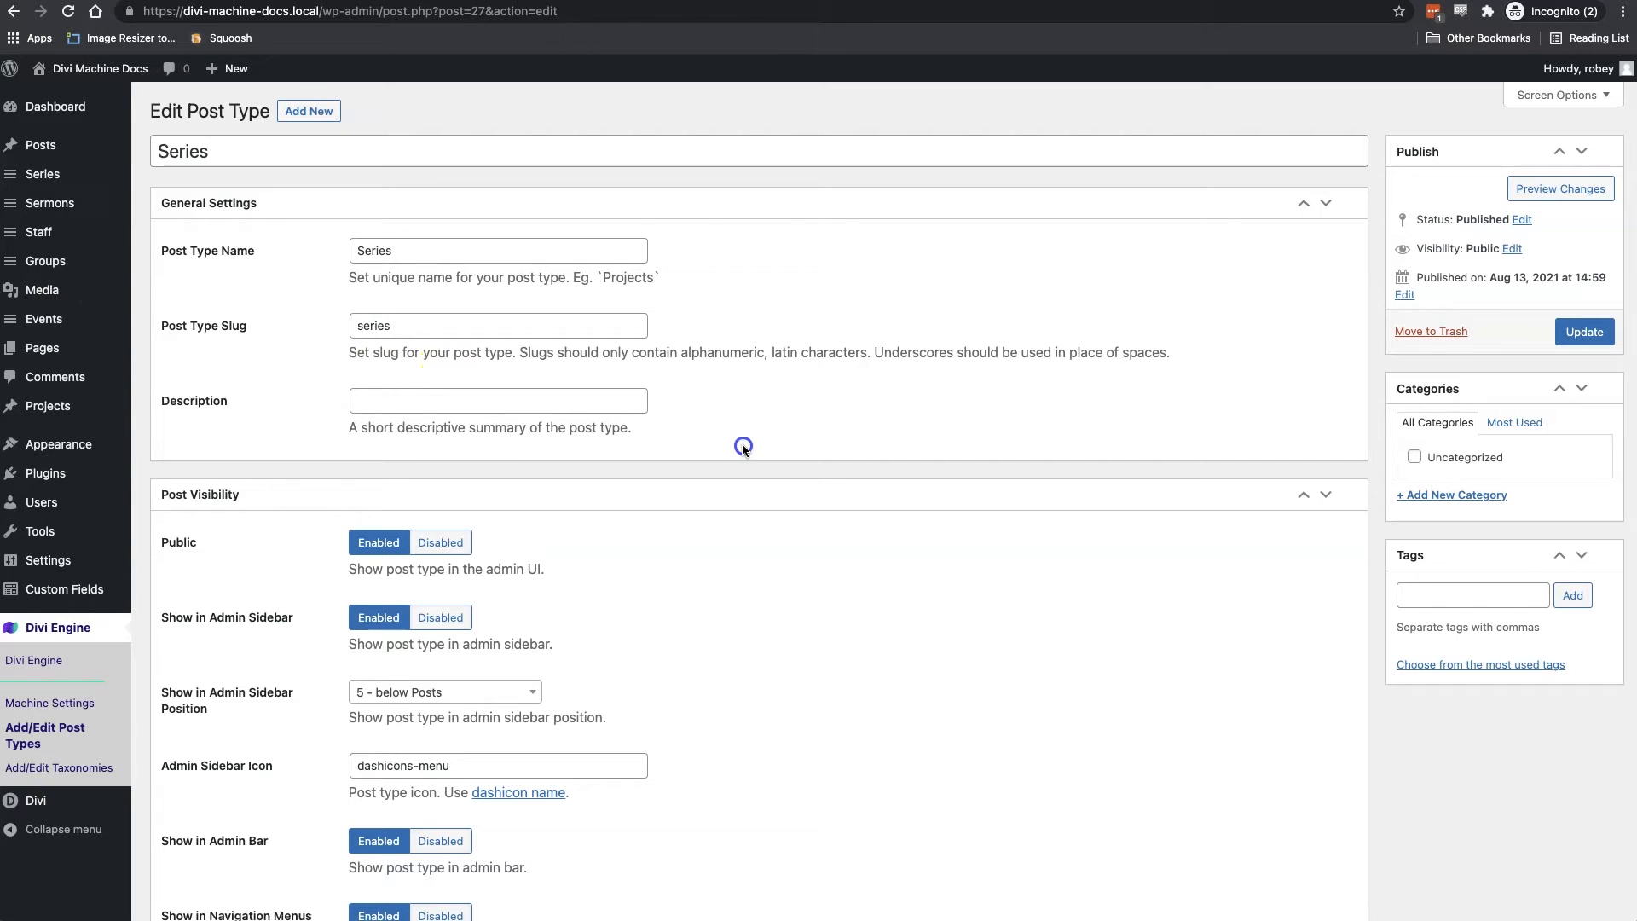
View the dashicons-admin-page icon and scroll through the Dashicons icon sets
{"action": "left_click", "coordinate": [517, 791]}
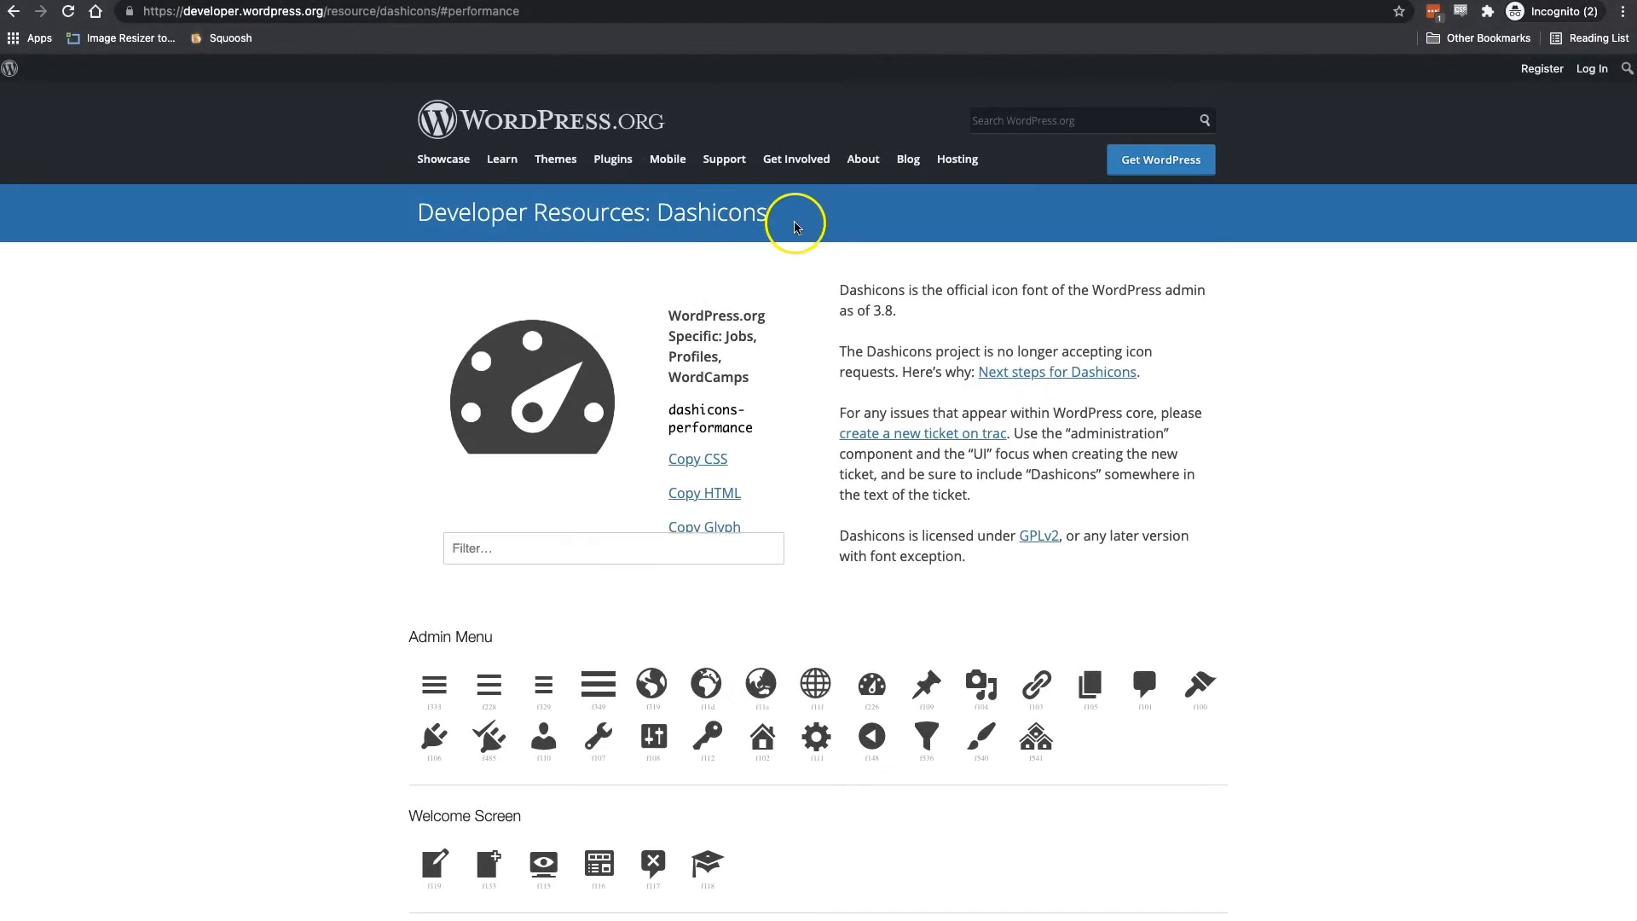
{"action": "scroll", "scroll_direction": "down", "scroll_amount": 3}
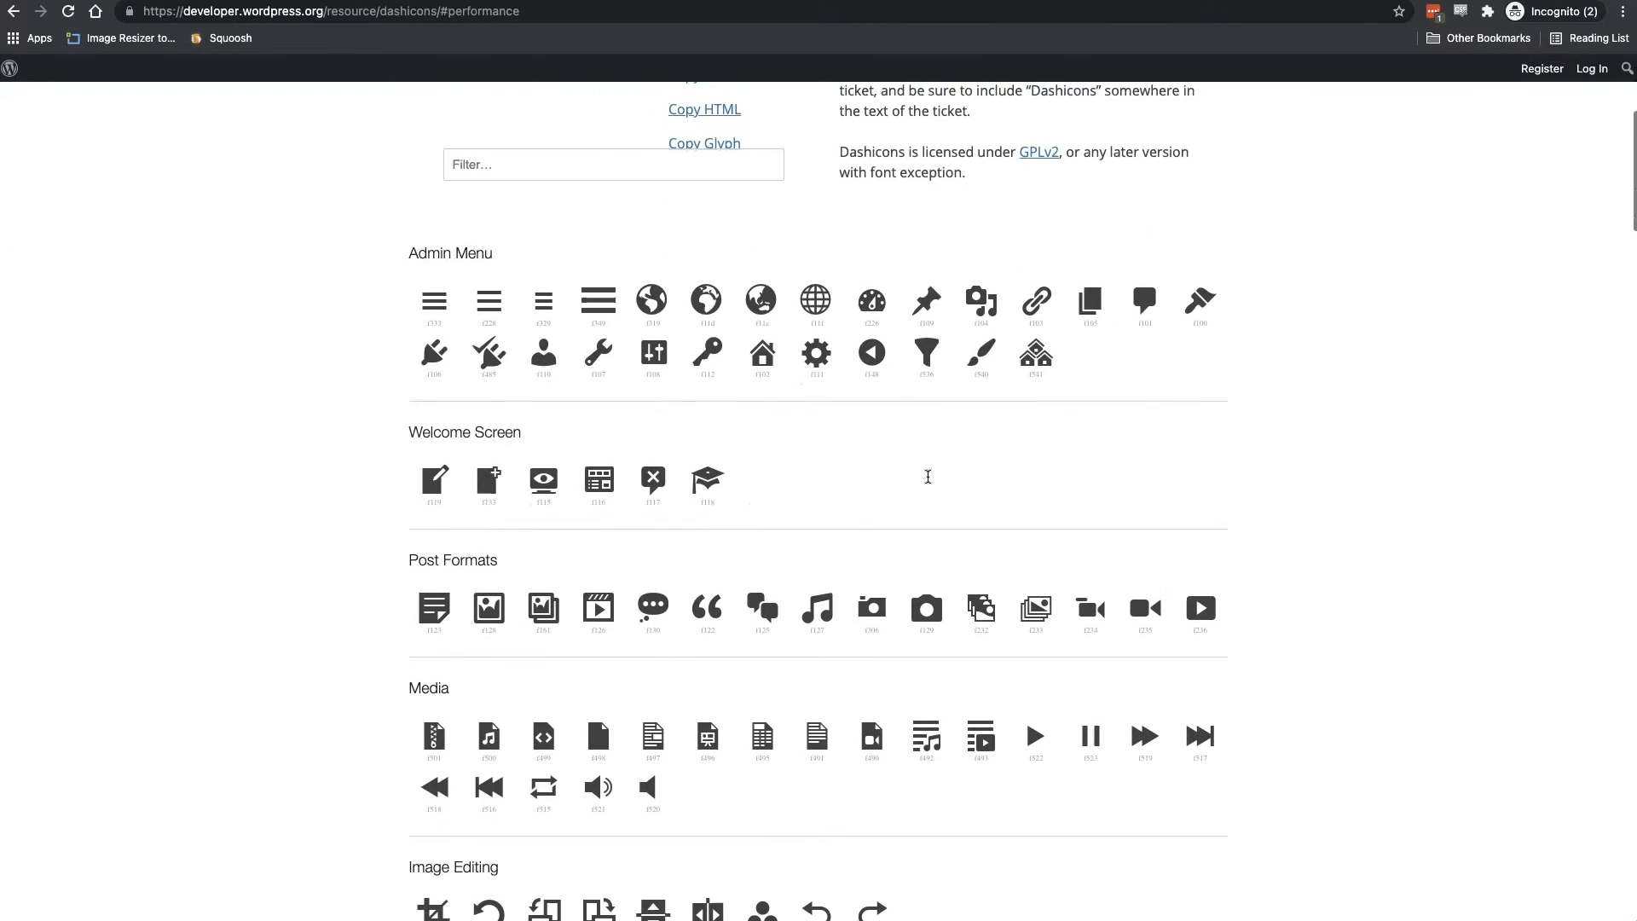
{"action": "scroll", "scroll_direction": "down", "scroll_amount": 3}
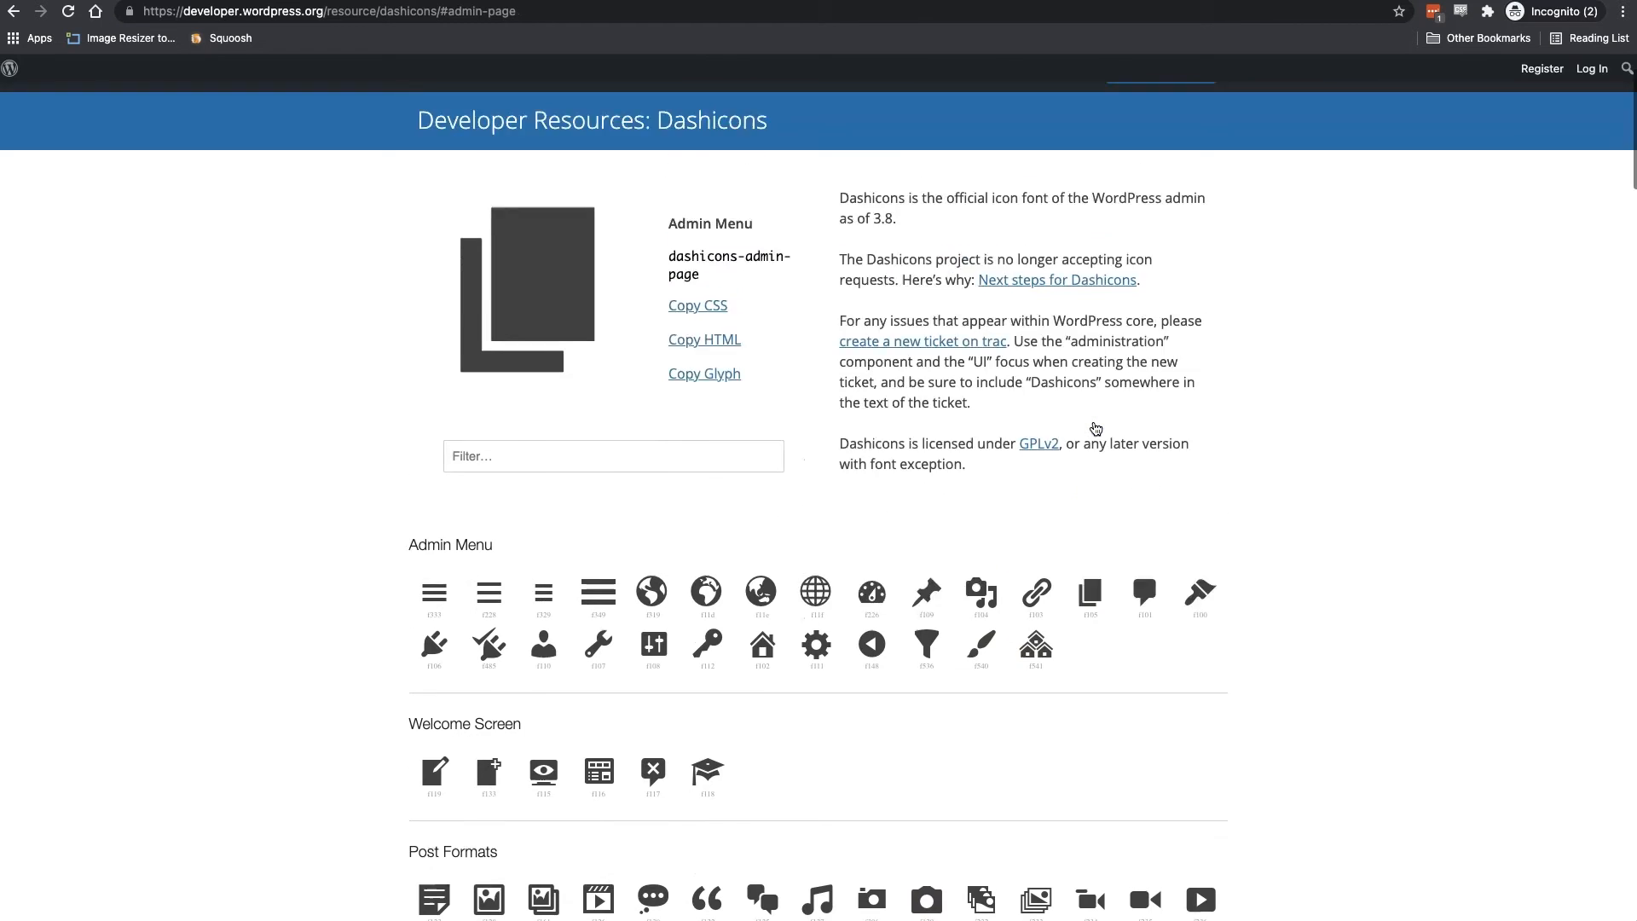
{"action": "scroll", "scroll_direction": "up", "scroll_amount": 3}
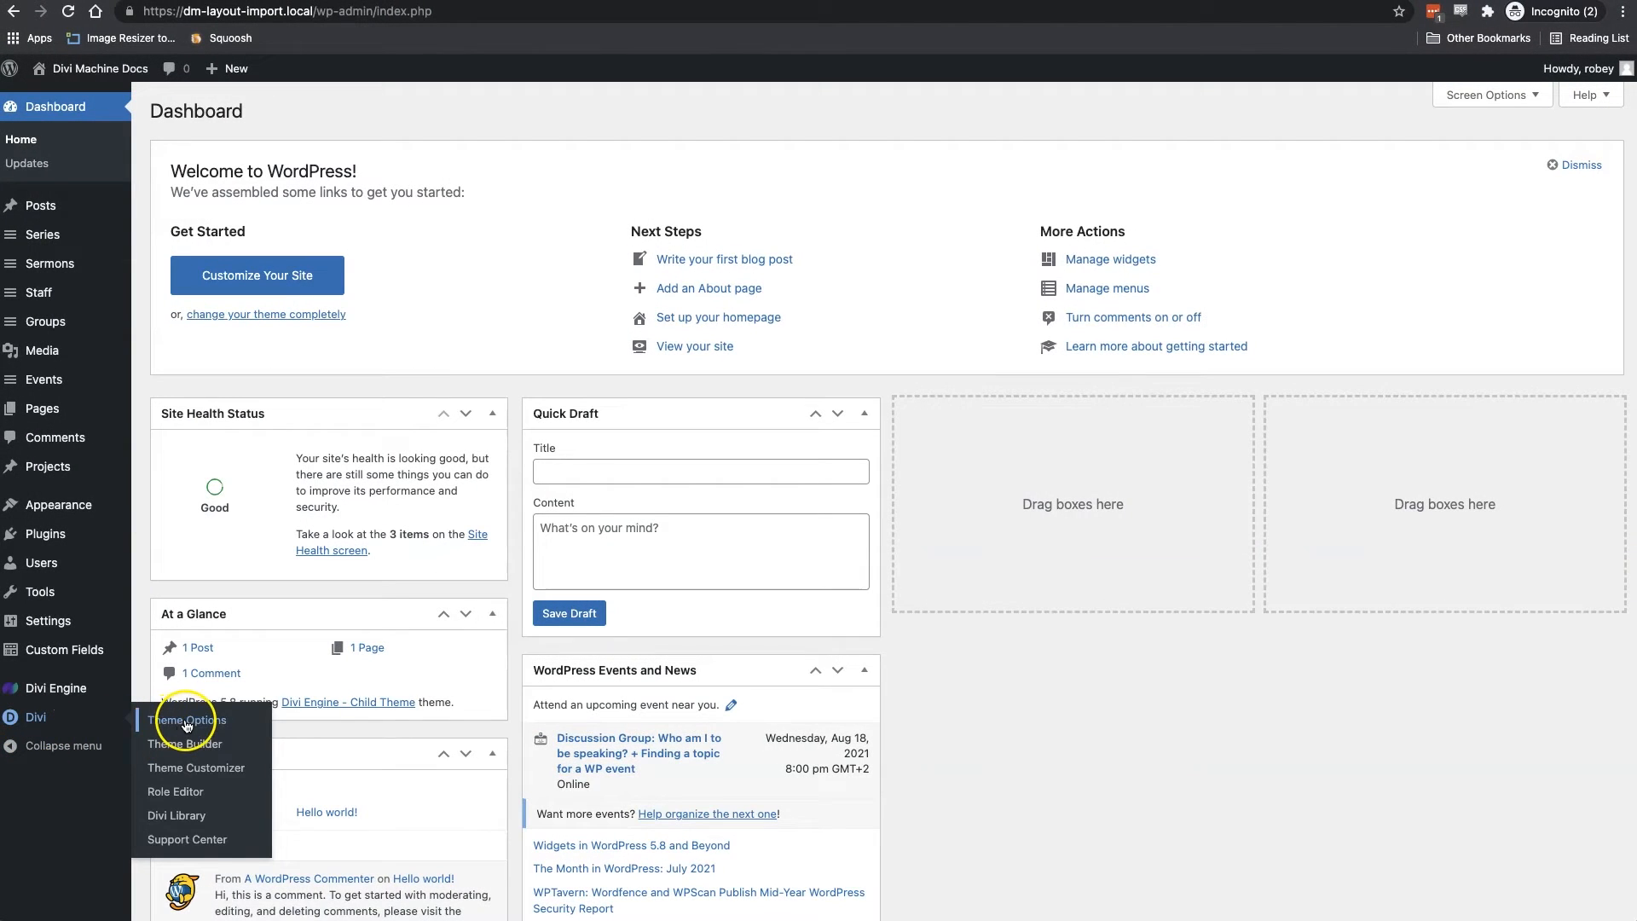
Import 'Divi Library Church Layouts.json' into the Divi Library, adding eight church loop layouts
{"action": "left_click", "coordinate": [189, 719]}
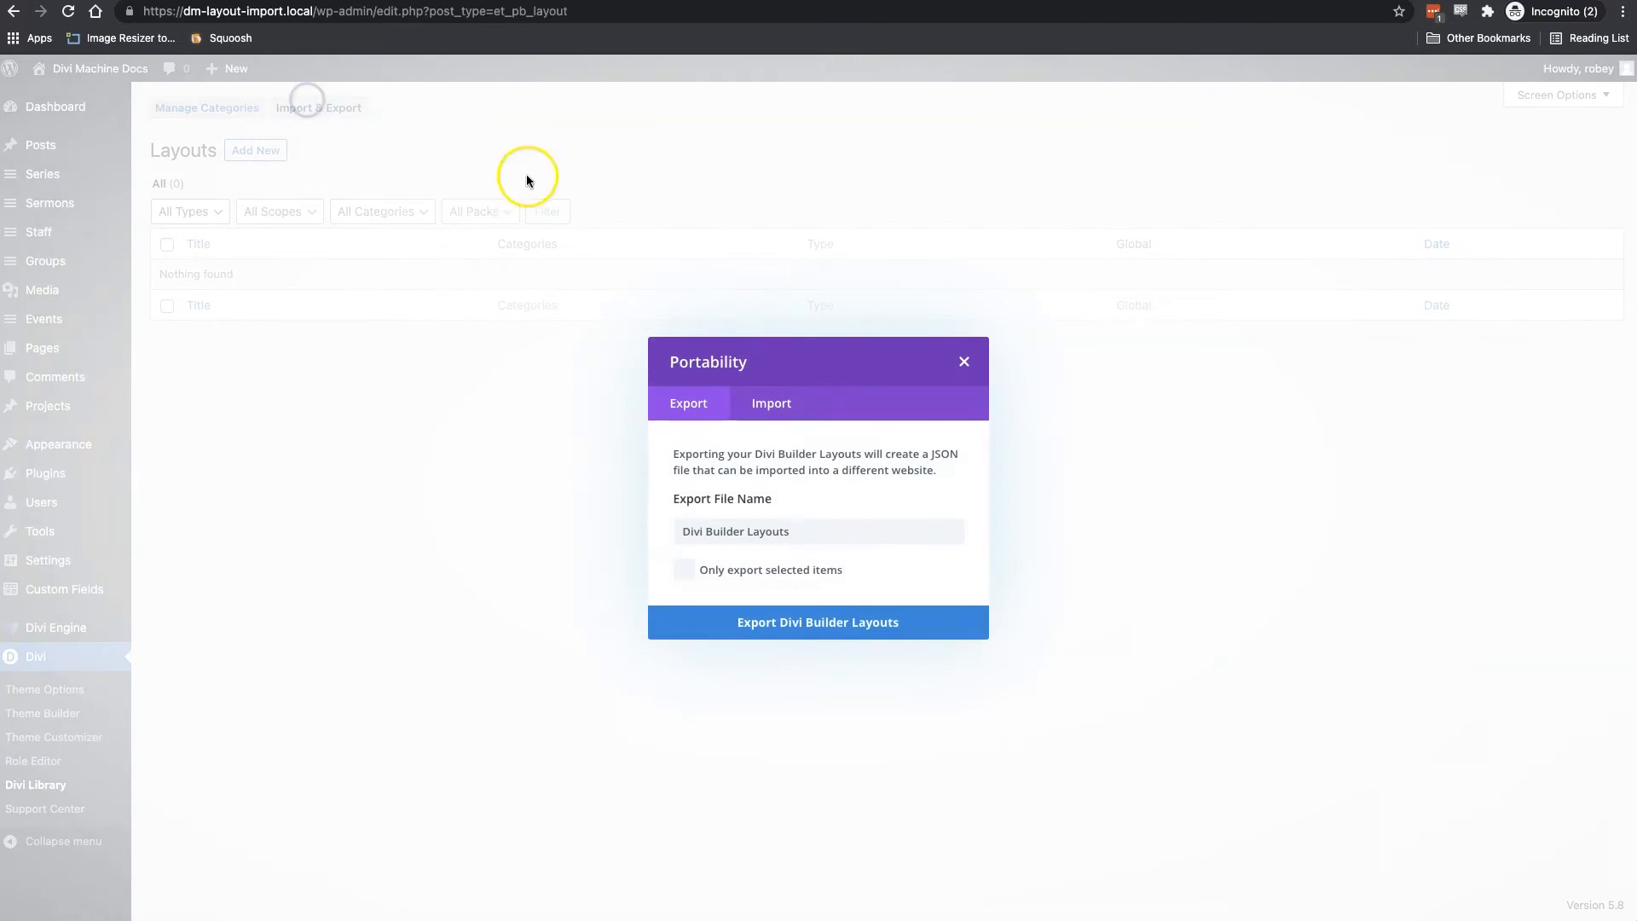
{"action": "left_click", "coordinate": [771, 403]}
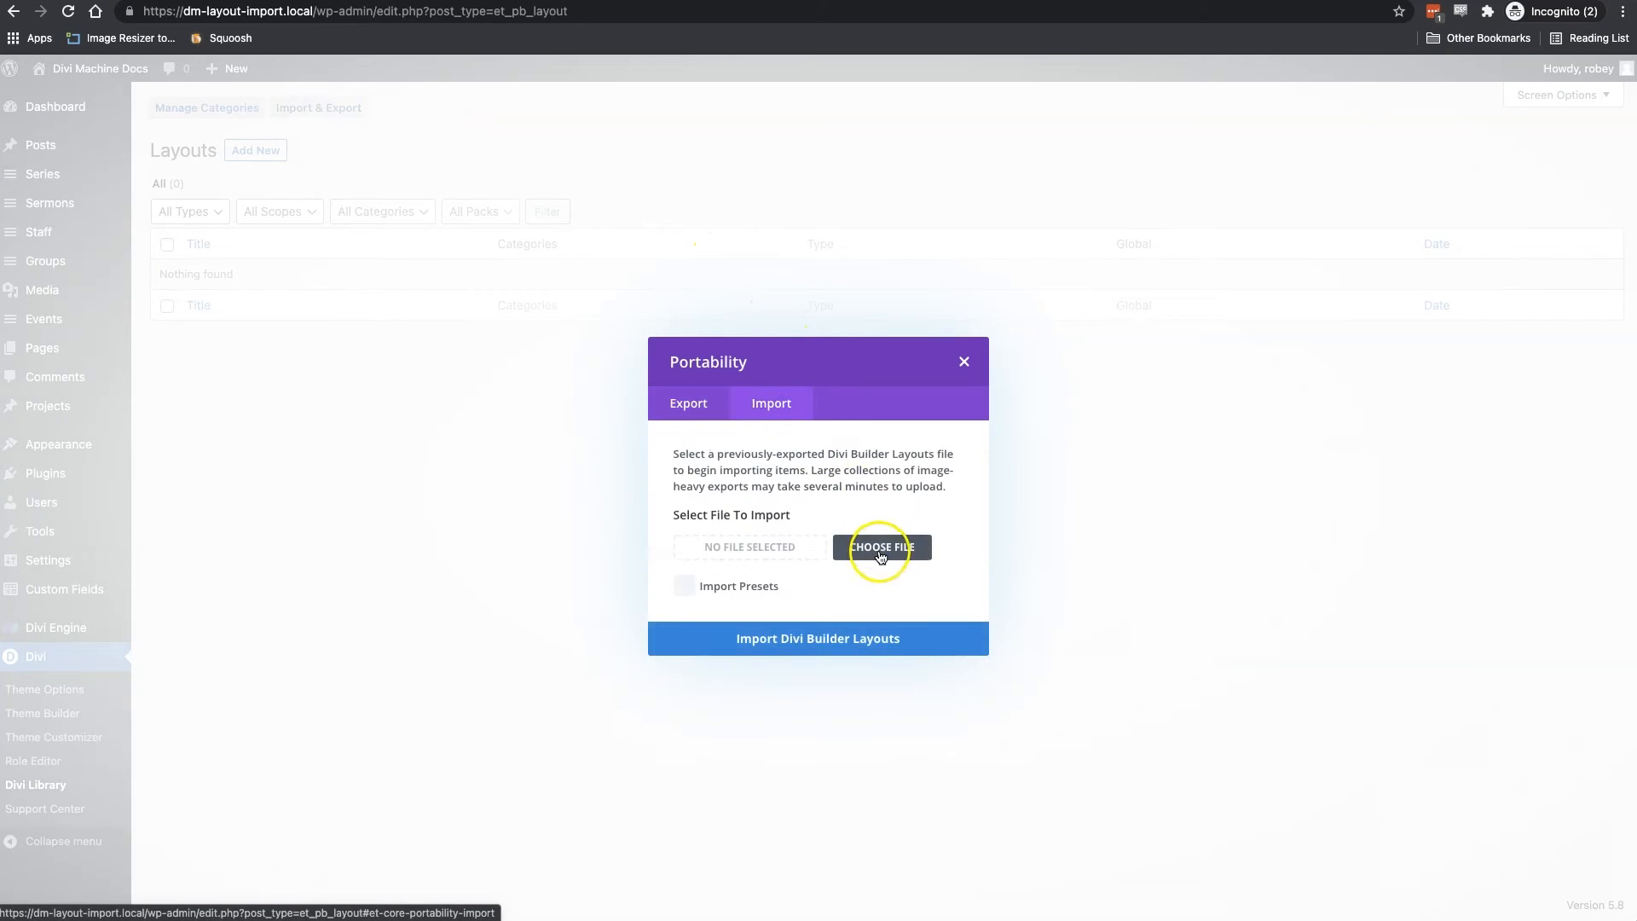
{"action": "left_click", "coordinate": [880, 547]}
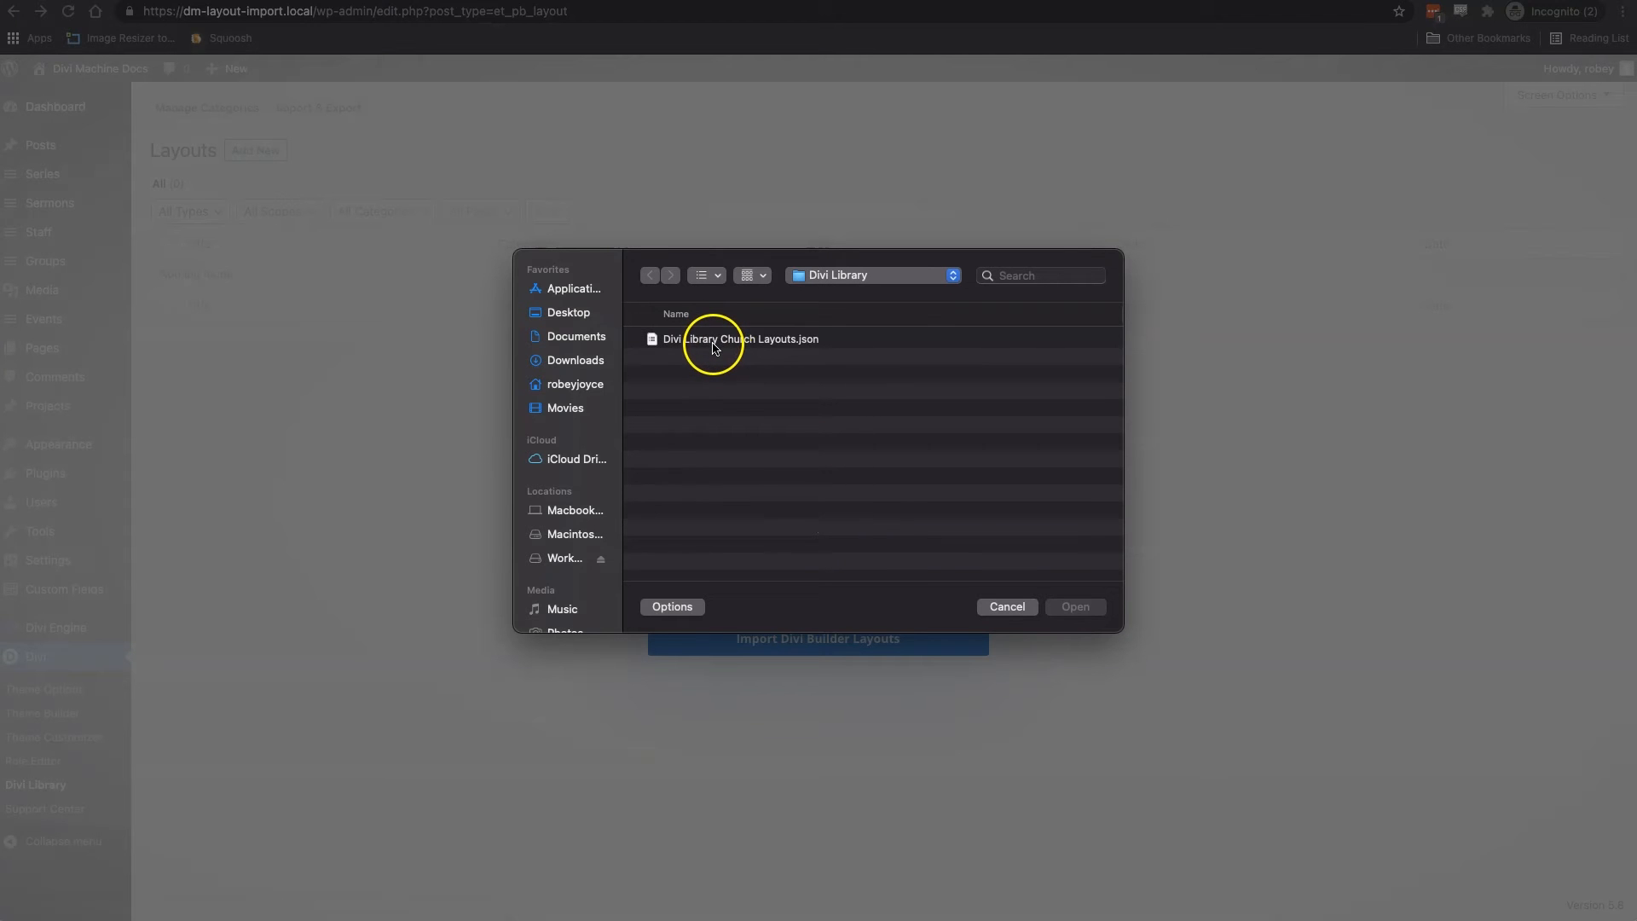
{"action": "mouse_move", "coordinate": [699, 349]}
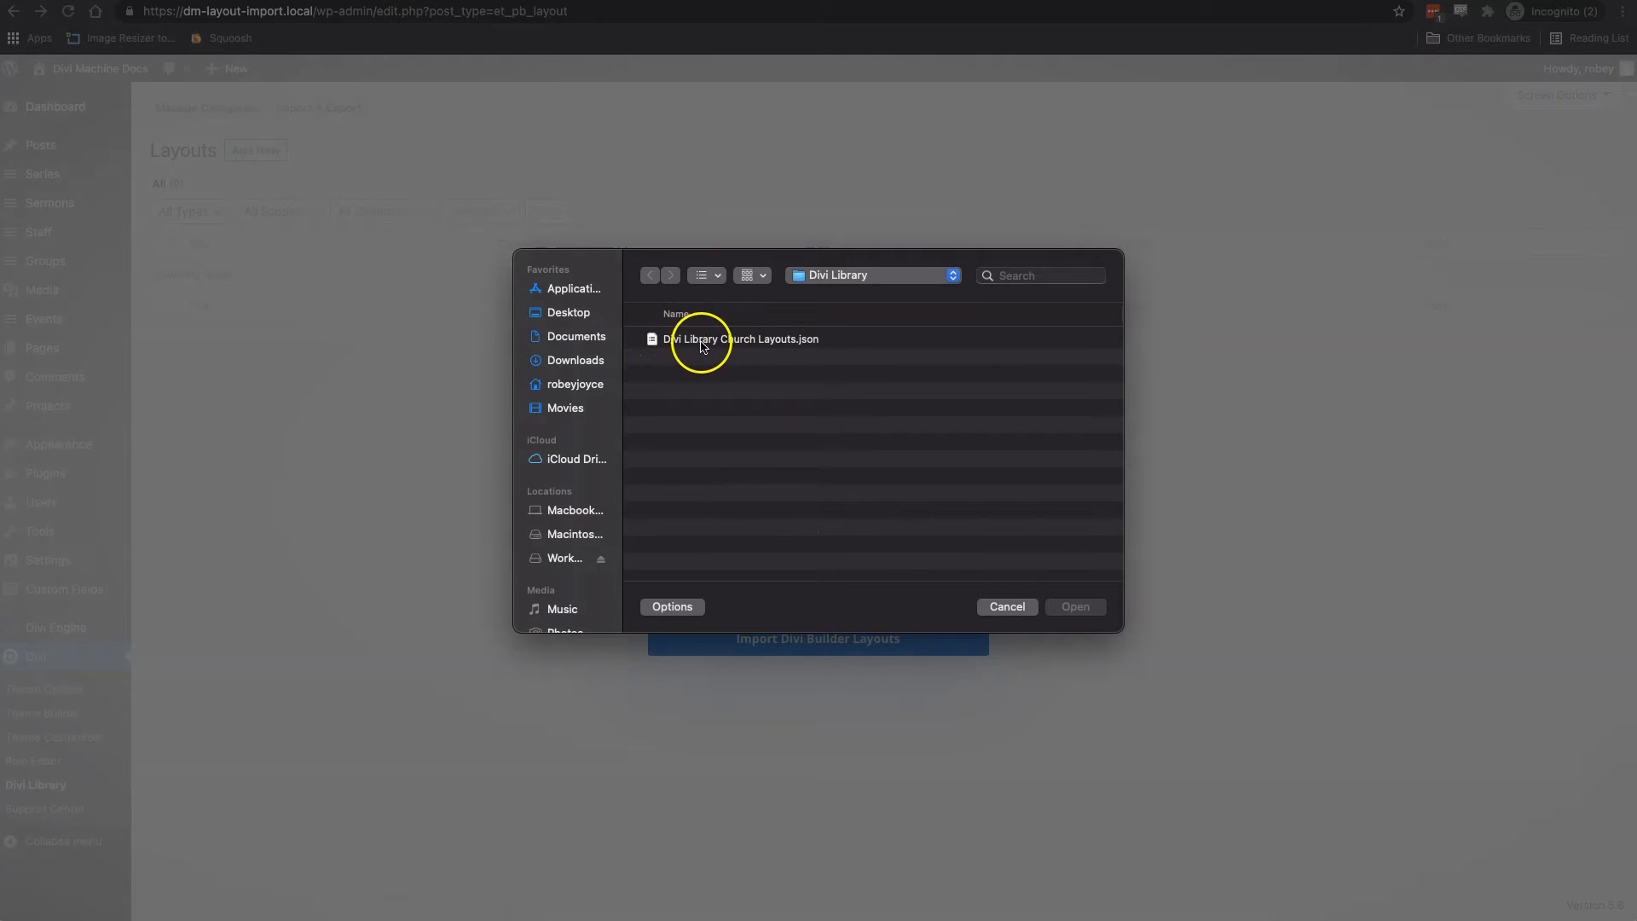
{"action": "mouse_move", "coordinate": [778, 352]}
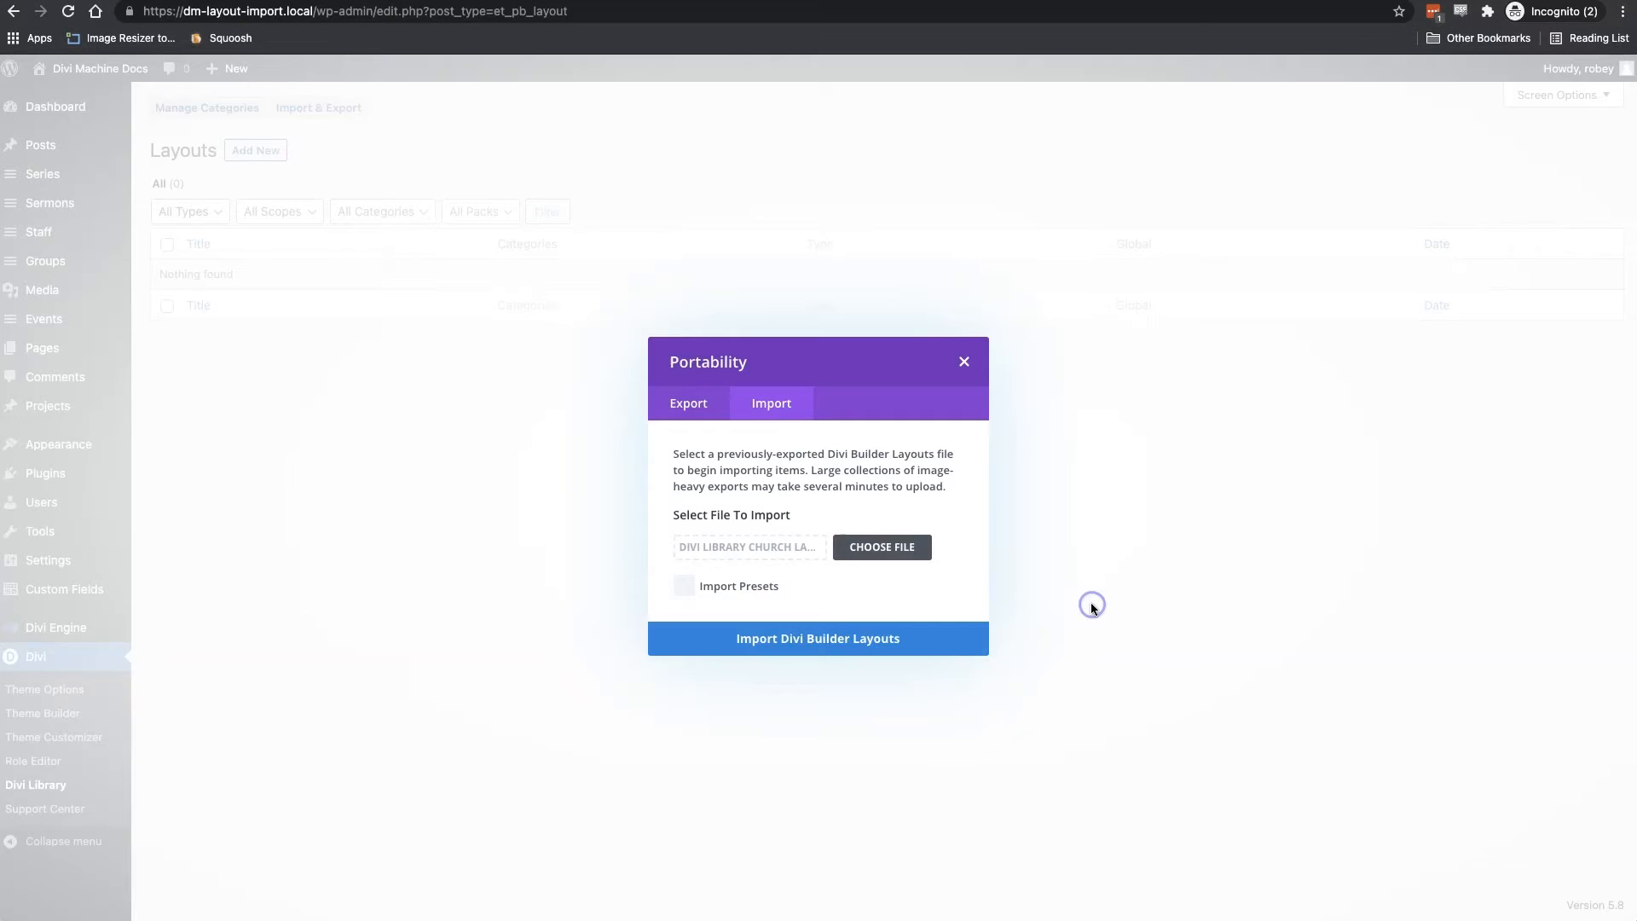
{"action": "left_click", "coordinate": [817, 638]}
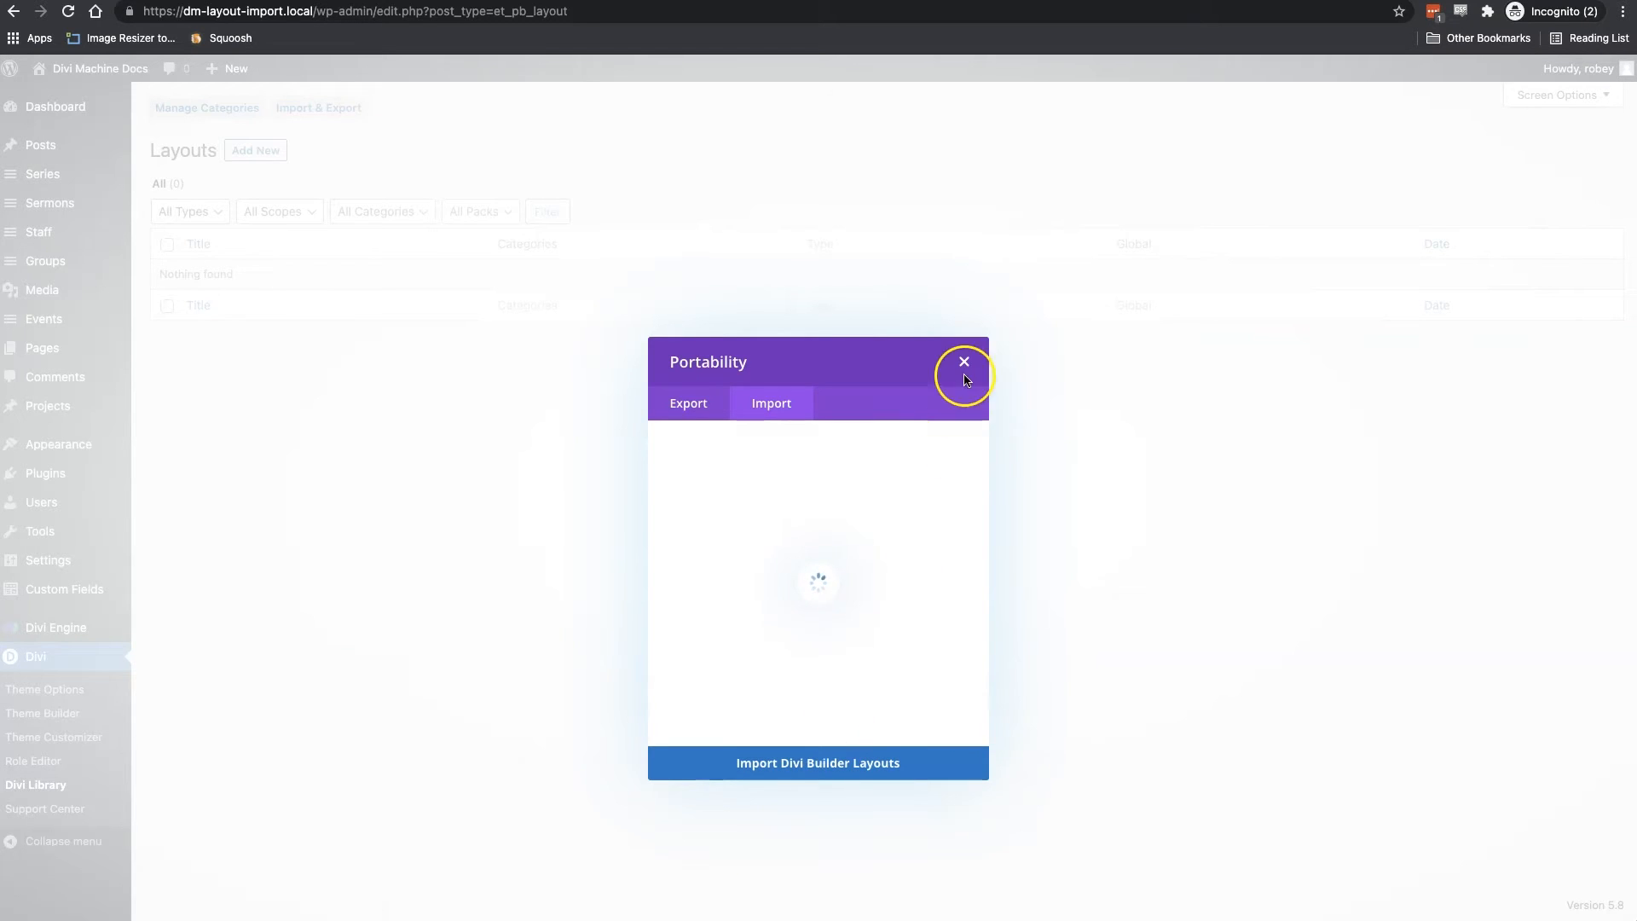
{"action": "left_click", "coordinate": [962, 362]}
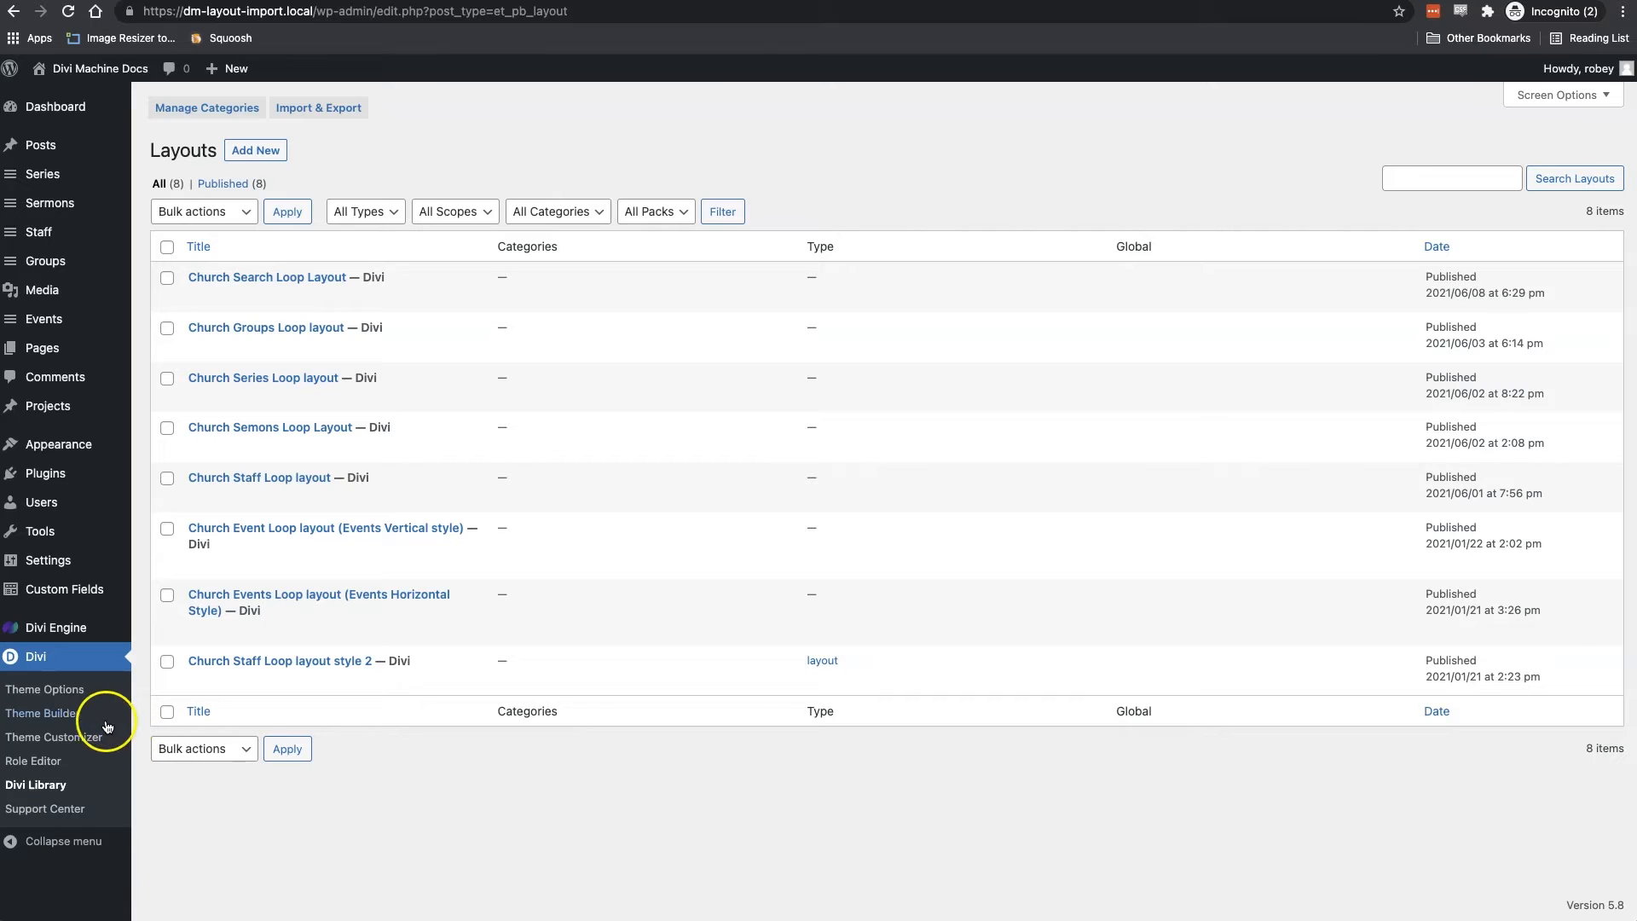
Import 'Church Theme Builder.json' through Theme Builder portability and save the church templates
{"action": "left_click", "coordinate": [43, 713]}
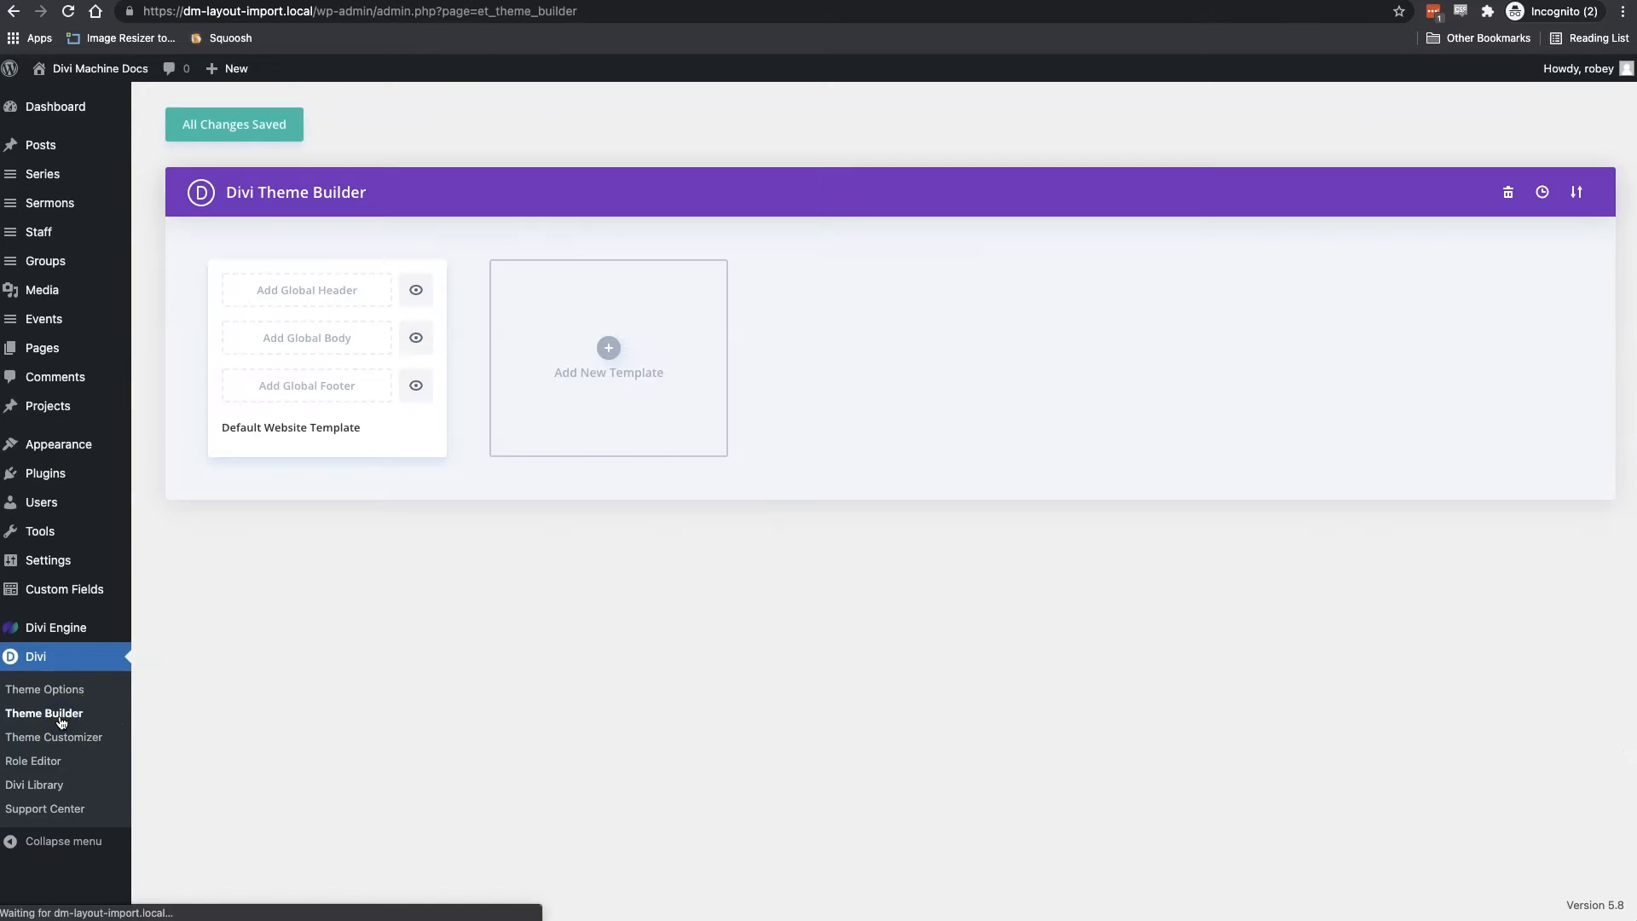
{"action": "mouse_move", "coordinate": [1566, 192]}
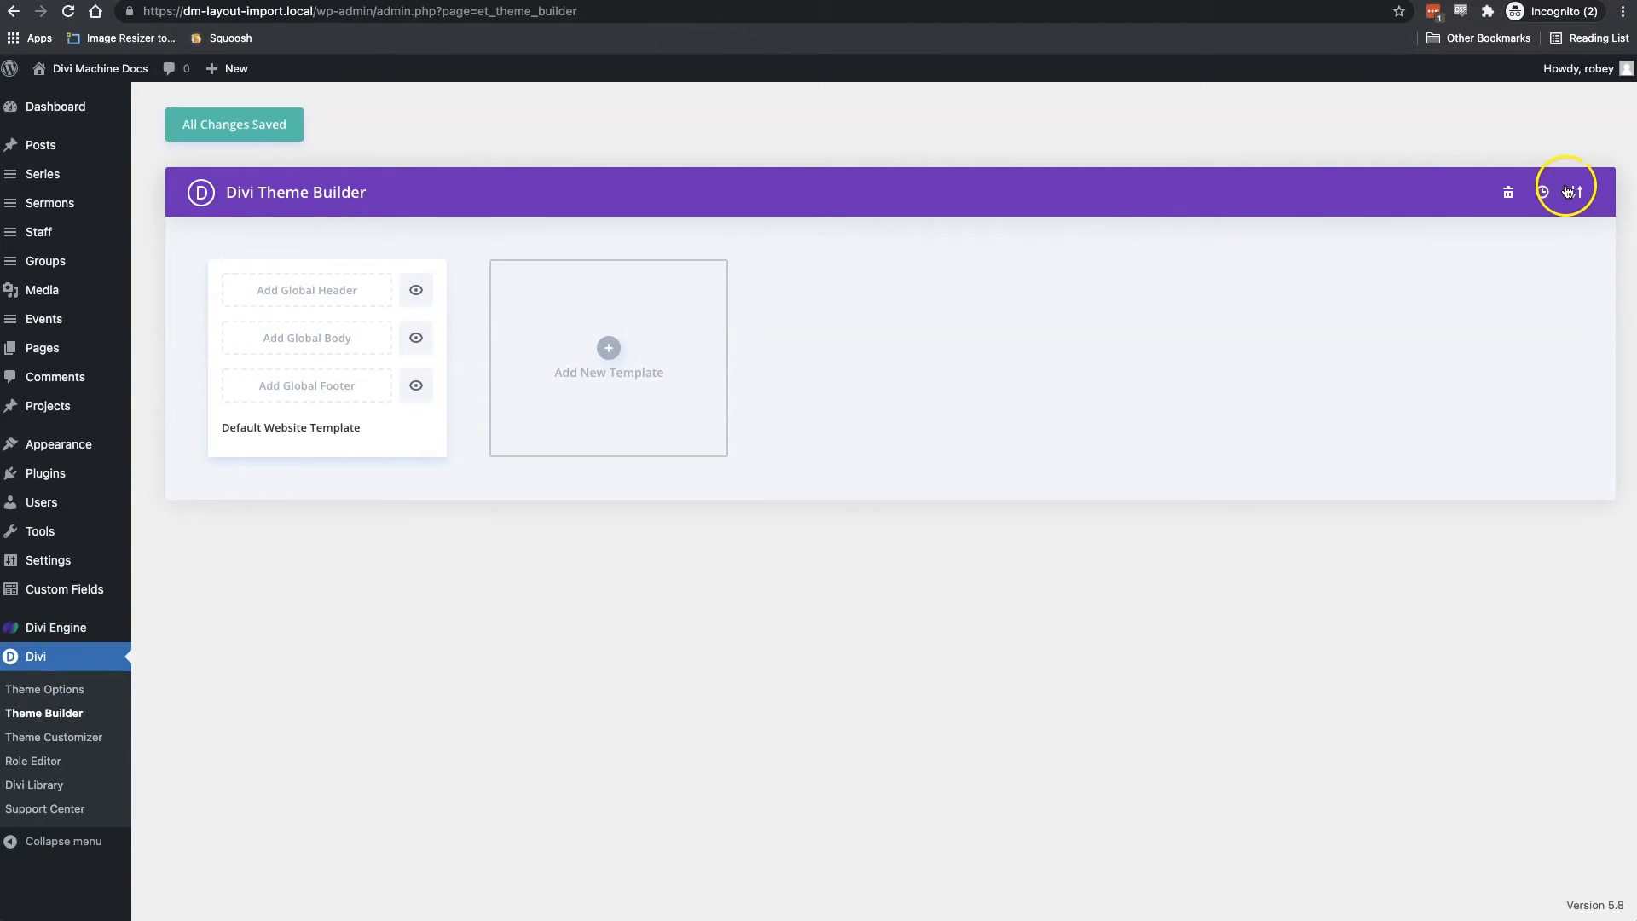
{"action": "left_click", "coordinate": [1567, 192]}
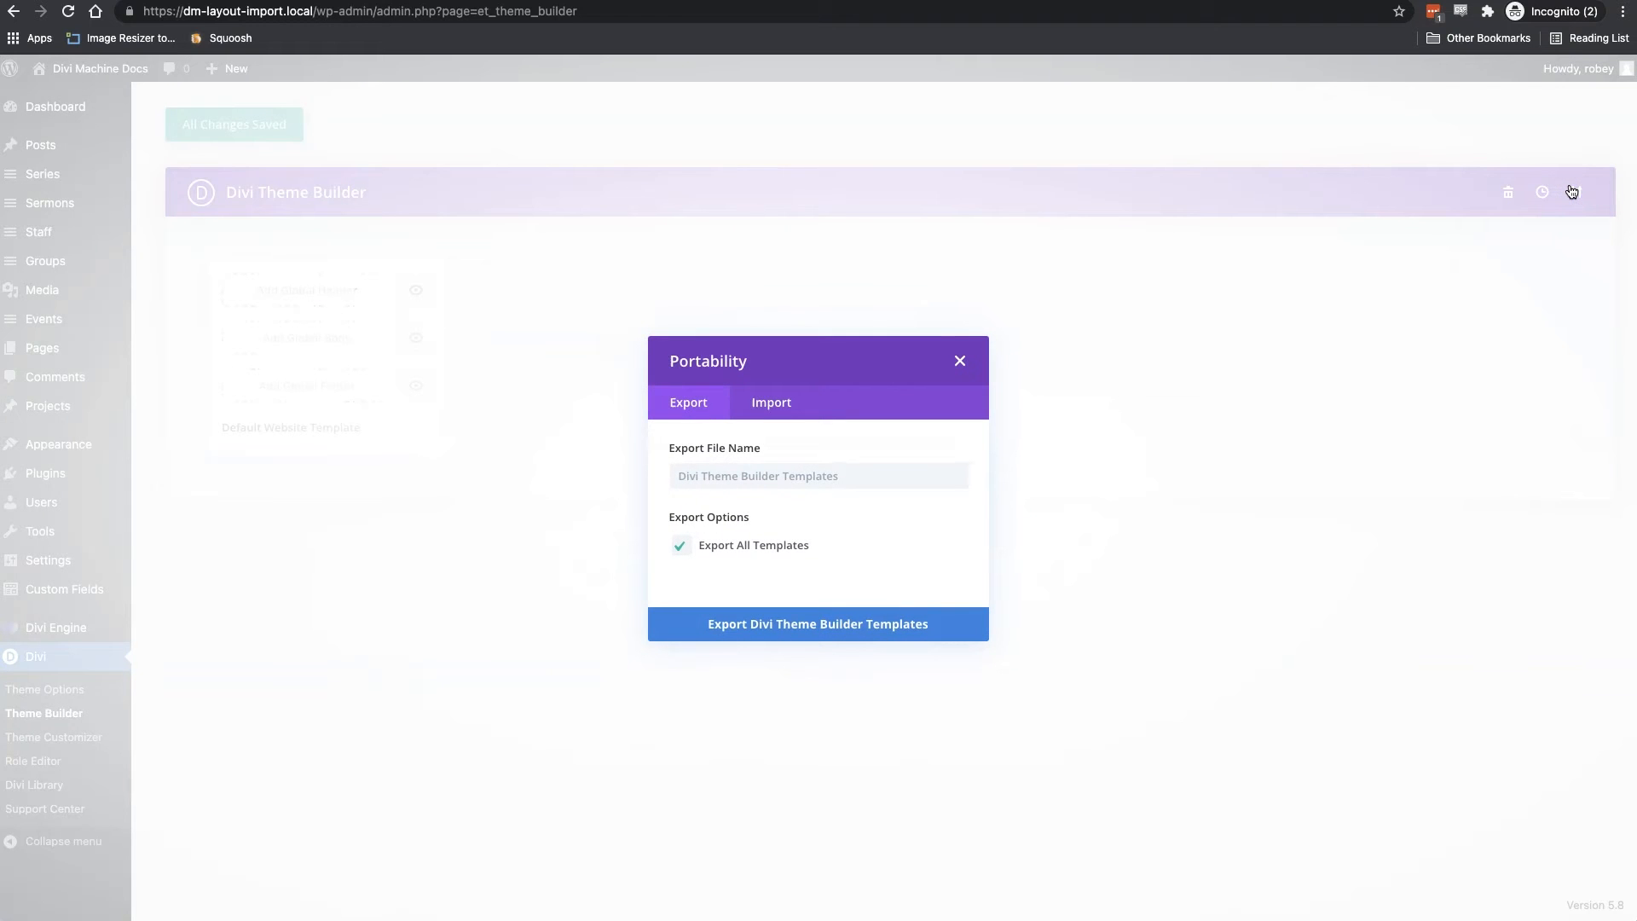
{"action": "mouse_move", "coordinate": [880, 378]}
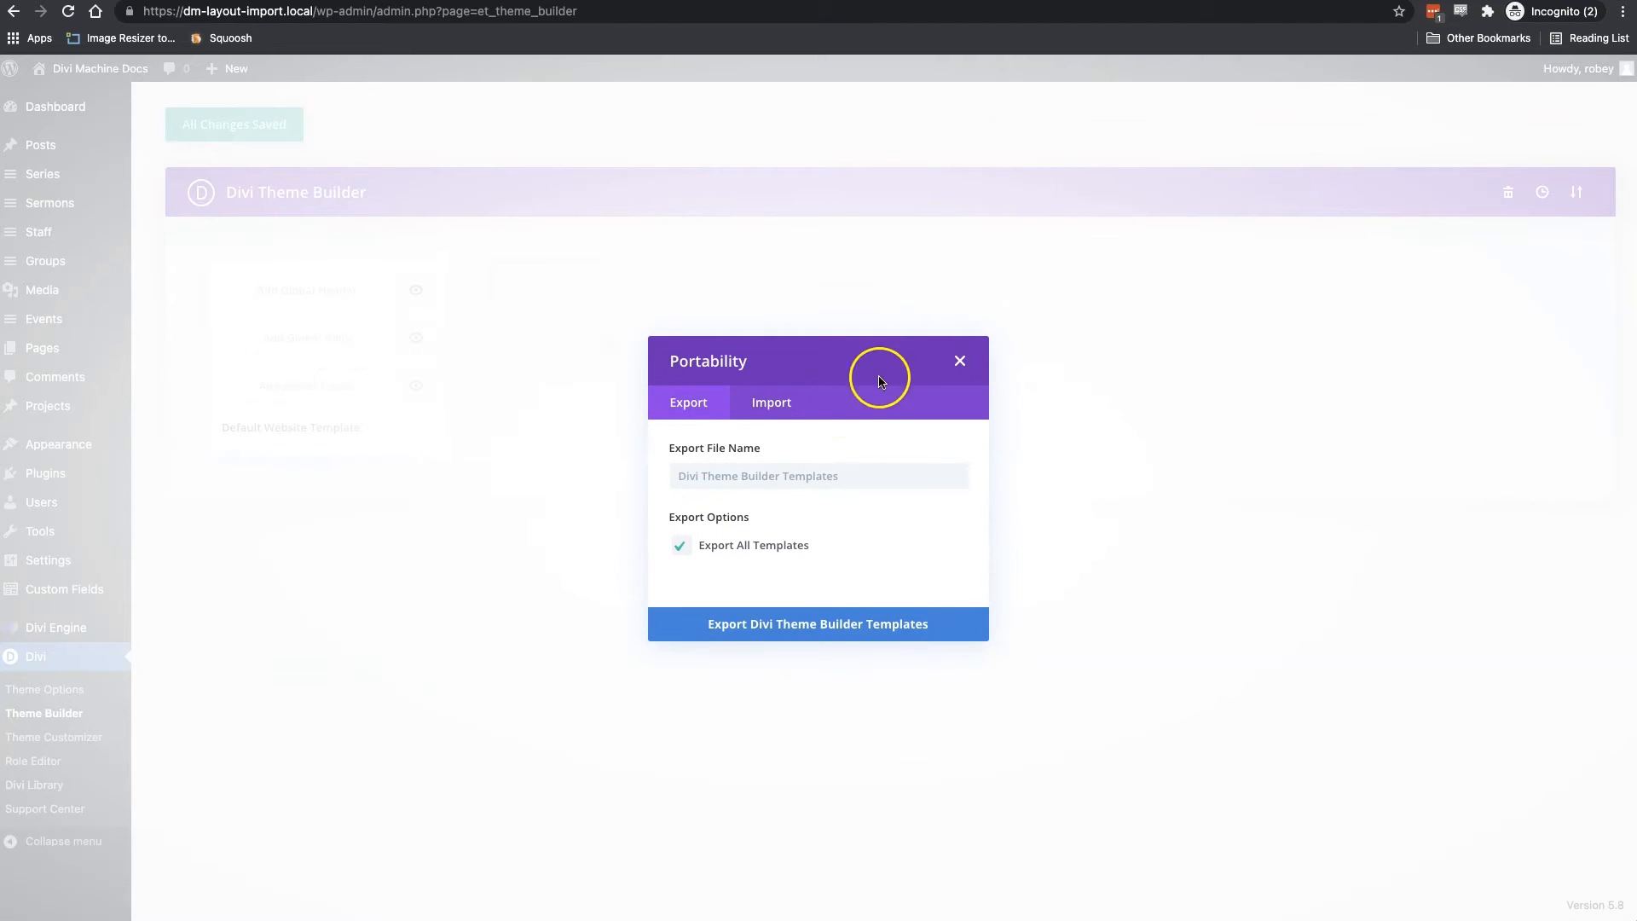
{"action": "mouse_move", "coordinate": [770, 402]}
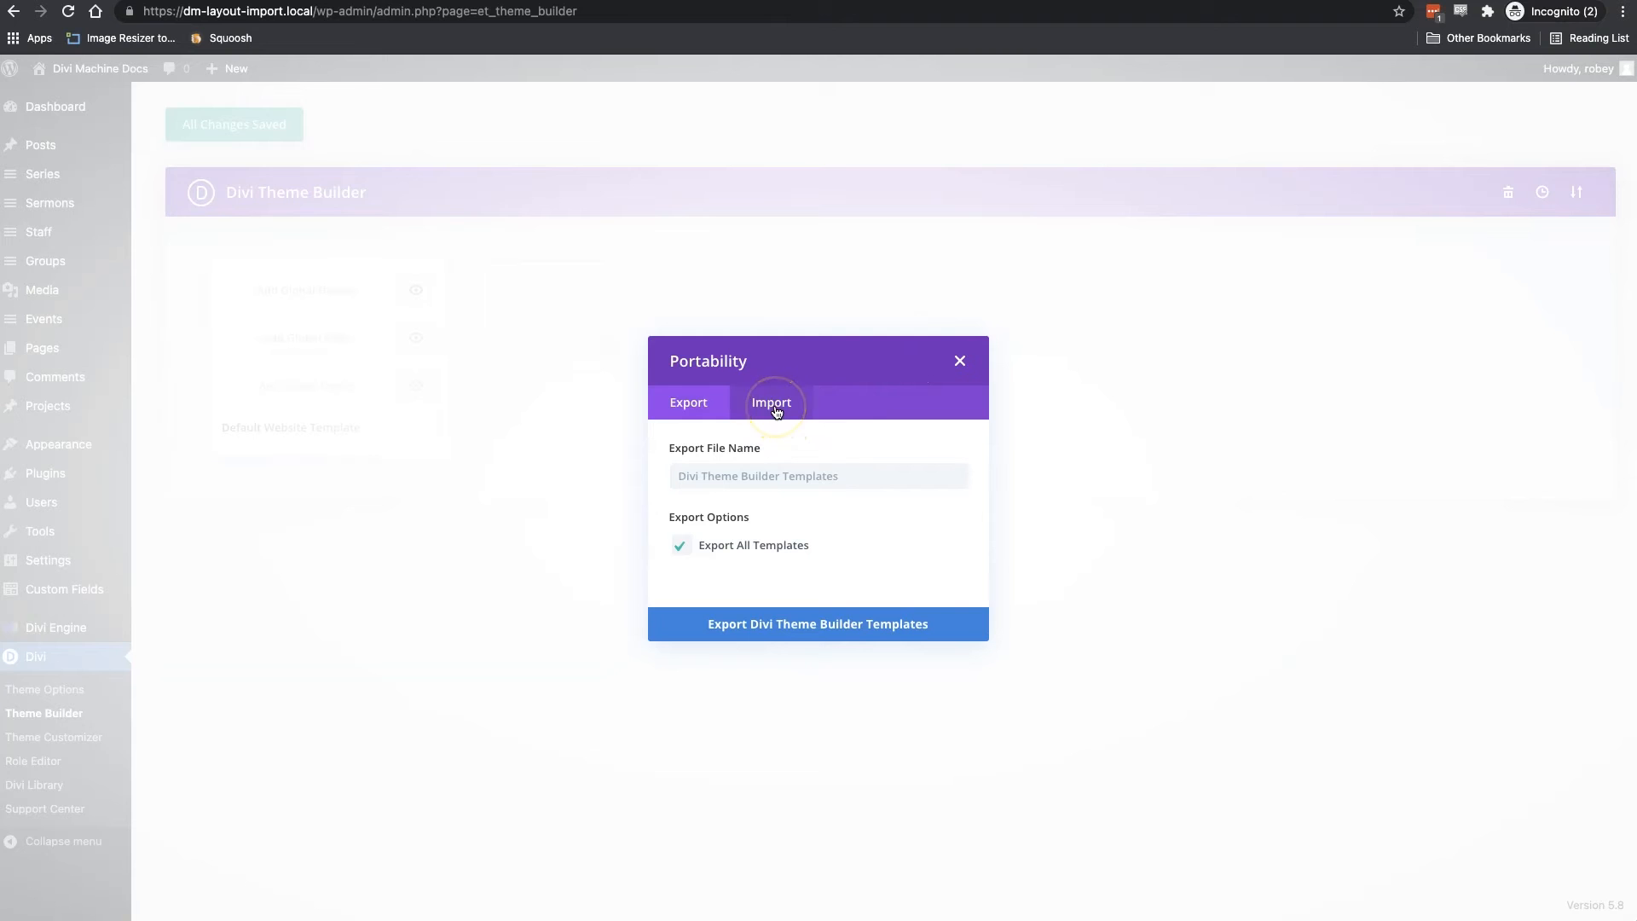
{"action": "left_click", "coordinate": [771, 401]}
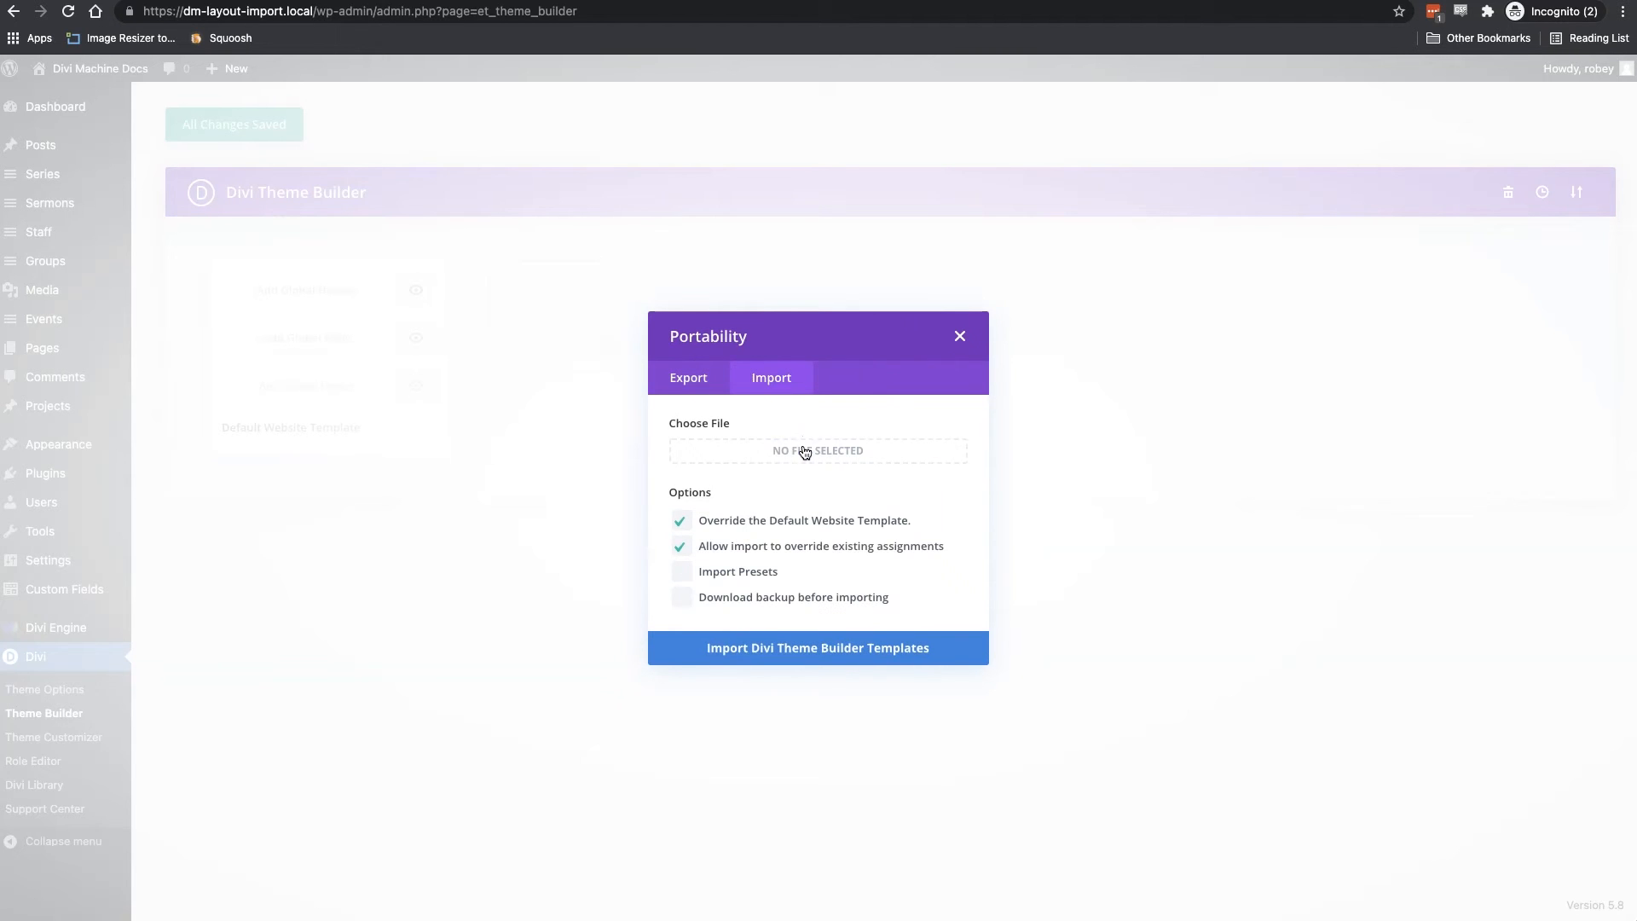
{"action": "left_click", "coordinate": [818, 450]}
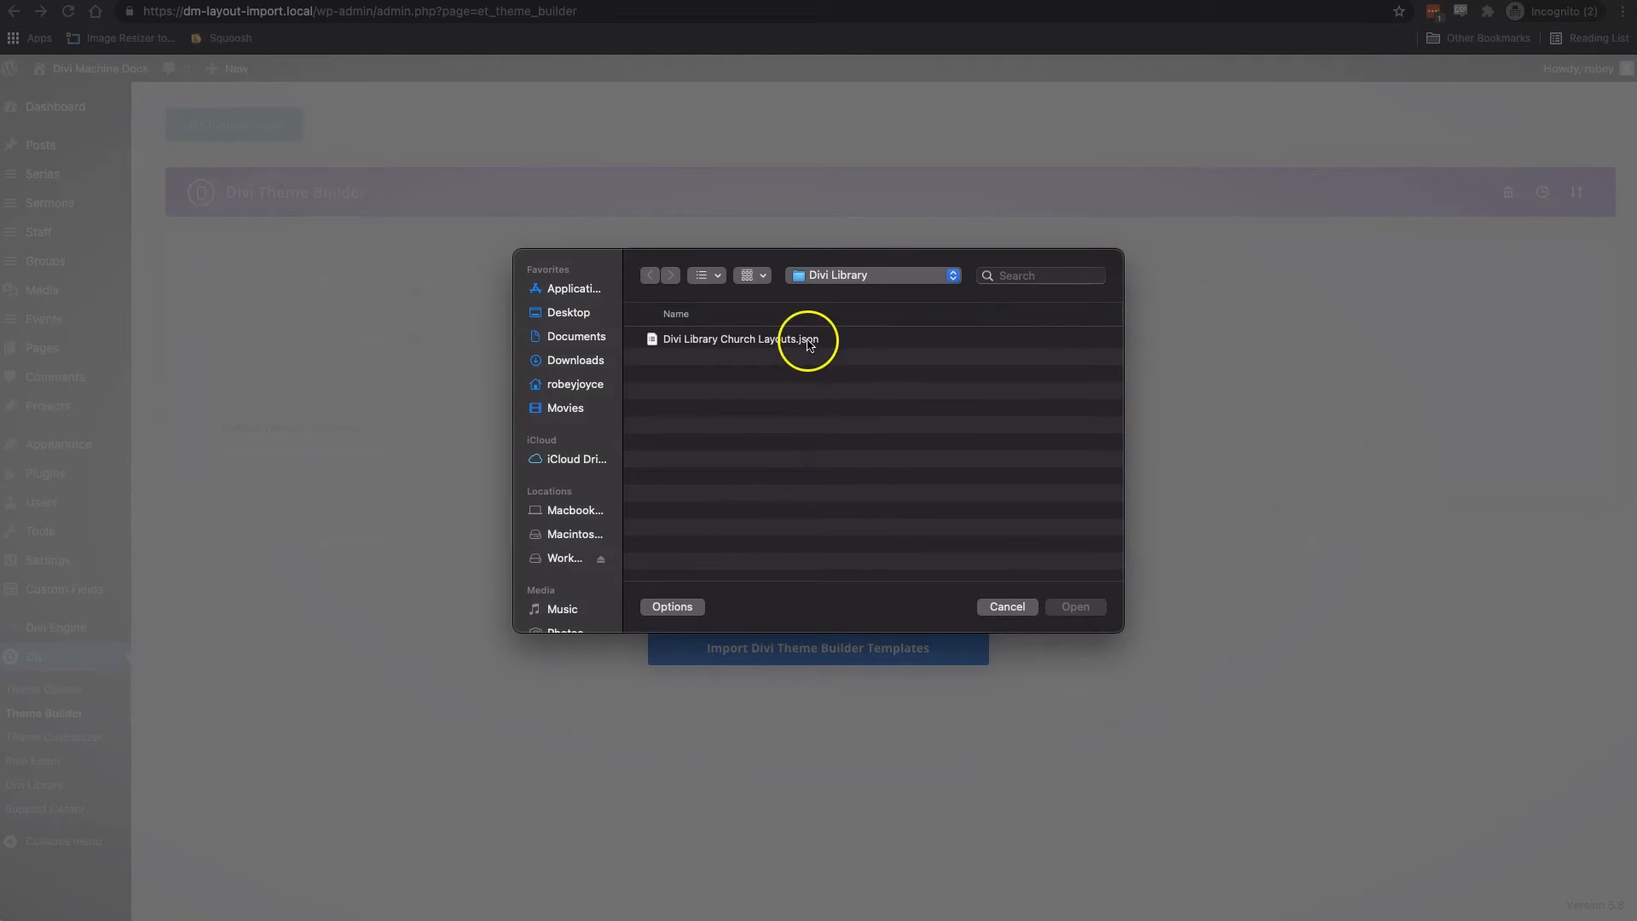
{"action": "left_click", "coordinate": [648, 275]}
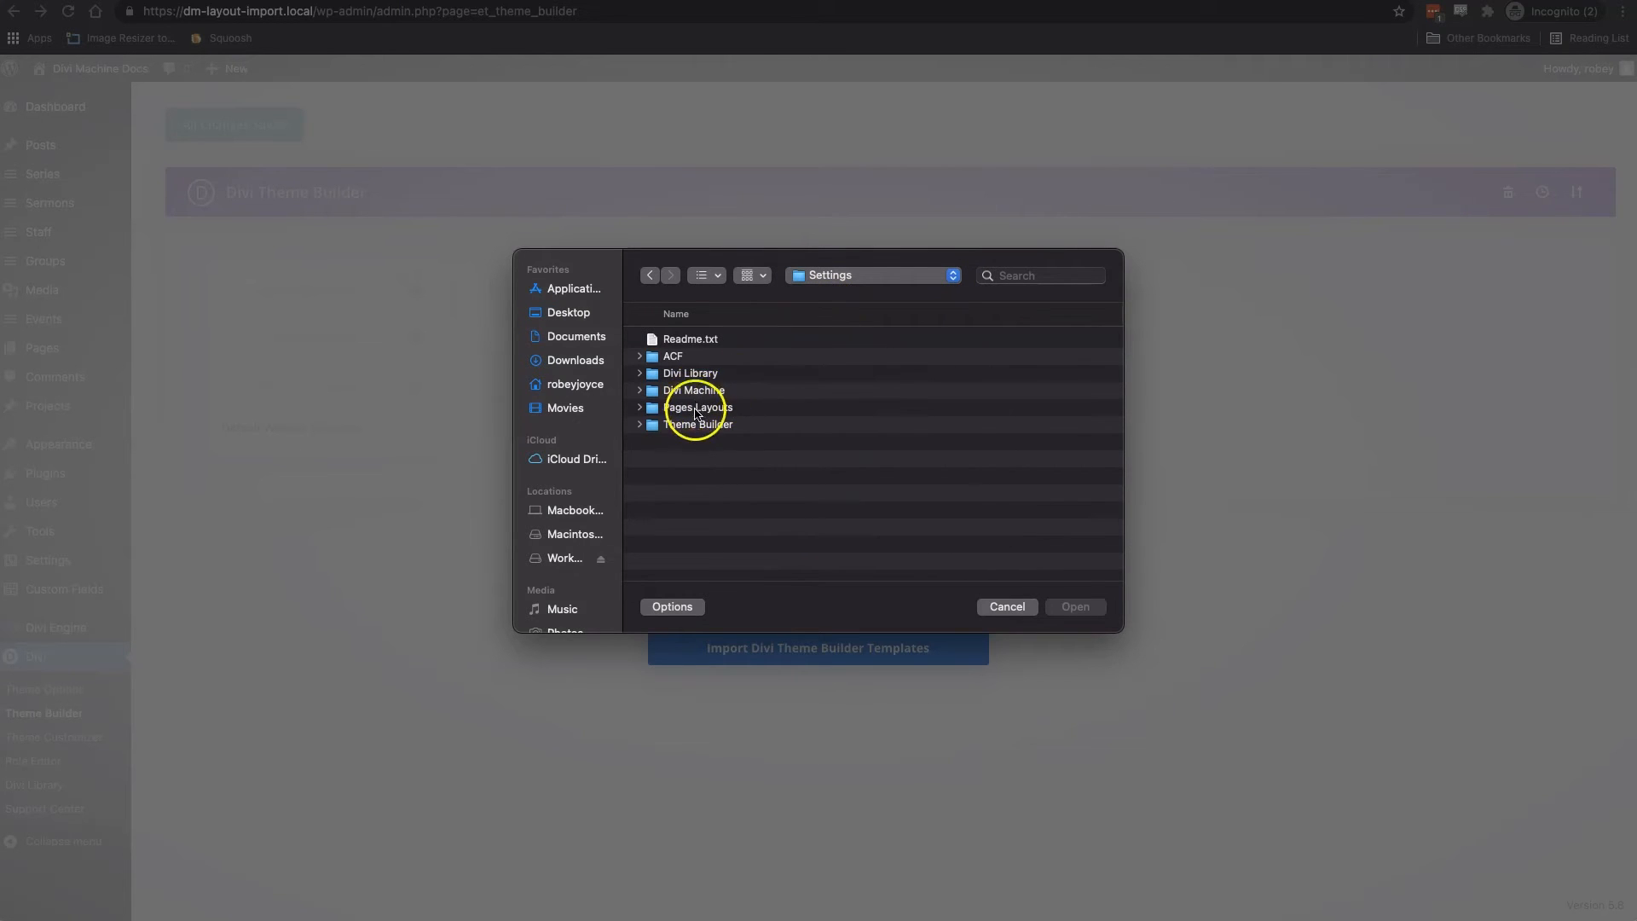
{"action": "double_click", "coordinate": [697, 423]}
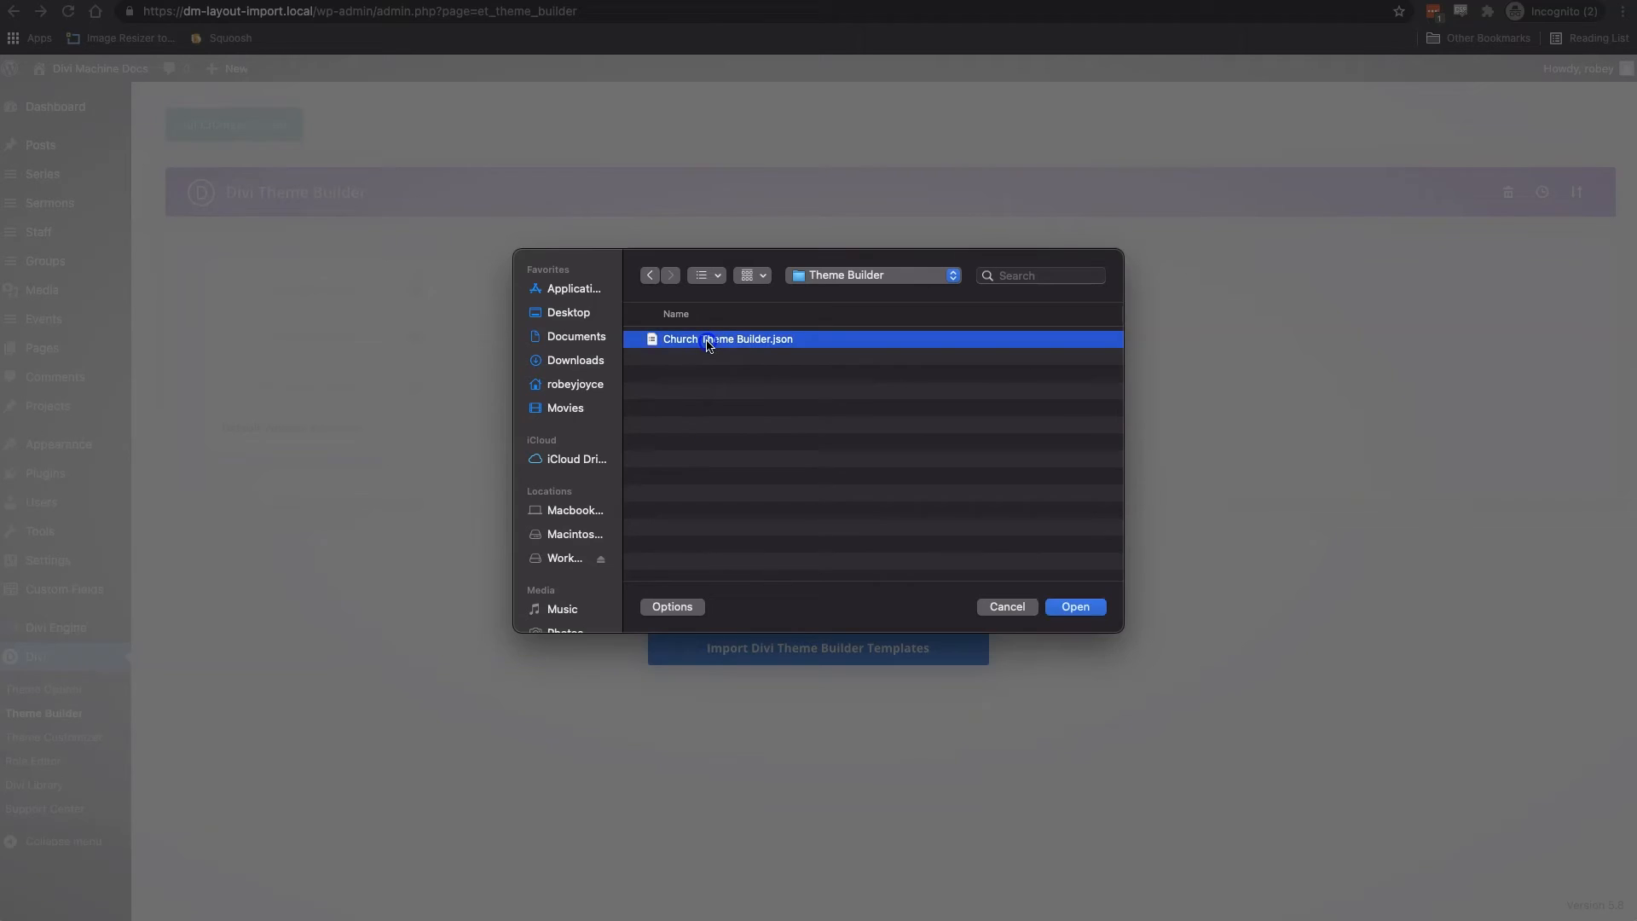
{"action": "left_click", "coordinate": [1074, 606]}
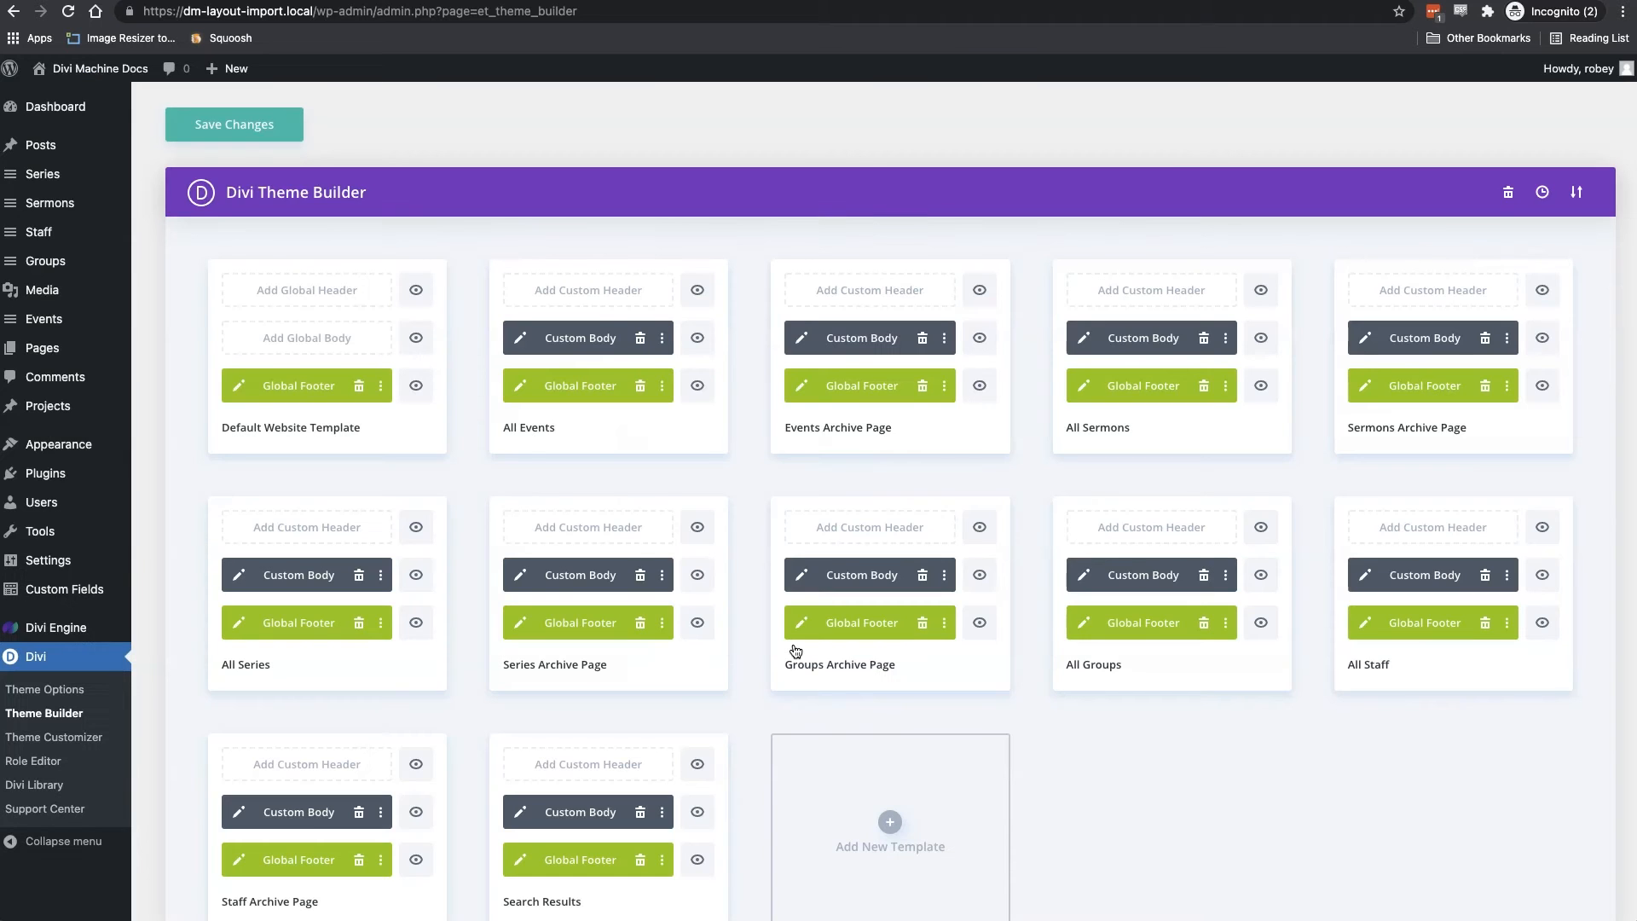
{"action": "left_click", "coordinate": [232, 125]}
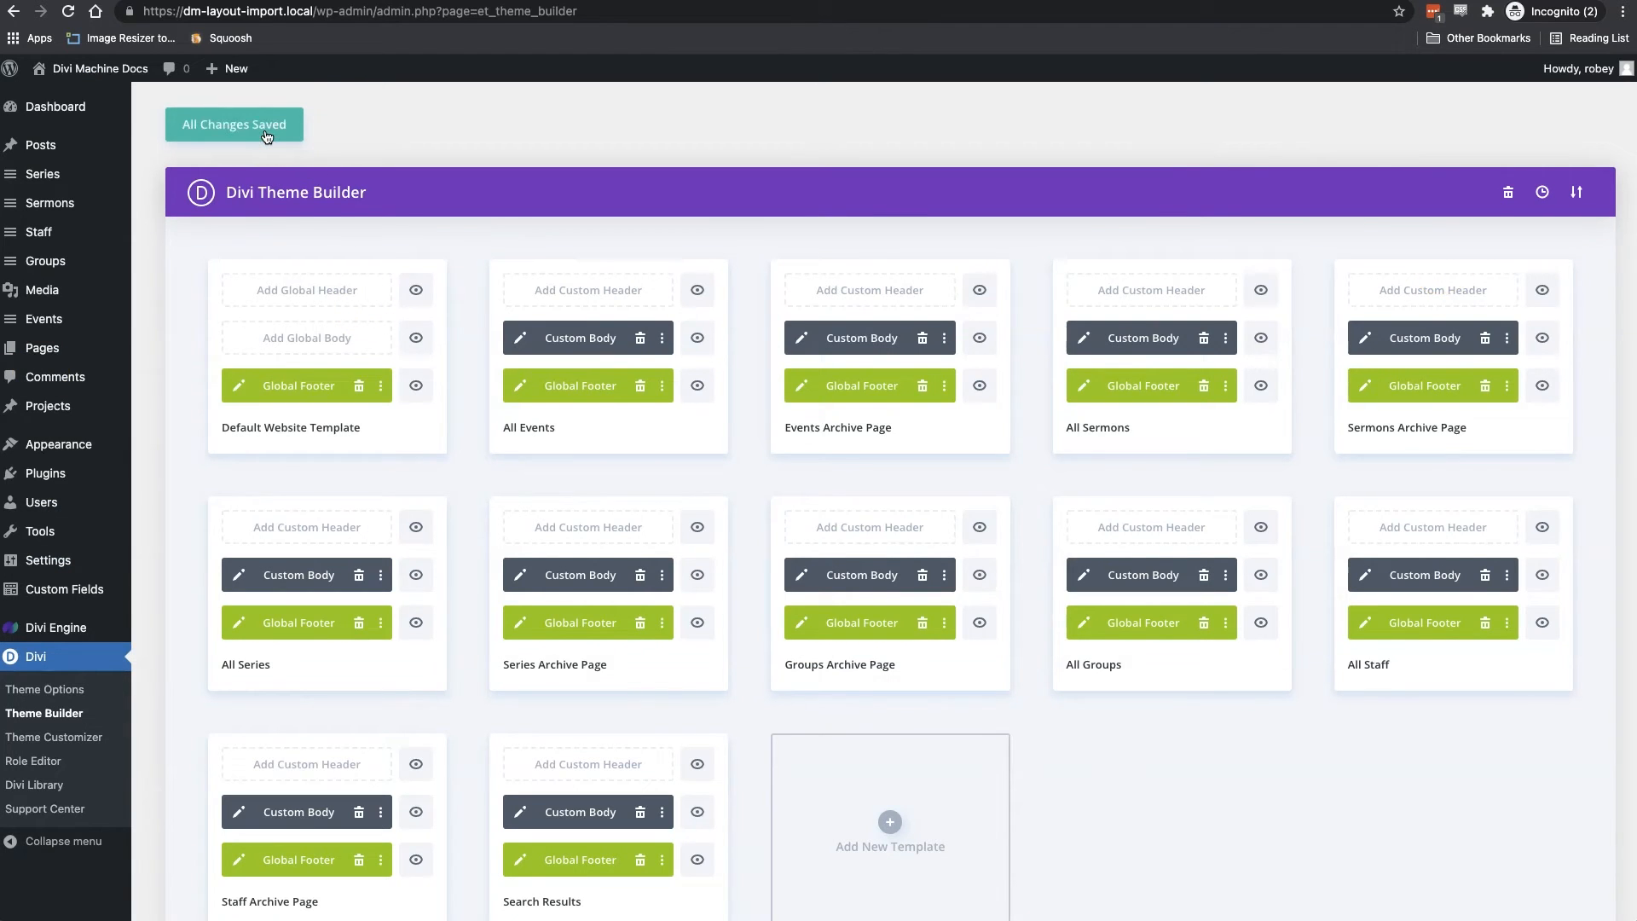
{"action": "left_click", "coordinate": [57, 106]}
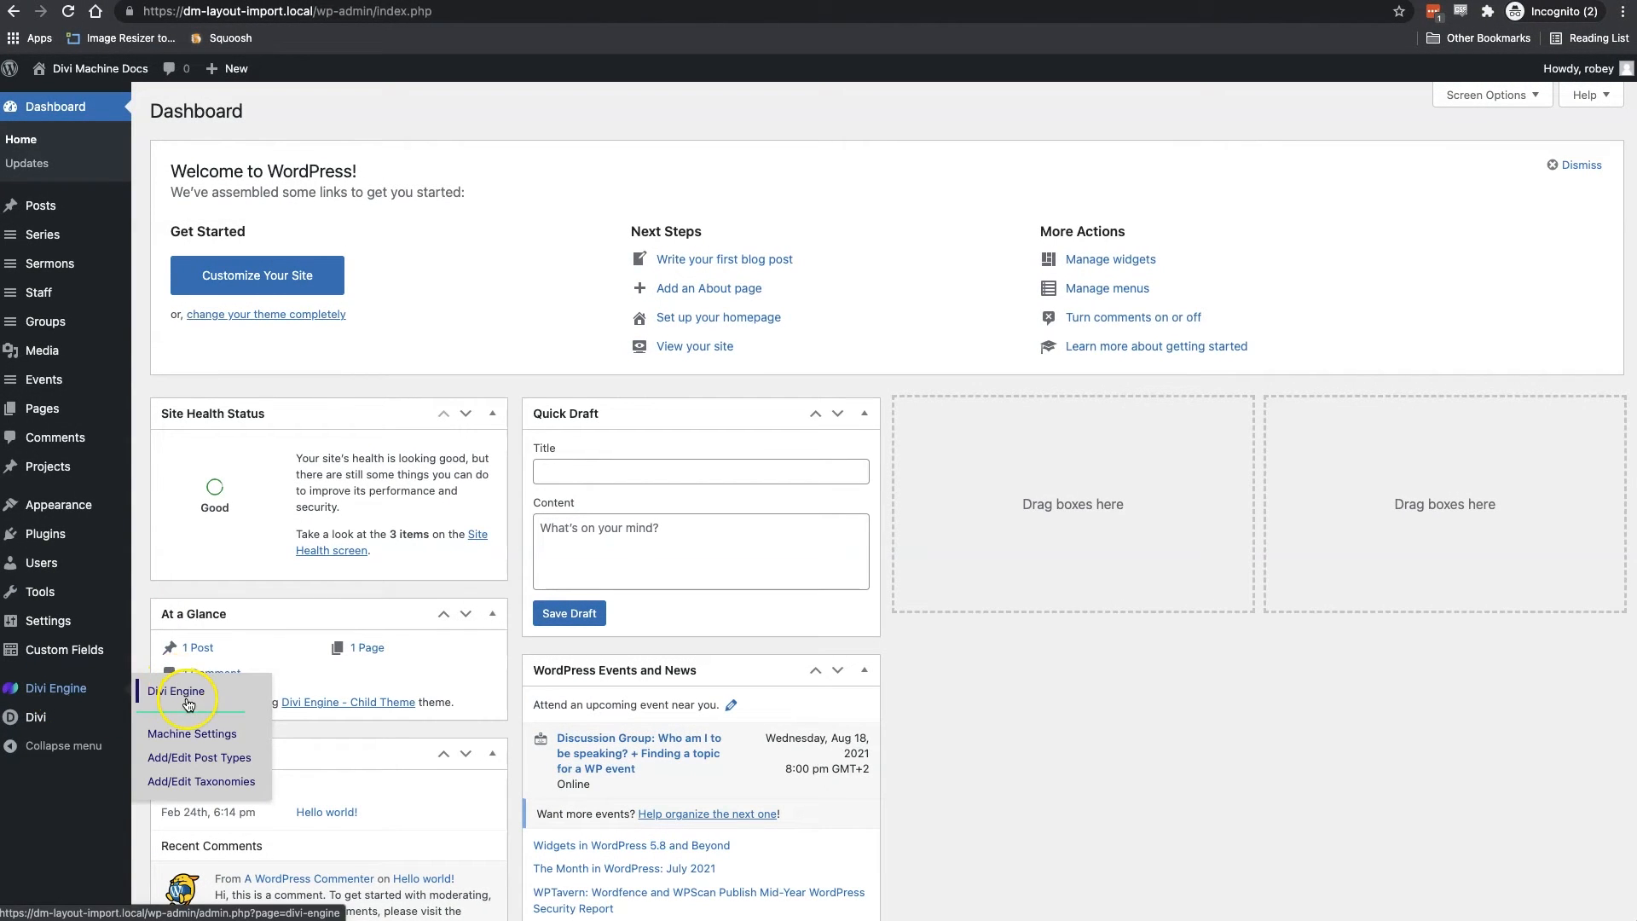
Upload Church-machine-settings.csv under Machine Settings Import/Export, then save the settings
{"action": "left_click", "coordinate": [190, 734]}
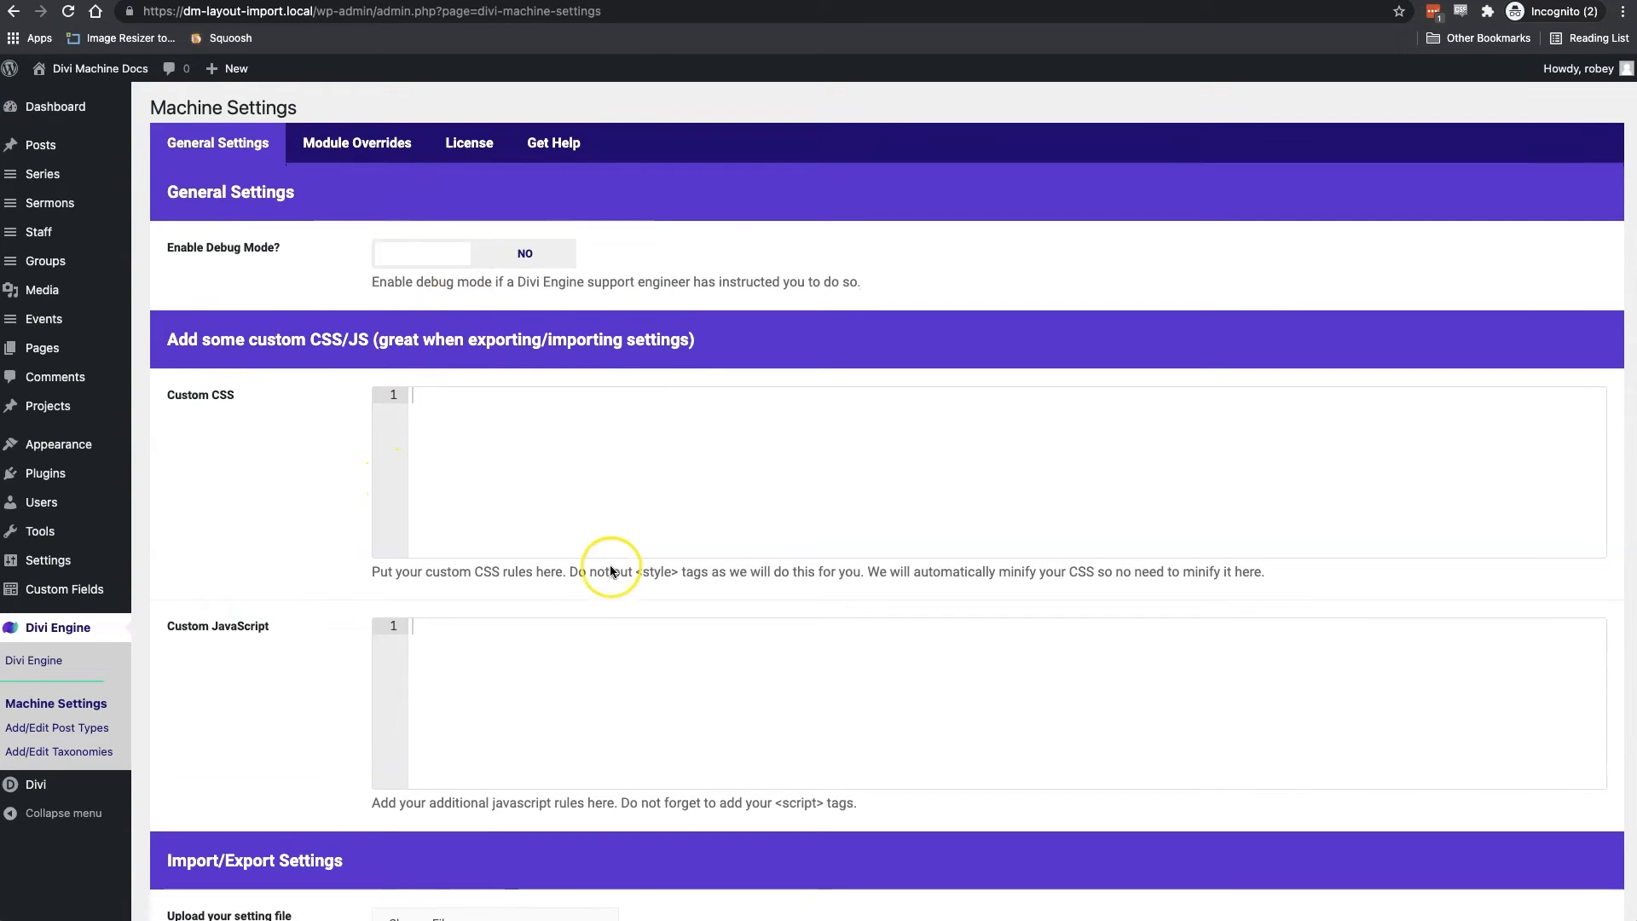
{"action": "left_click", "coordinate": [497, 916]}
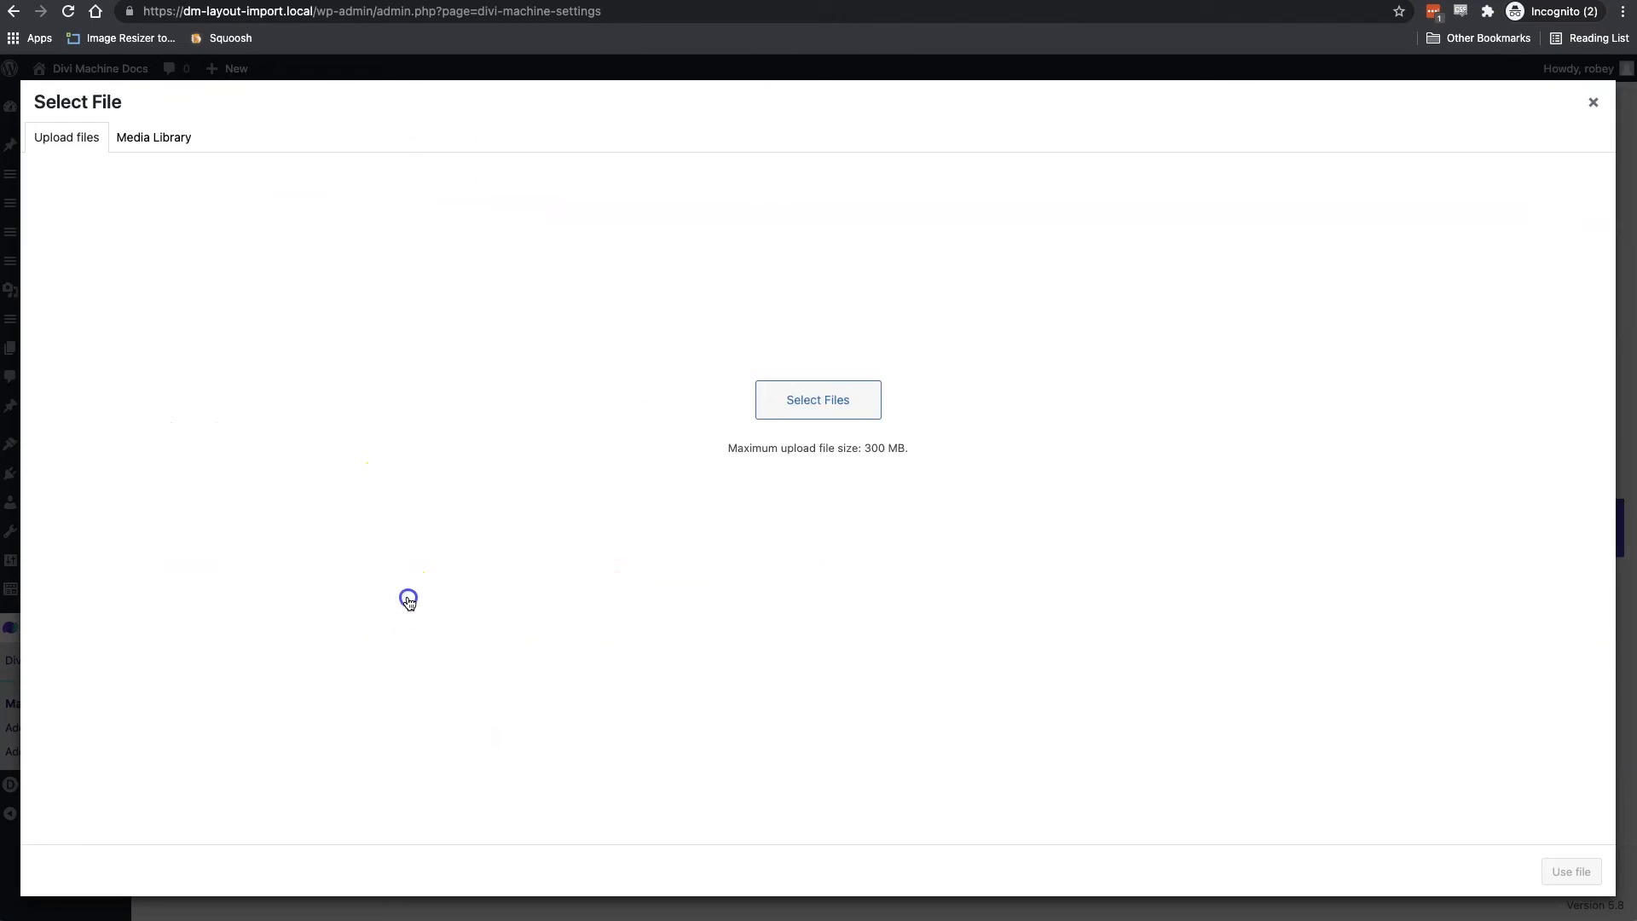
{"action": "left_click", "coordinate": [817, 399]}
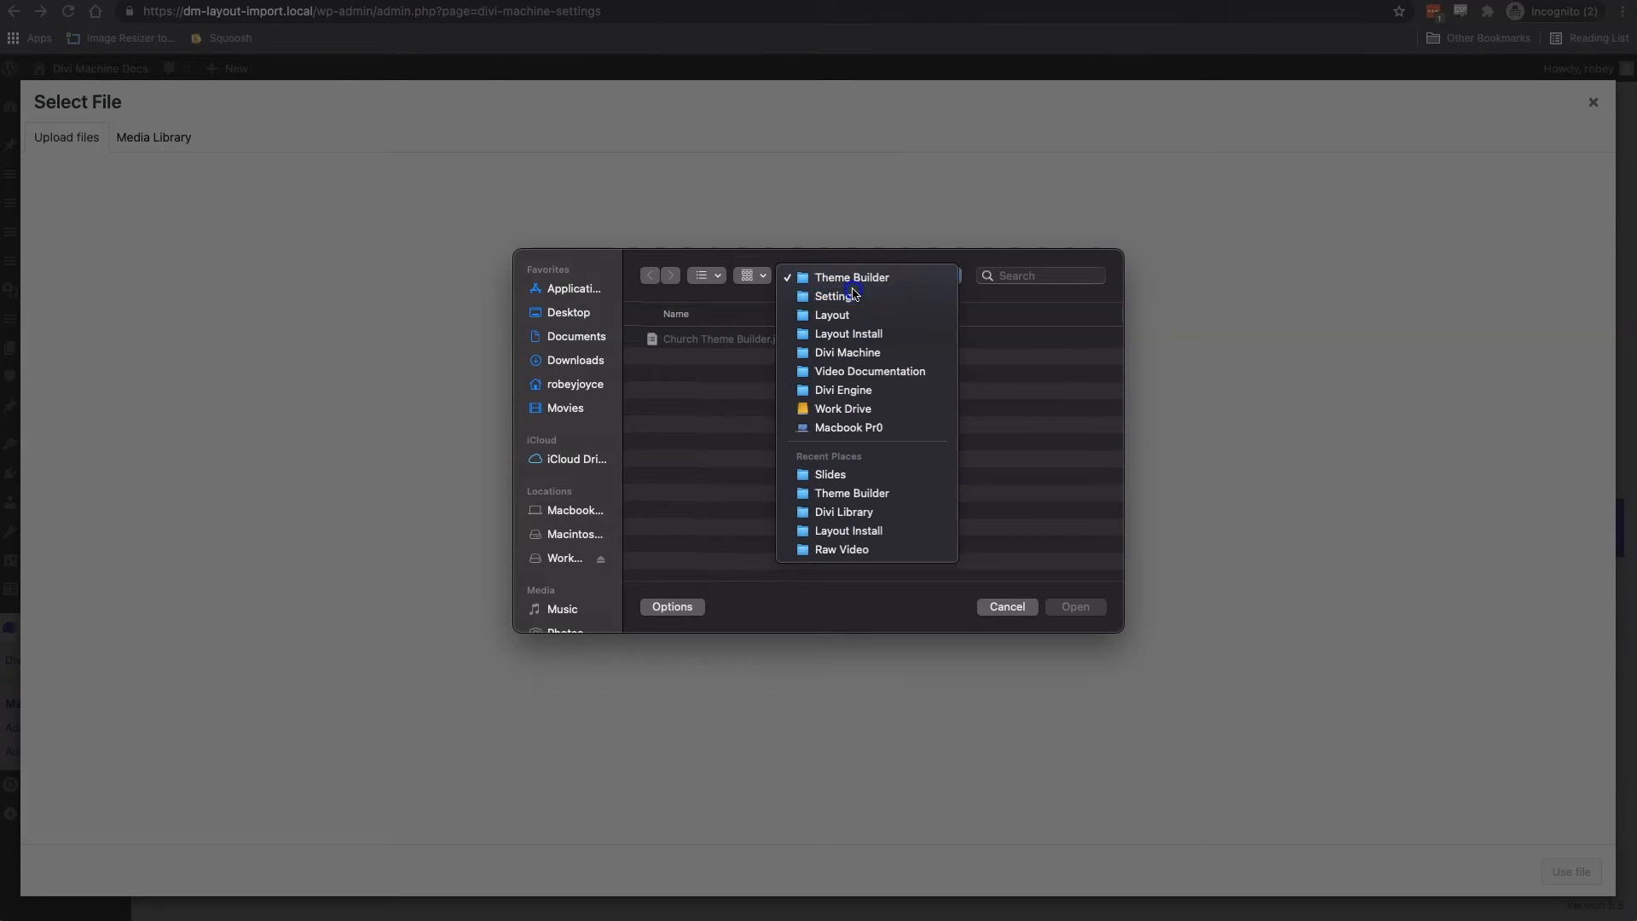
{"action": "left_click", "coordinate": [834, 296]}
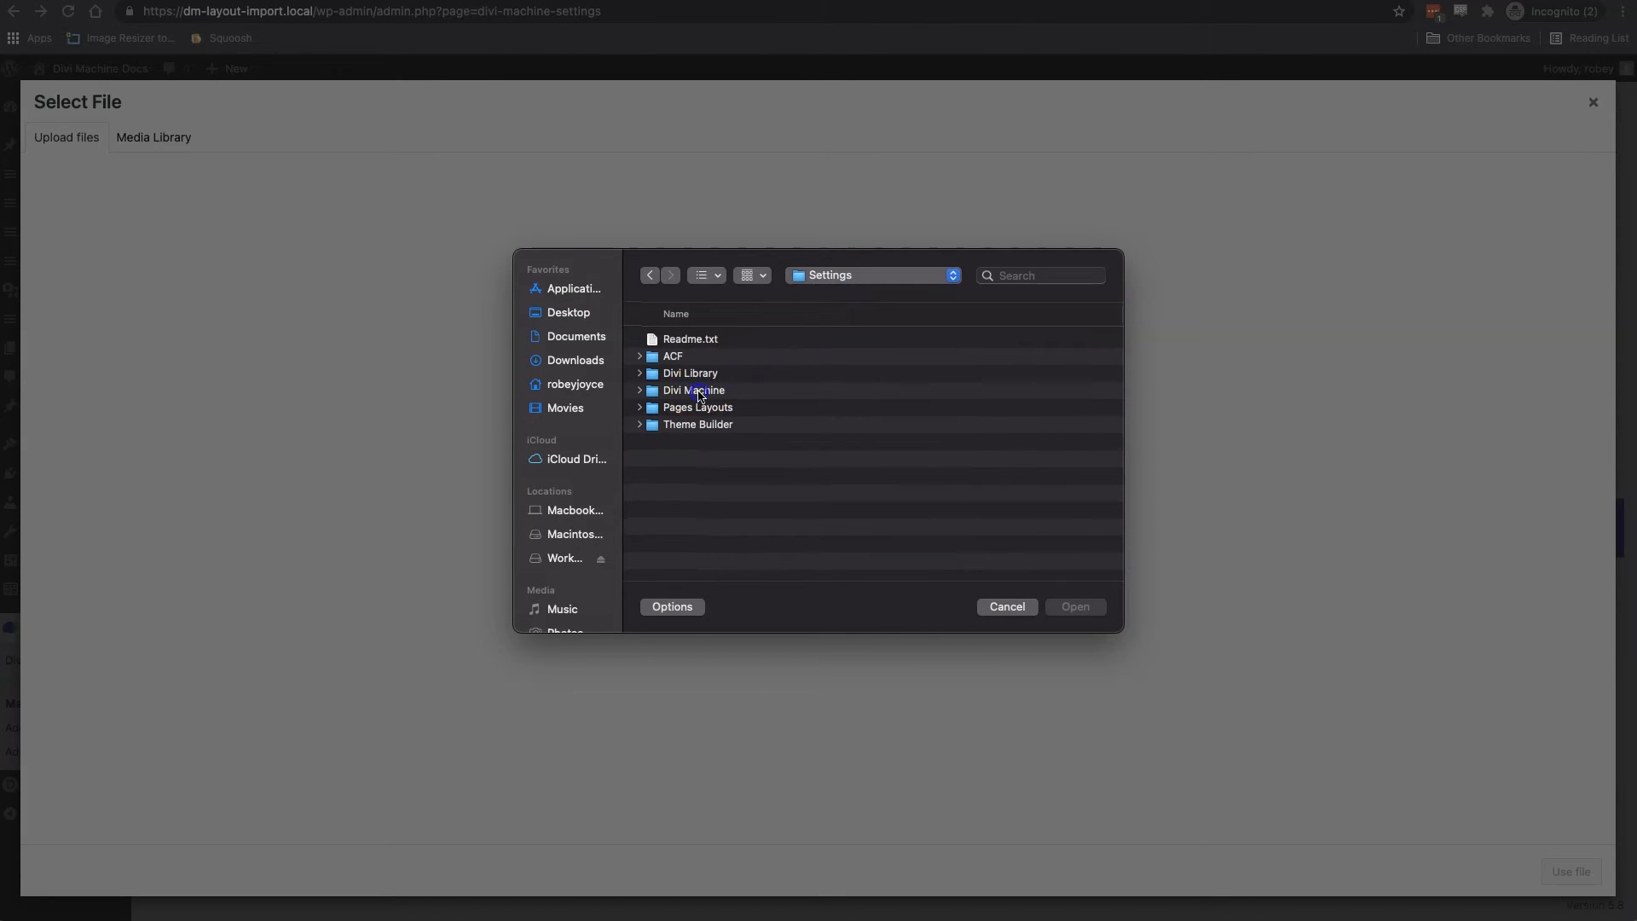
{"action": "left_click", "coordinate": [1004, 606]}
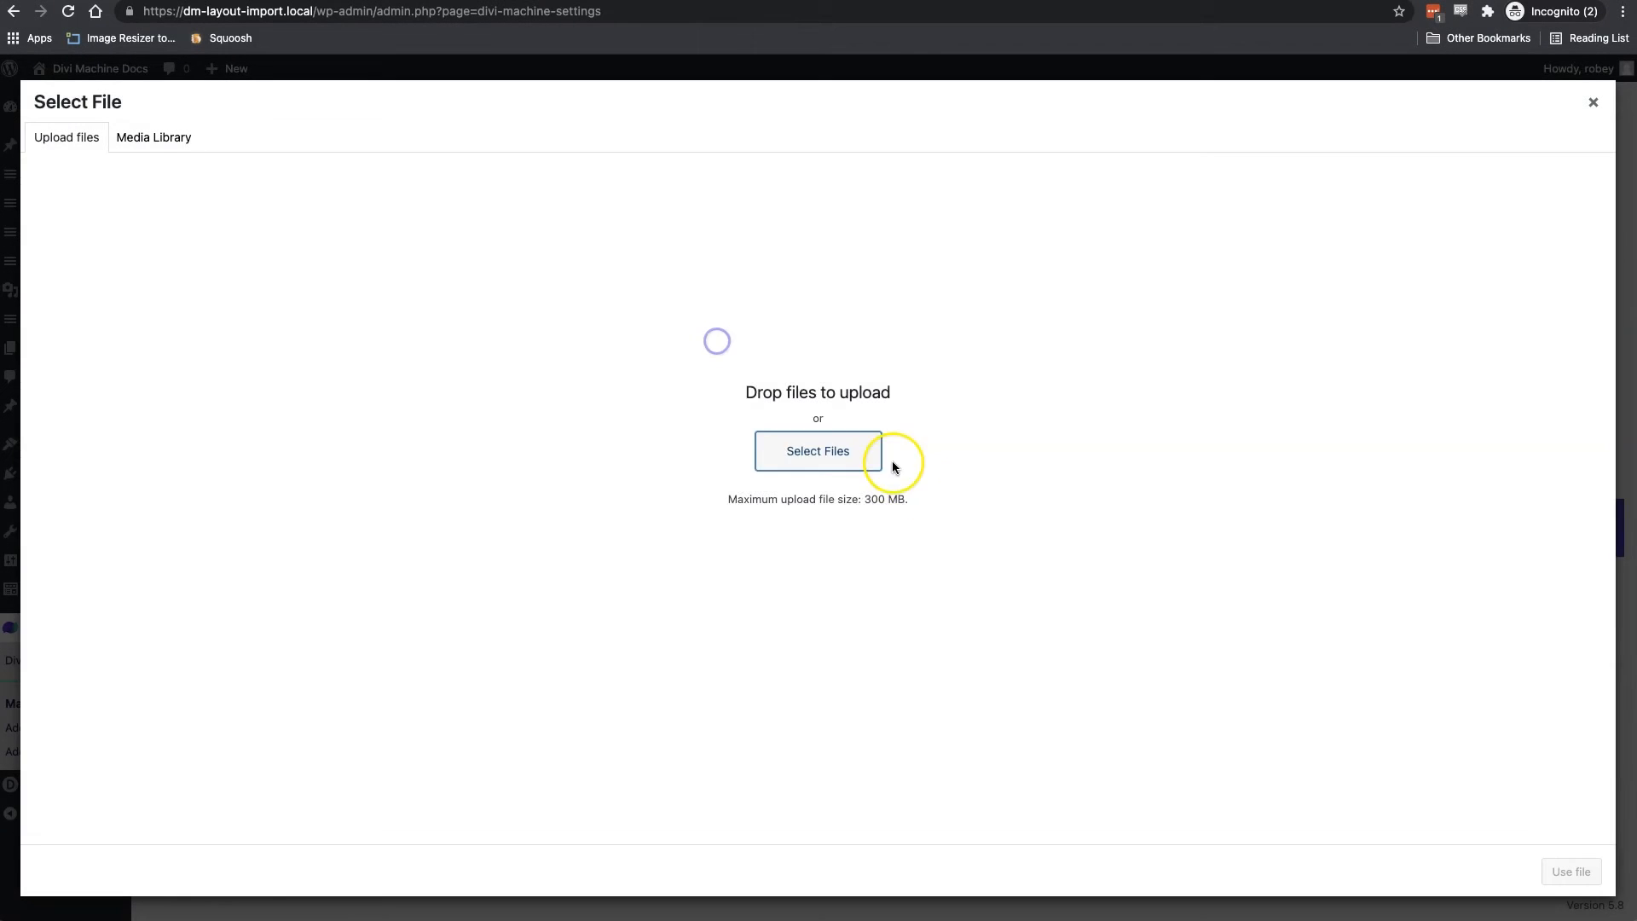
{"action": "left_click", "coordinate": [817, 451]}
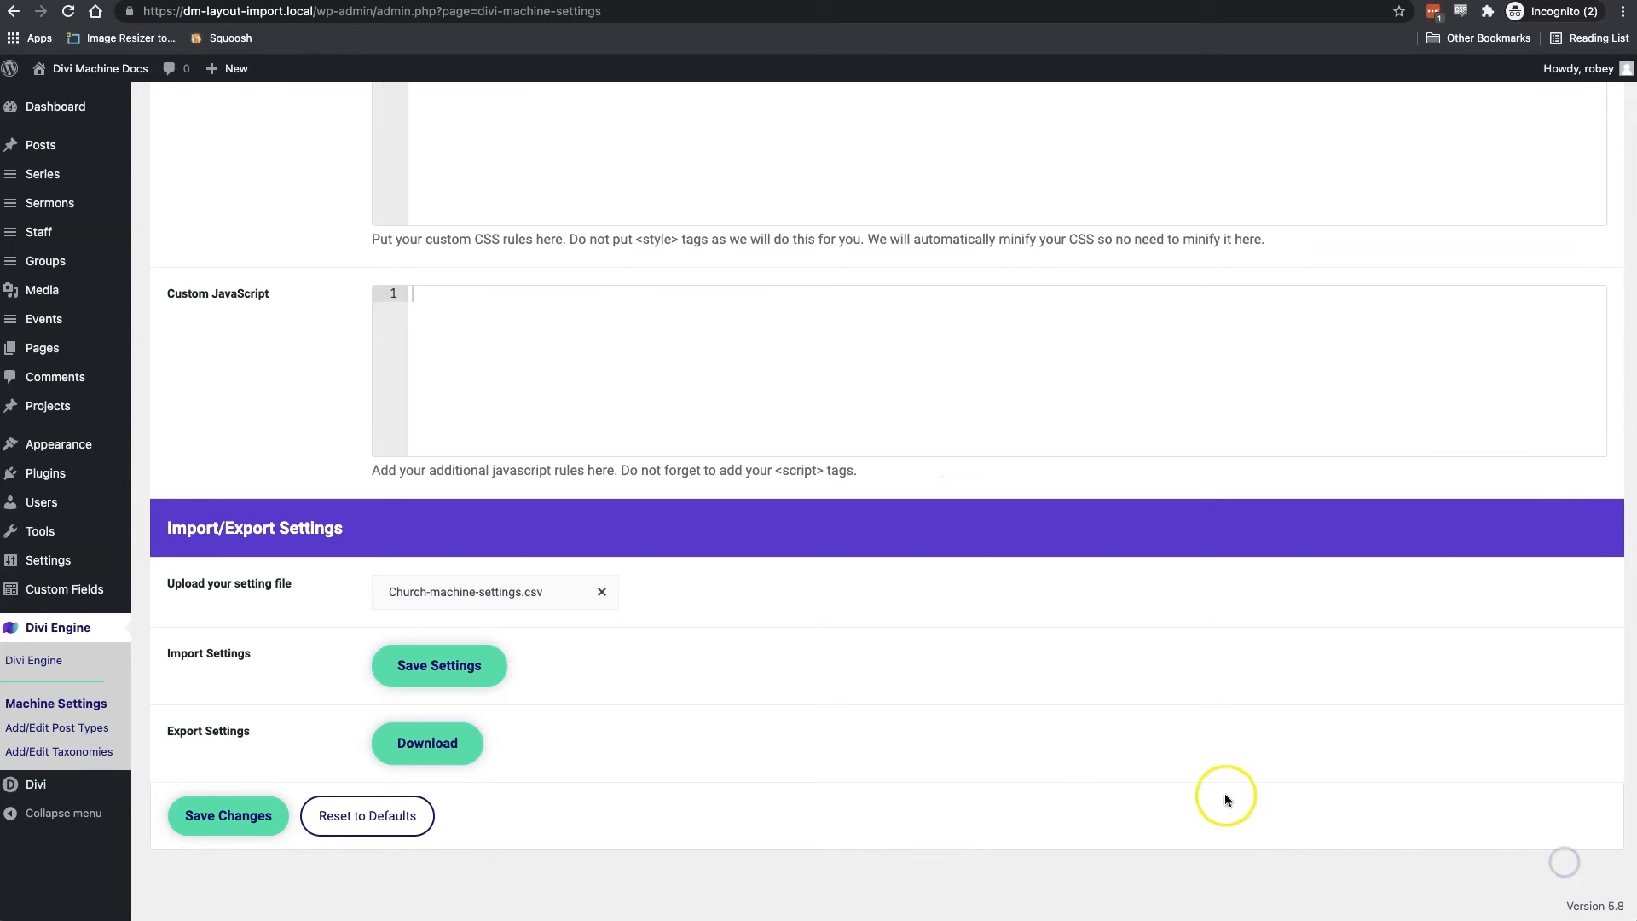
{"action": "left_click", "coordinate": [438, 665]}
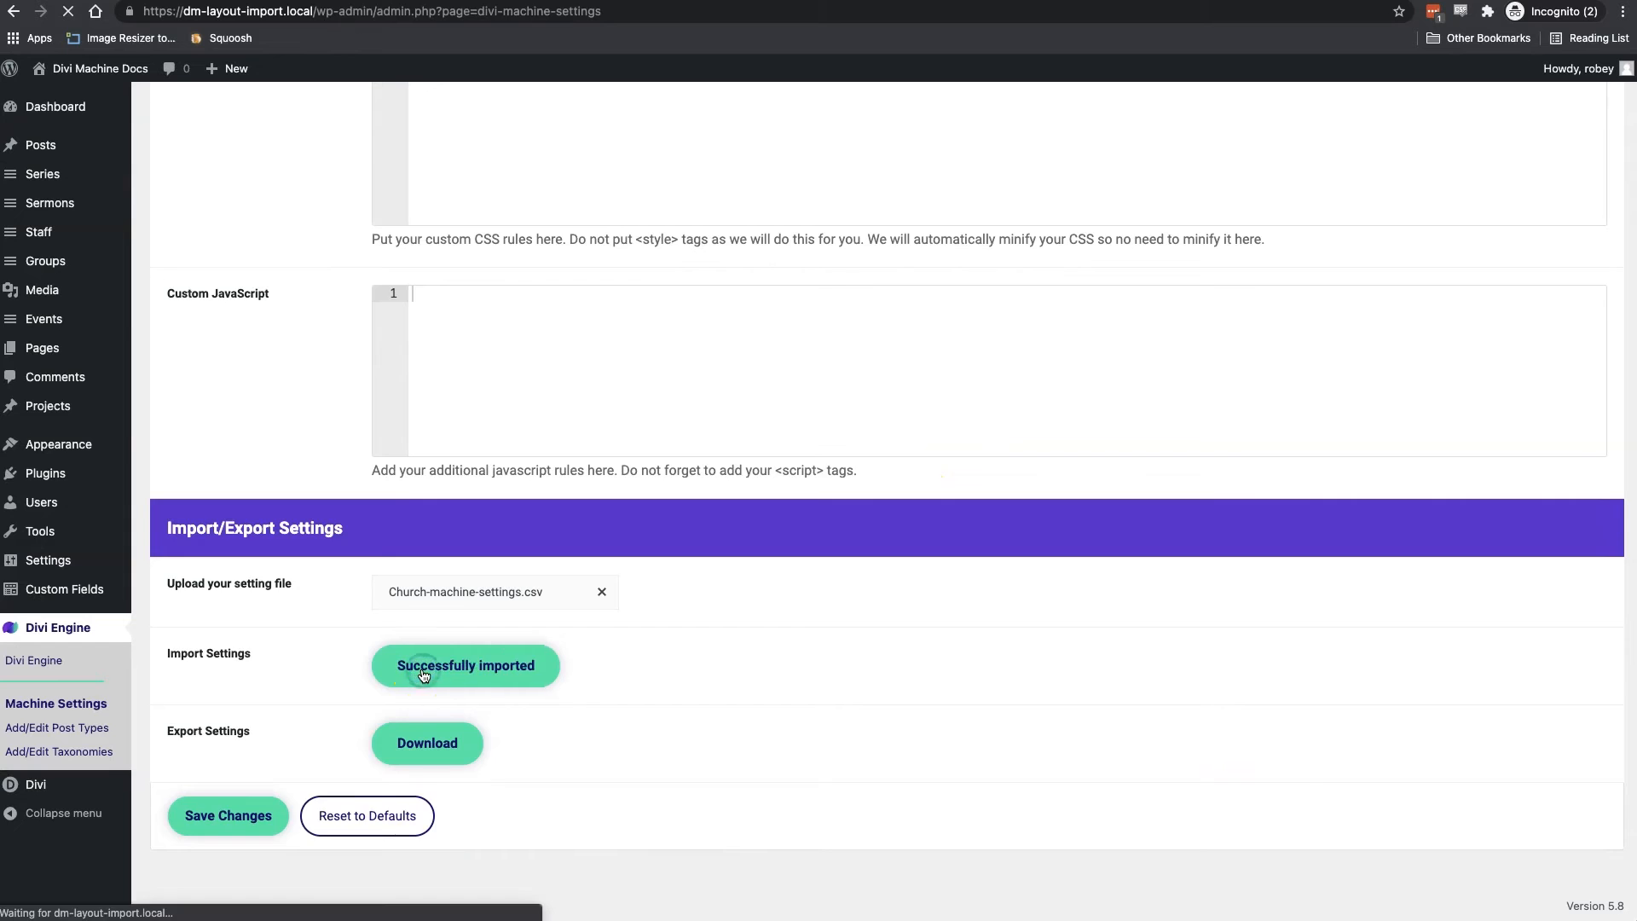
{"action": "left_click", "coordinate": [228, 815]}
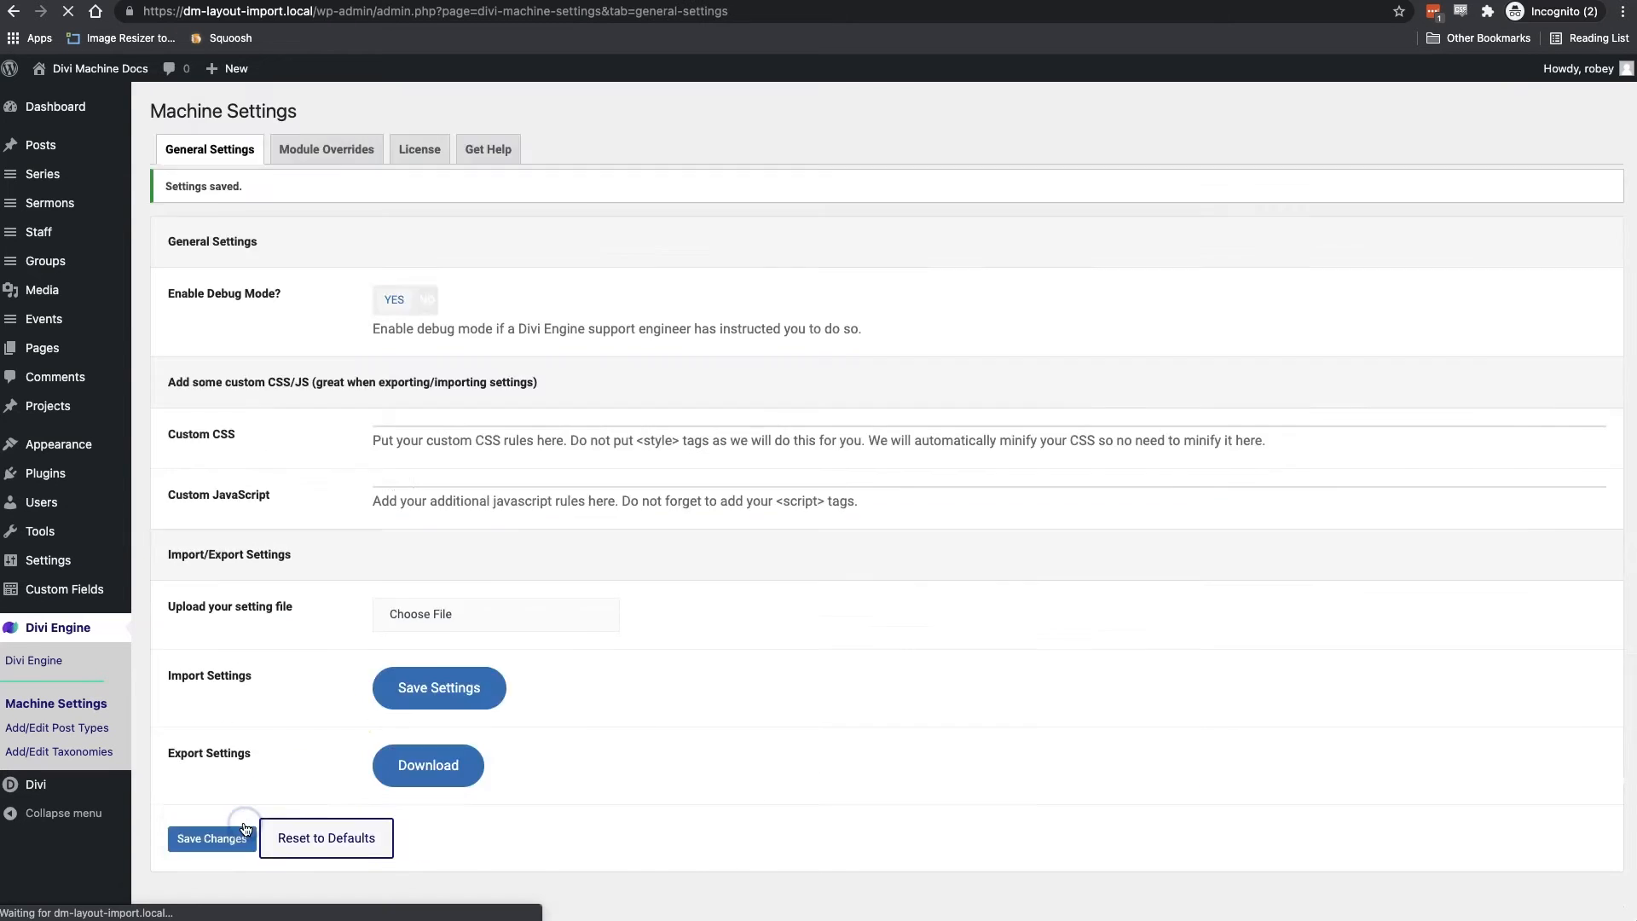
{"action": "left_click", "coordinate": [211, 837]}
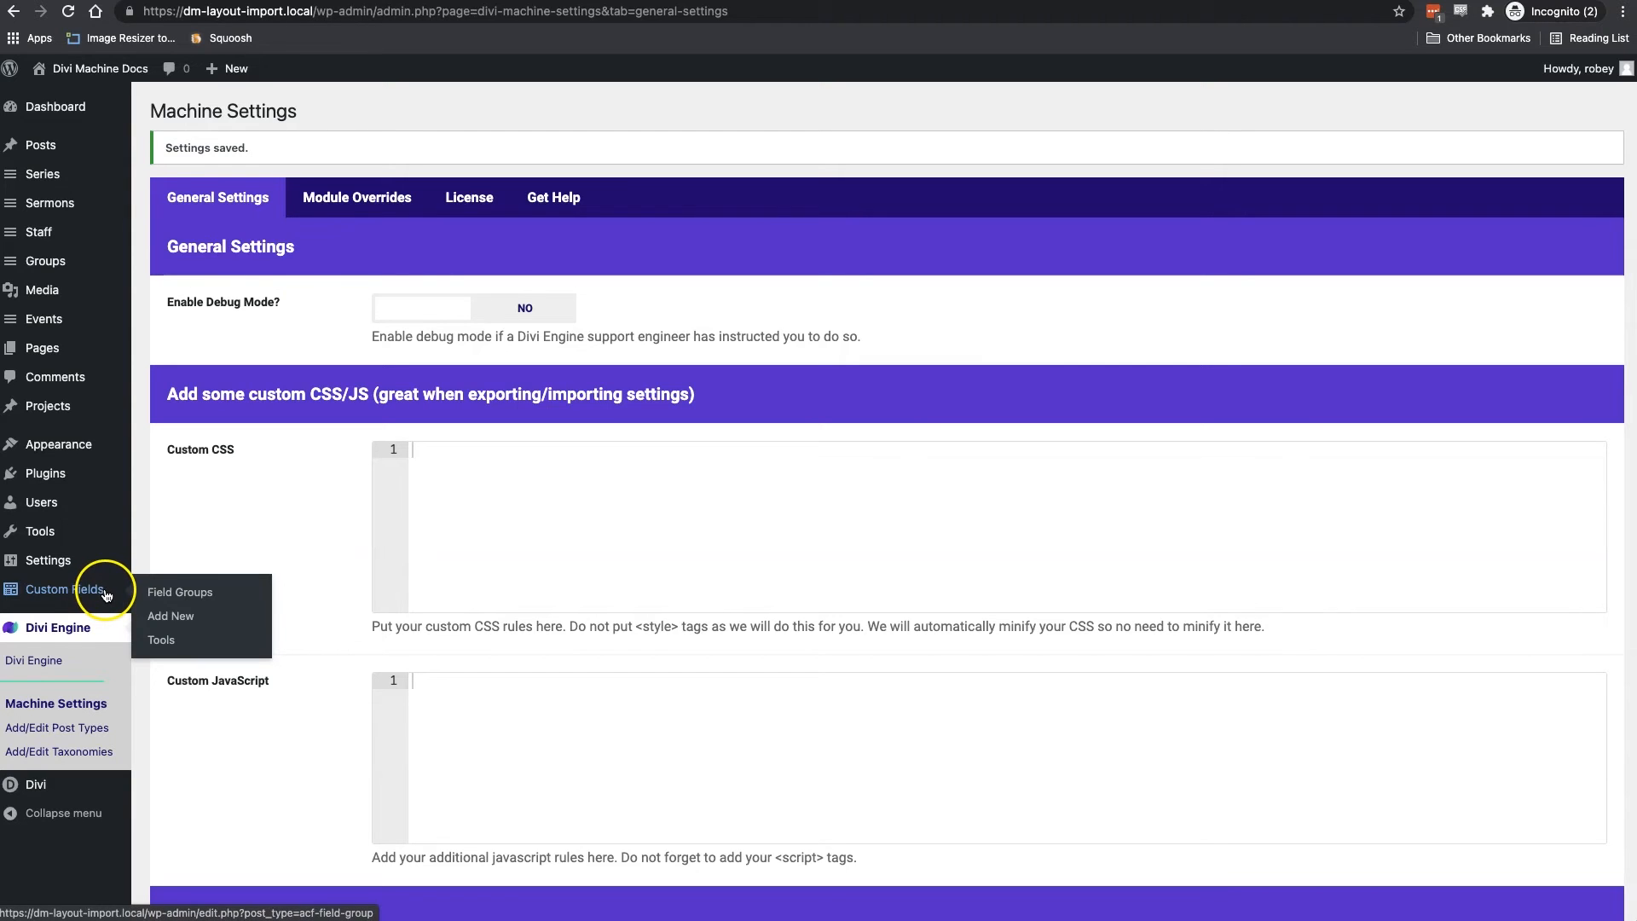
Import the Church acf.json file and confirm the five church field groups are listed
{"action": "left_click", "coordinate": [161, 640]}
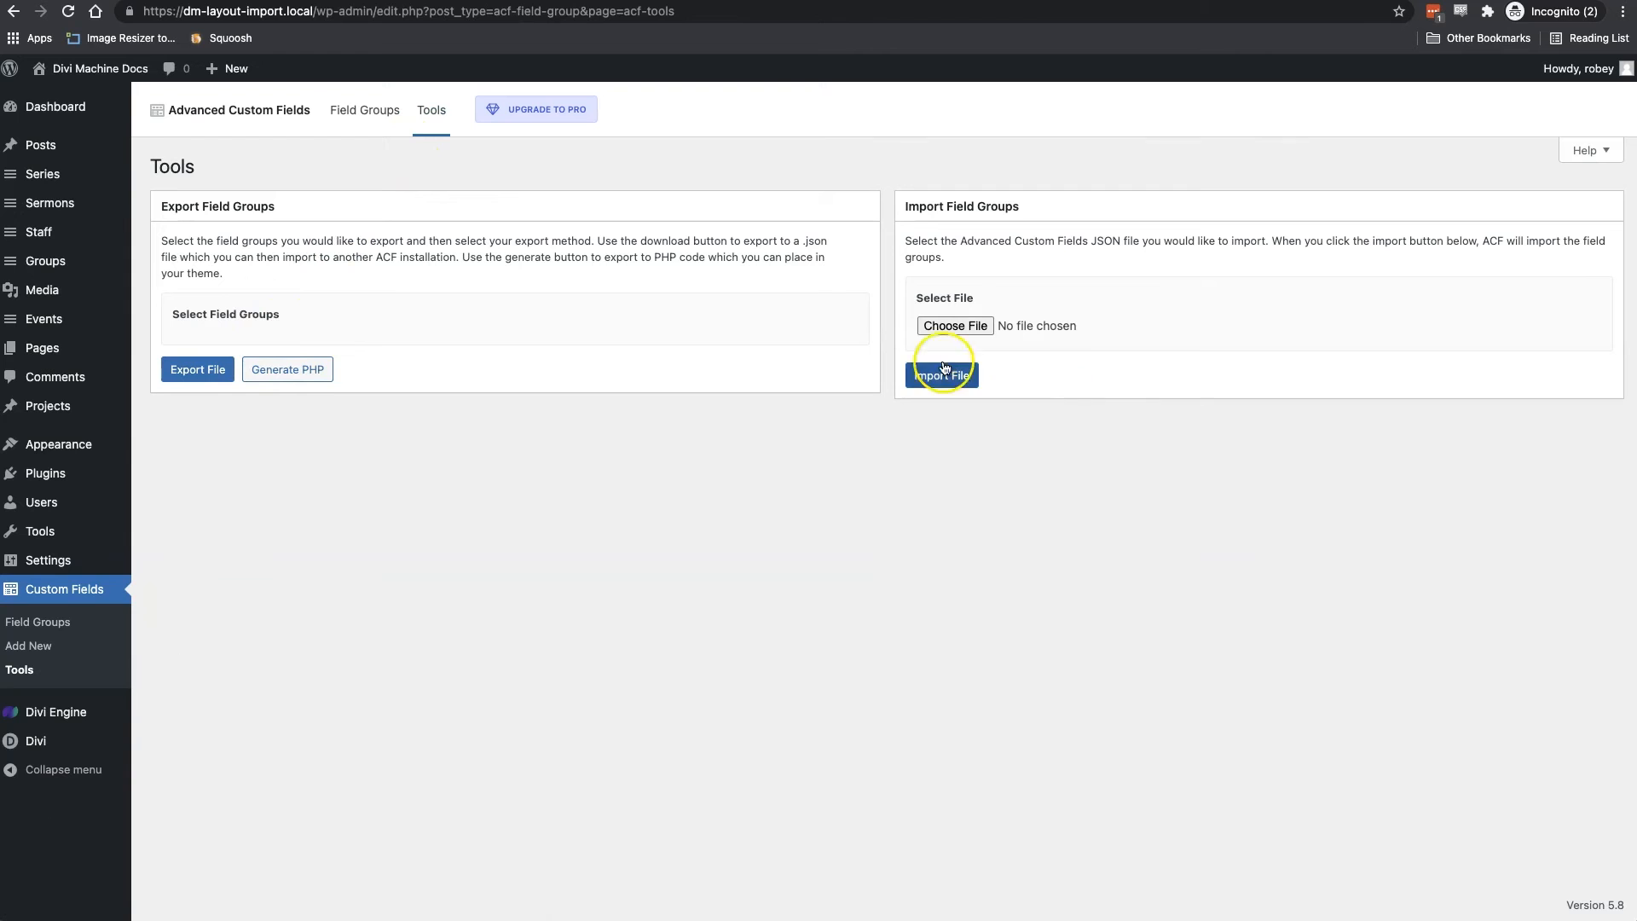
{"action": "left_click", "coordinate": [954, 324]}
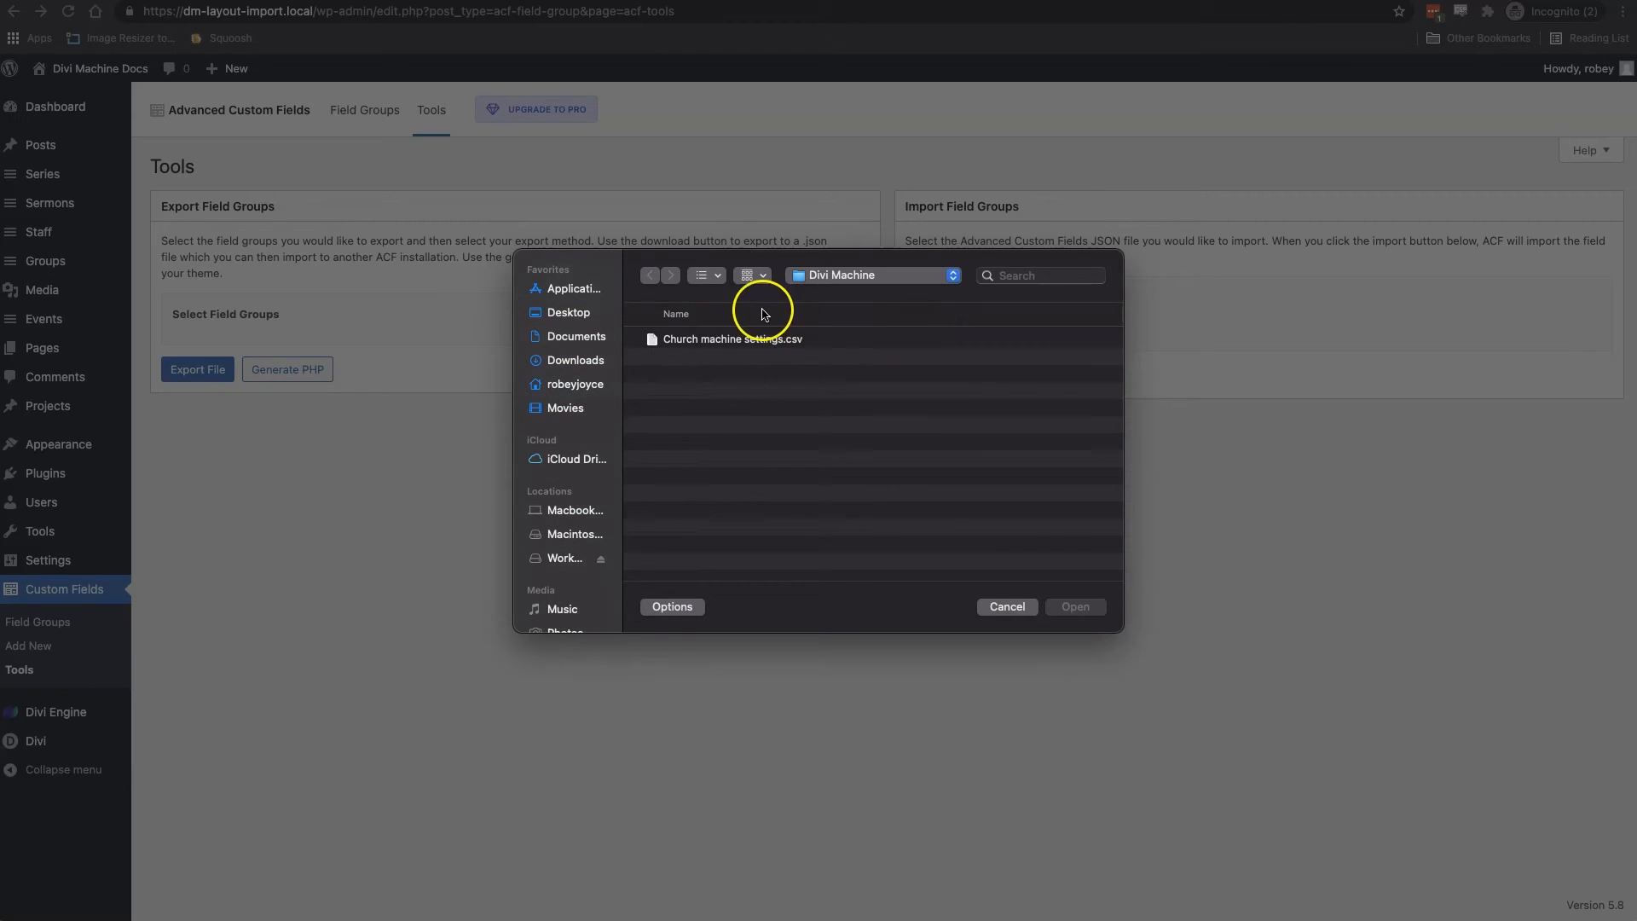
{"action": "left_click", "coordinate": [648, 274]}
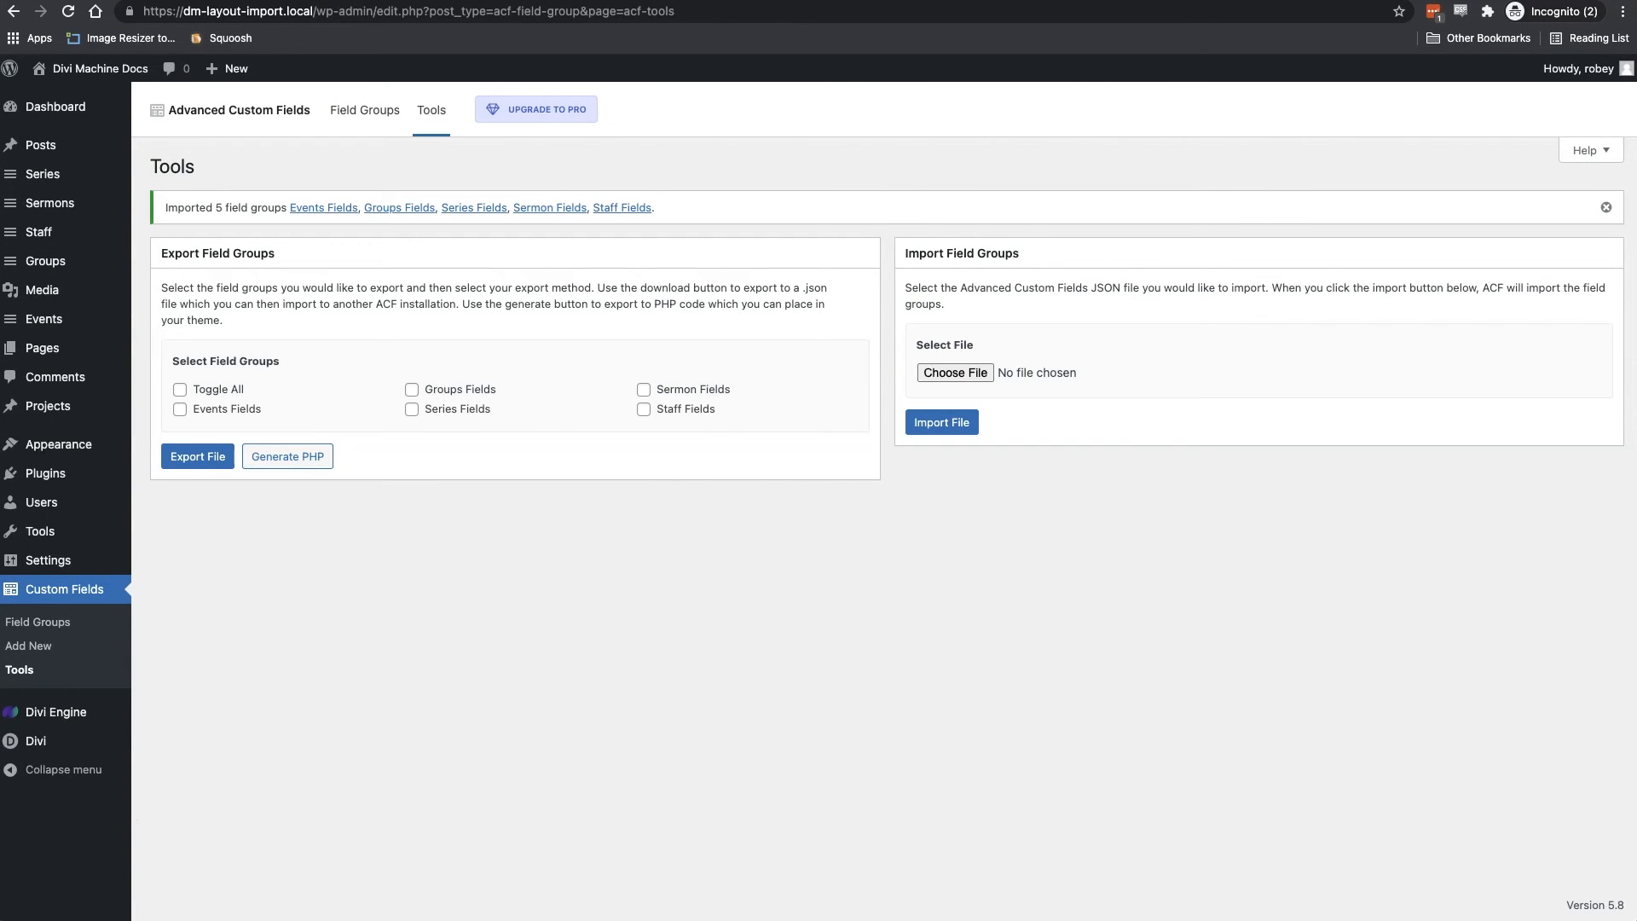
{"action": "left_click", "coordinate": [38, 623]}
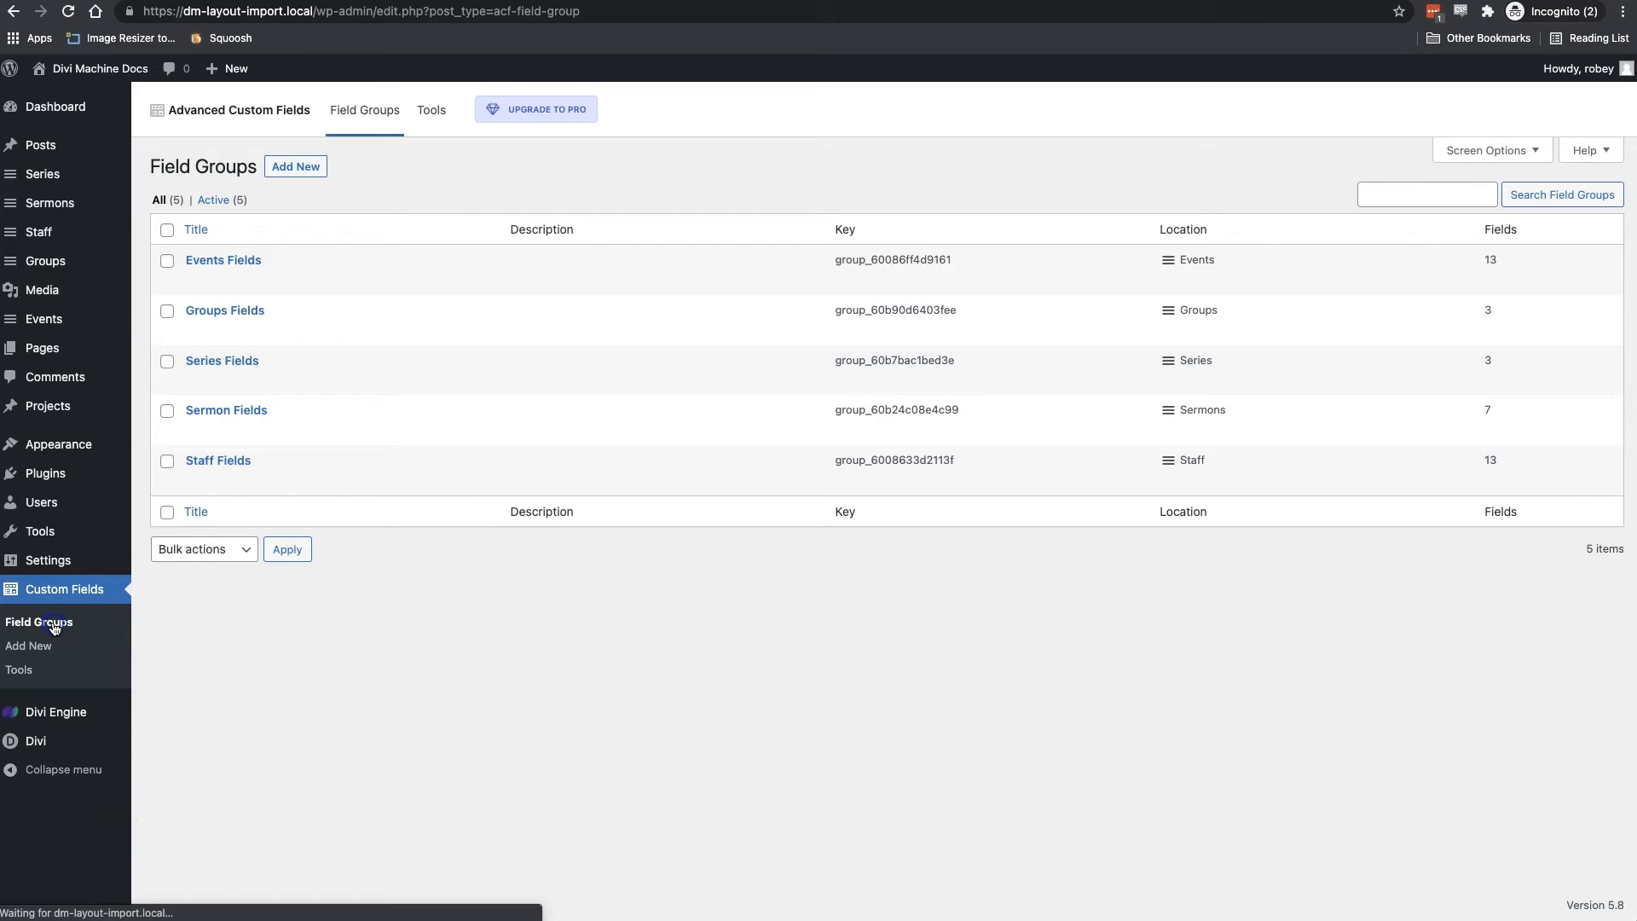
{"action": "mouse_move", "coordinate": [199, 266]}
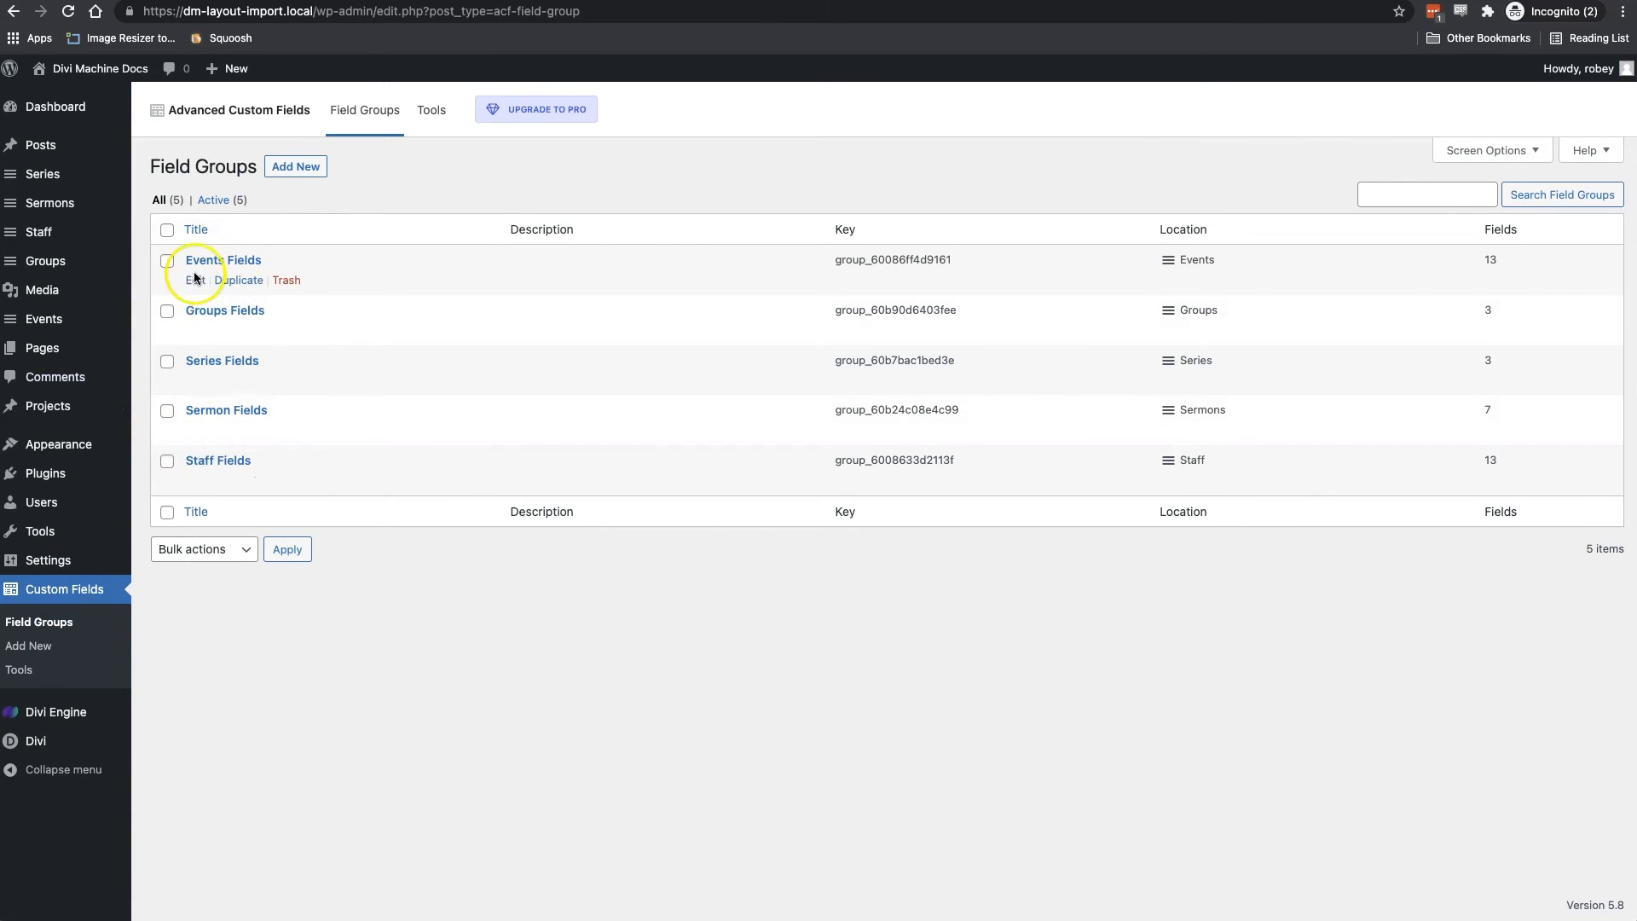
{"action": "left_click", "coordinate": [53, 105]}
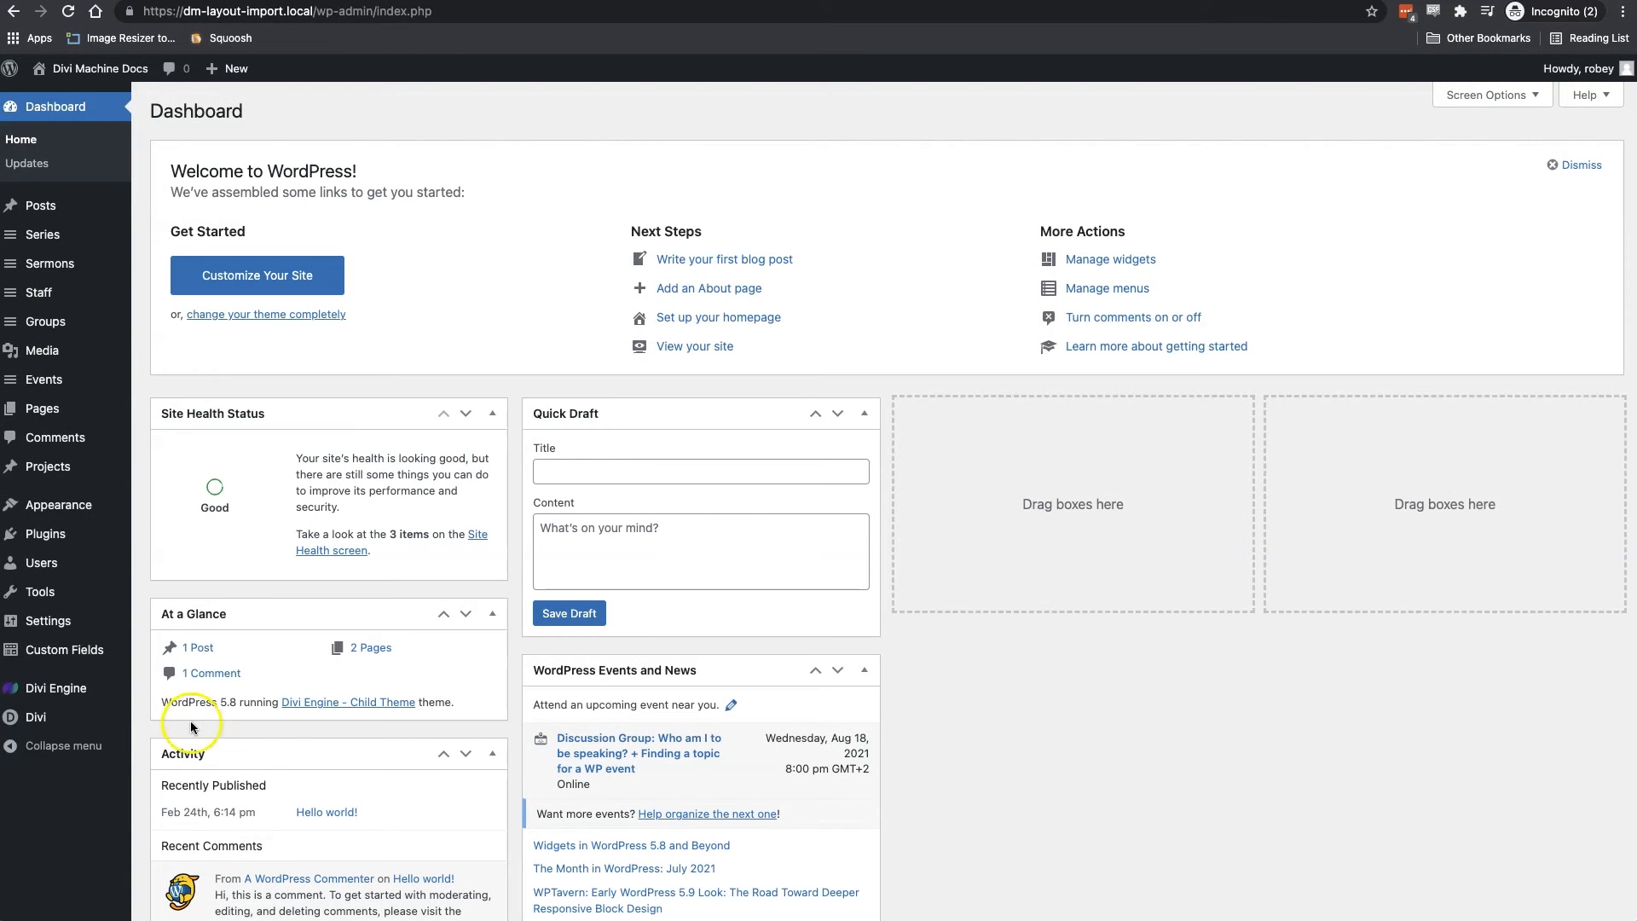
{"action": "mouse_move", "coordinate": [107, 634]}
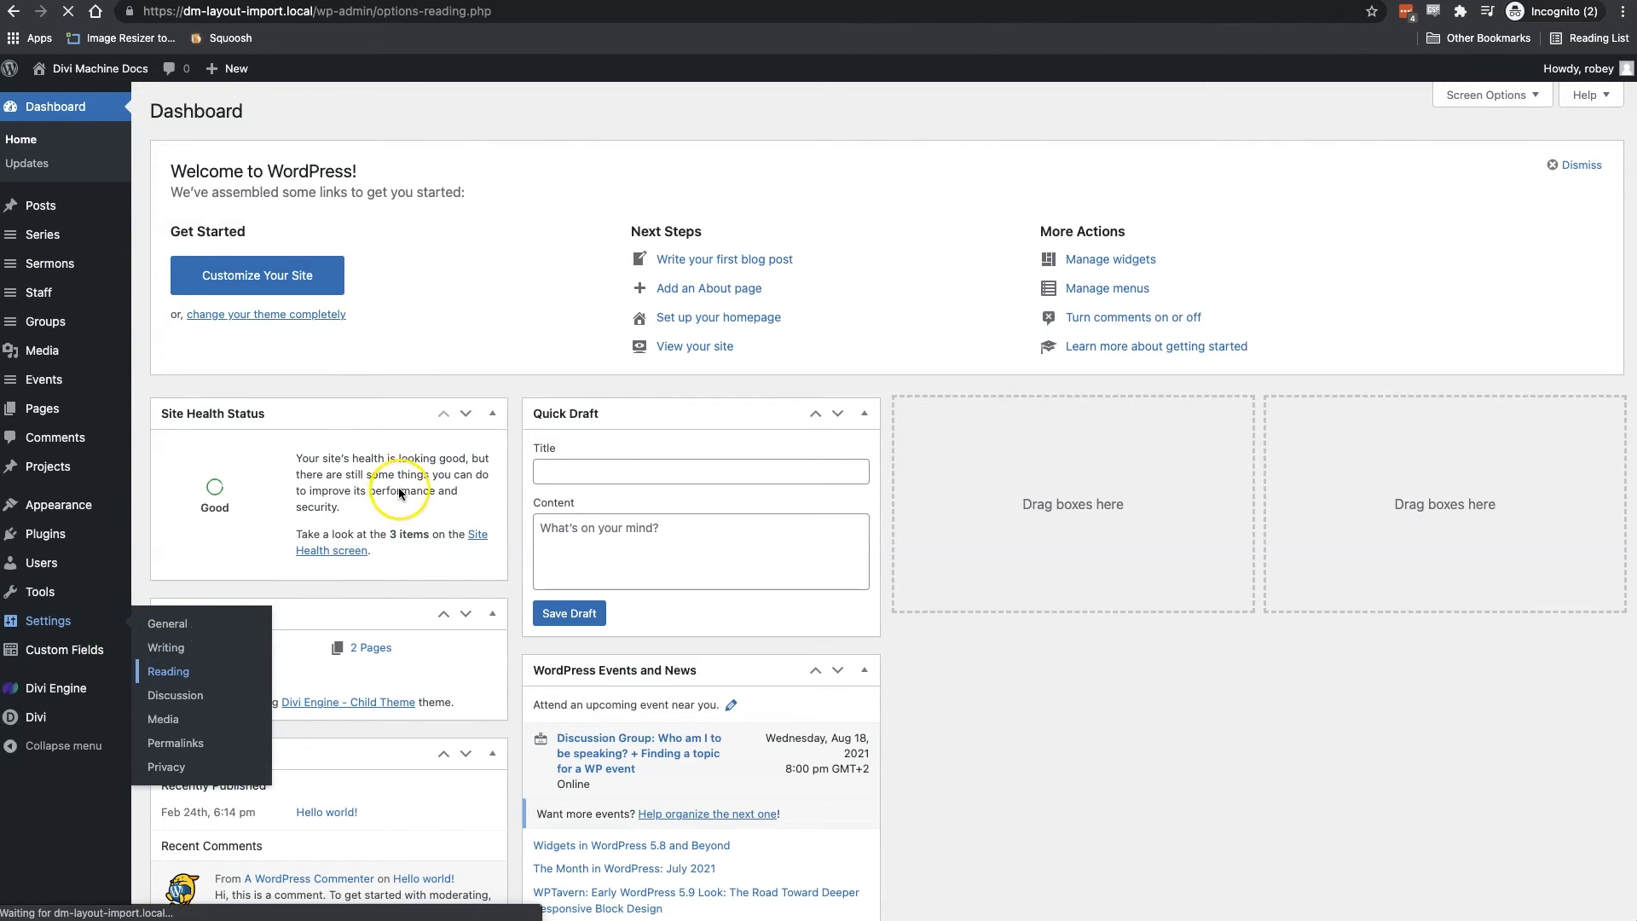
Set Reading Settings to a static homepage using 'Home Page' and save
{"action": "left_click", "coordinate": [168, 671]}
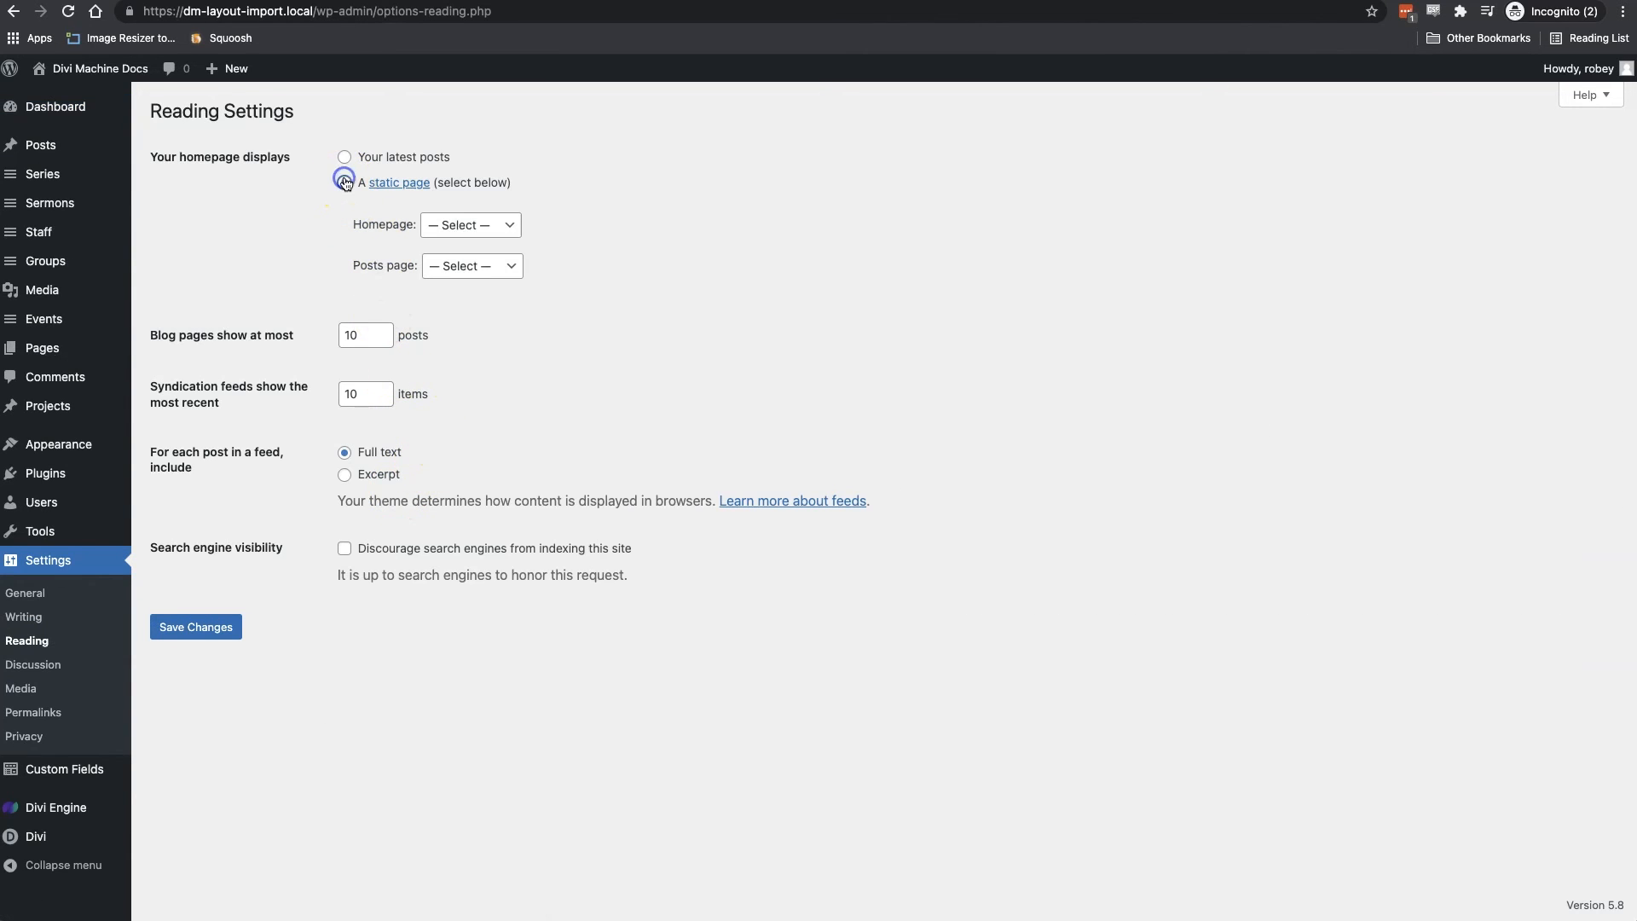
{"action": "left_click", "coordinate": [469, 224]}
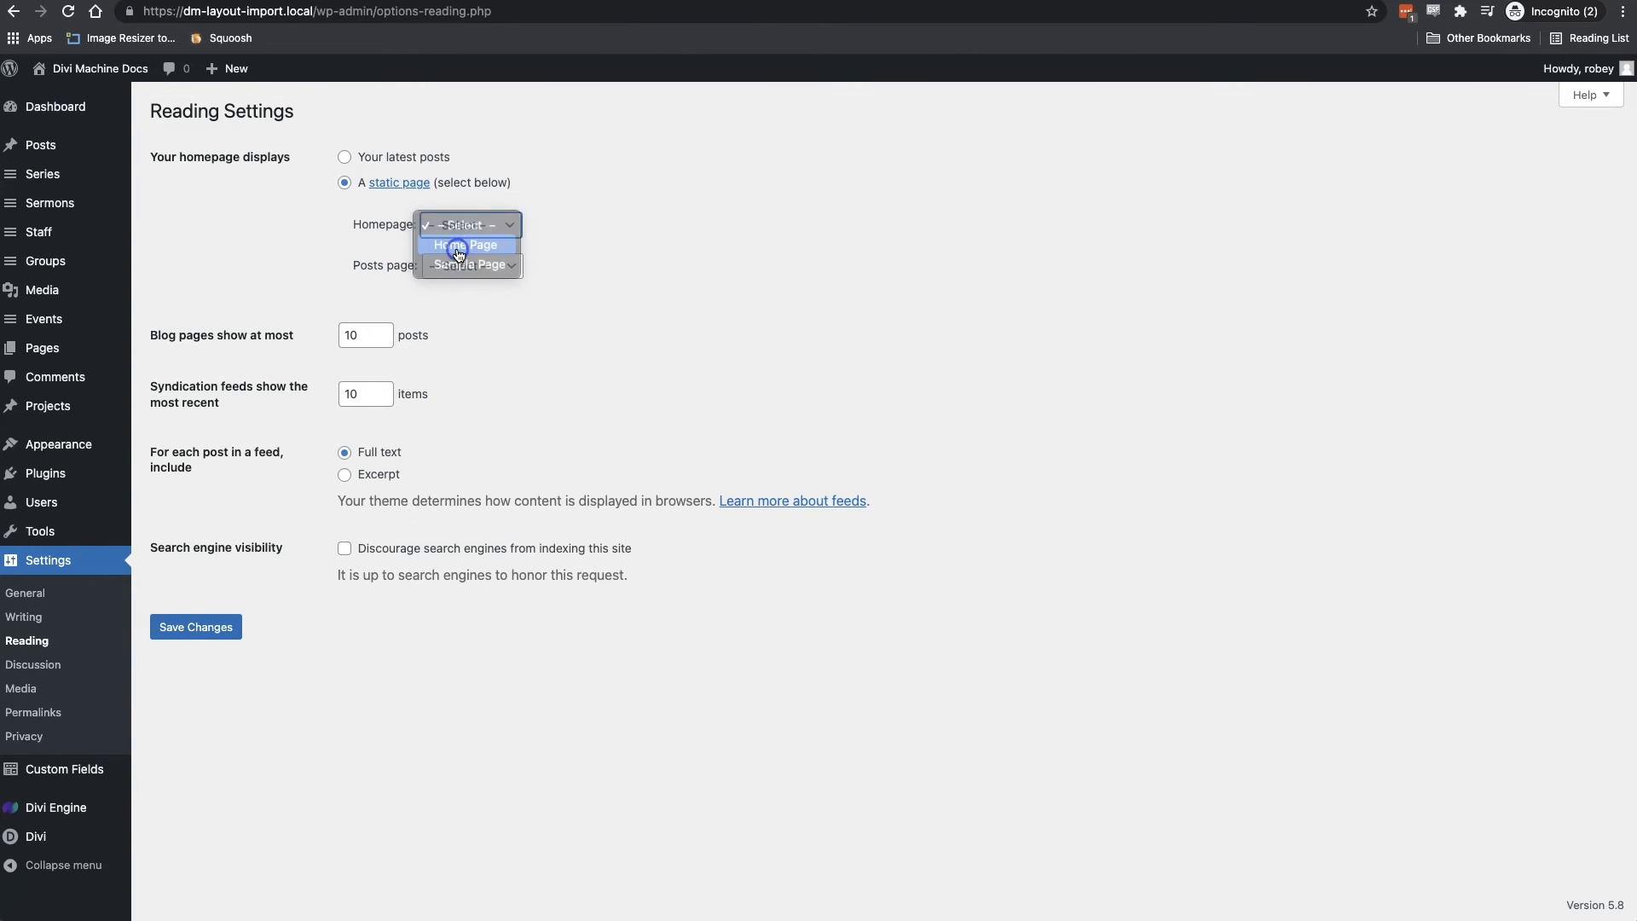
{"action": "left_click", "coordinate": [195, 626]}
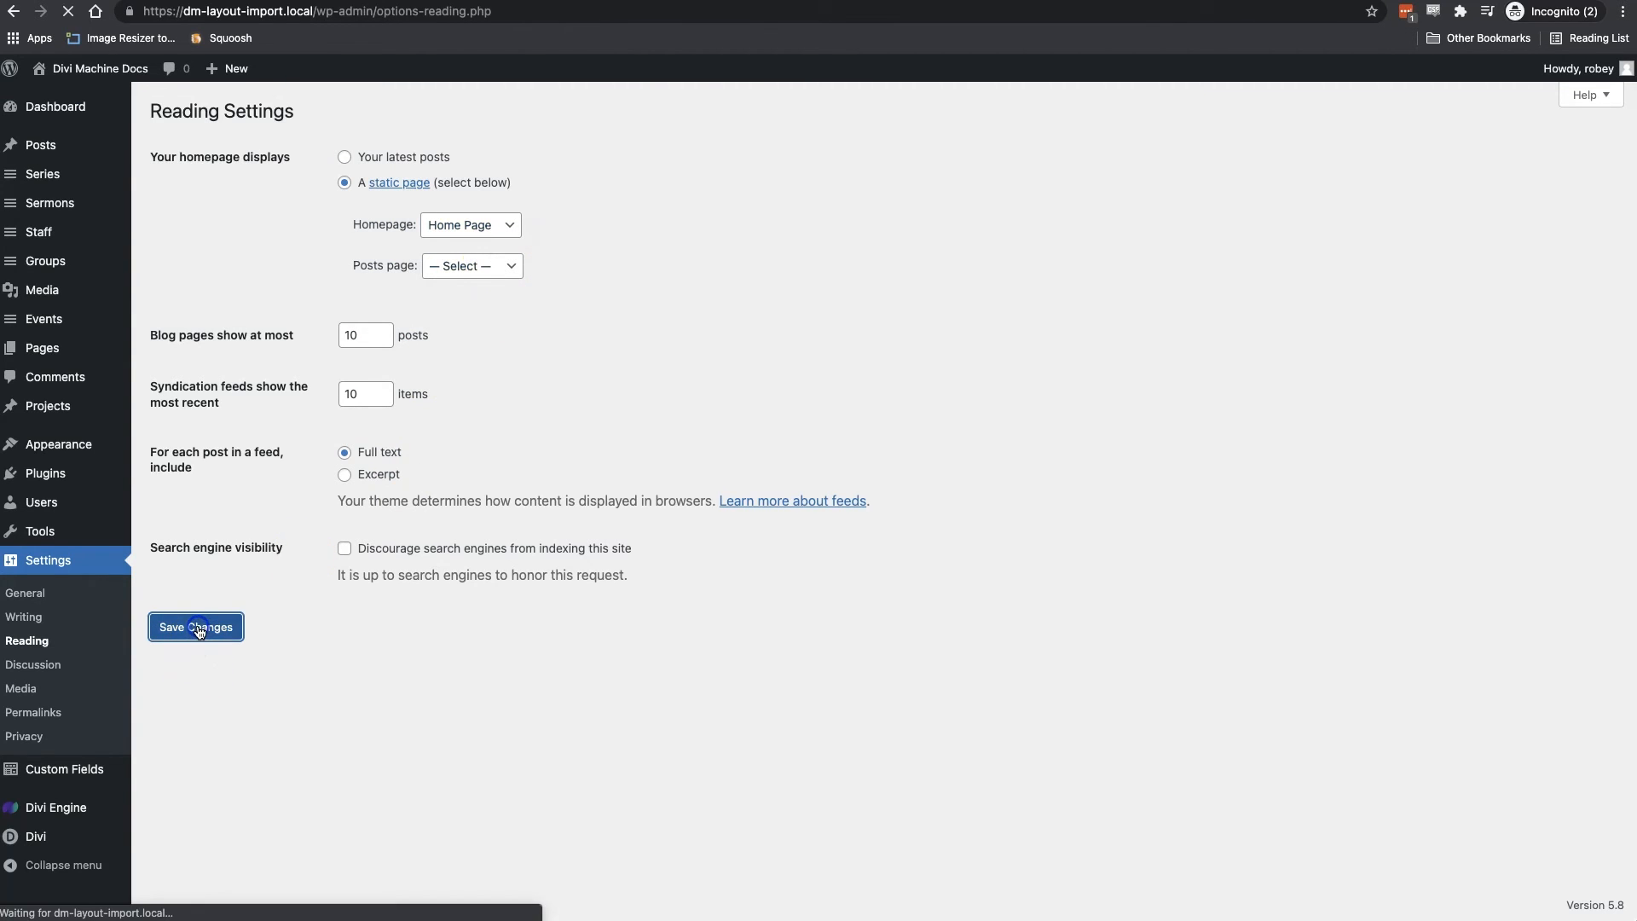
{"action": "left_click", "coordinate": [195, 626]}
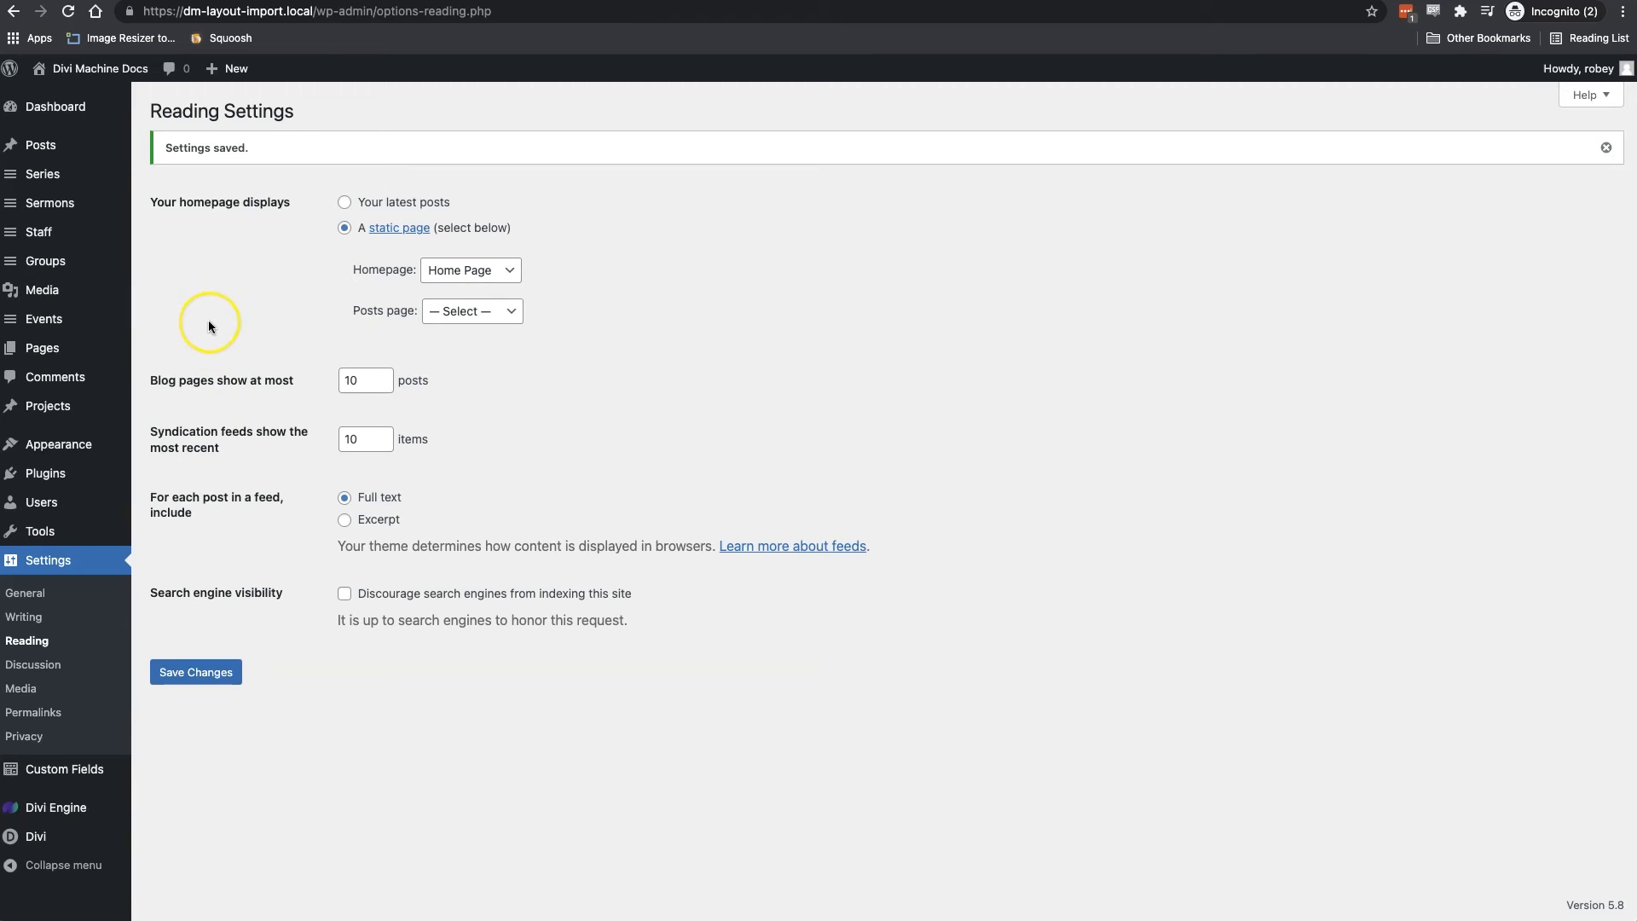
{"action": "mouse_move", "coordinate": [209, 326]}
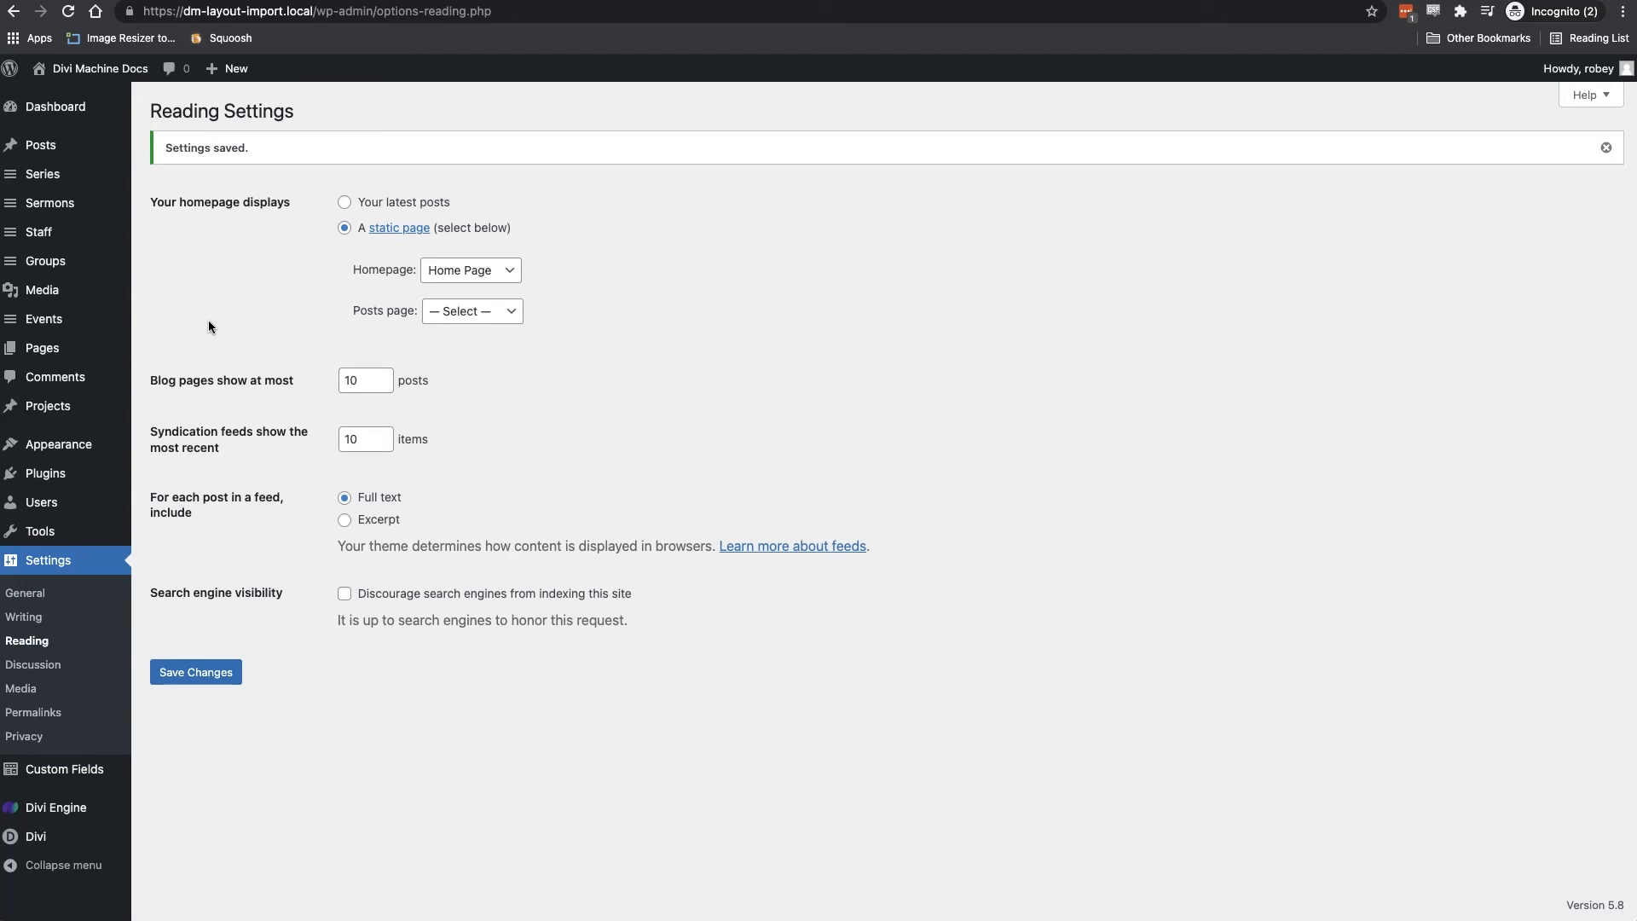
{"action": "left_click", "coordinate": [41, 347]}
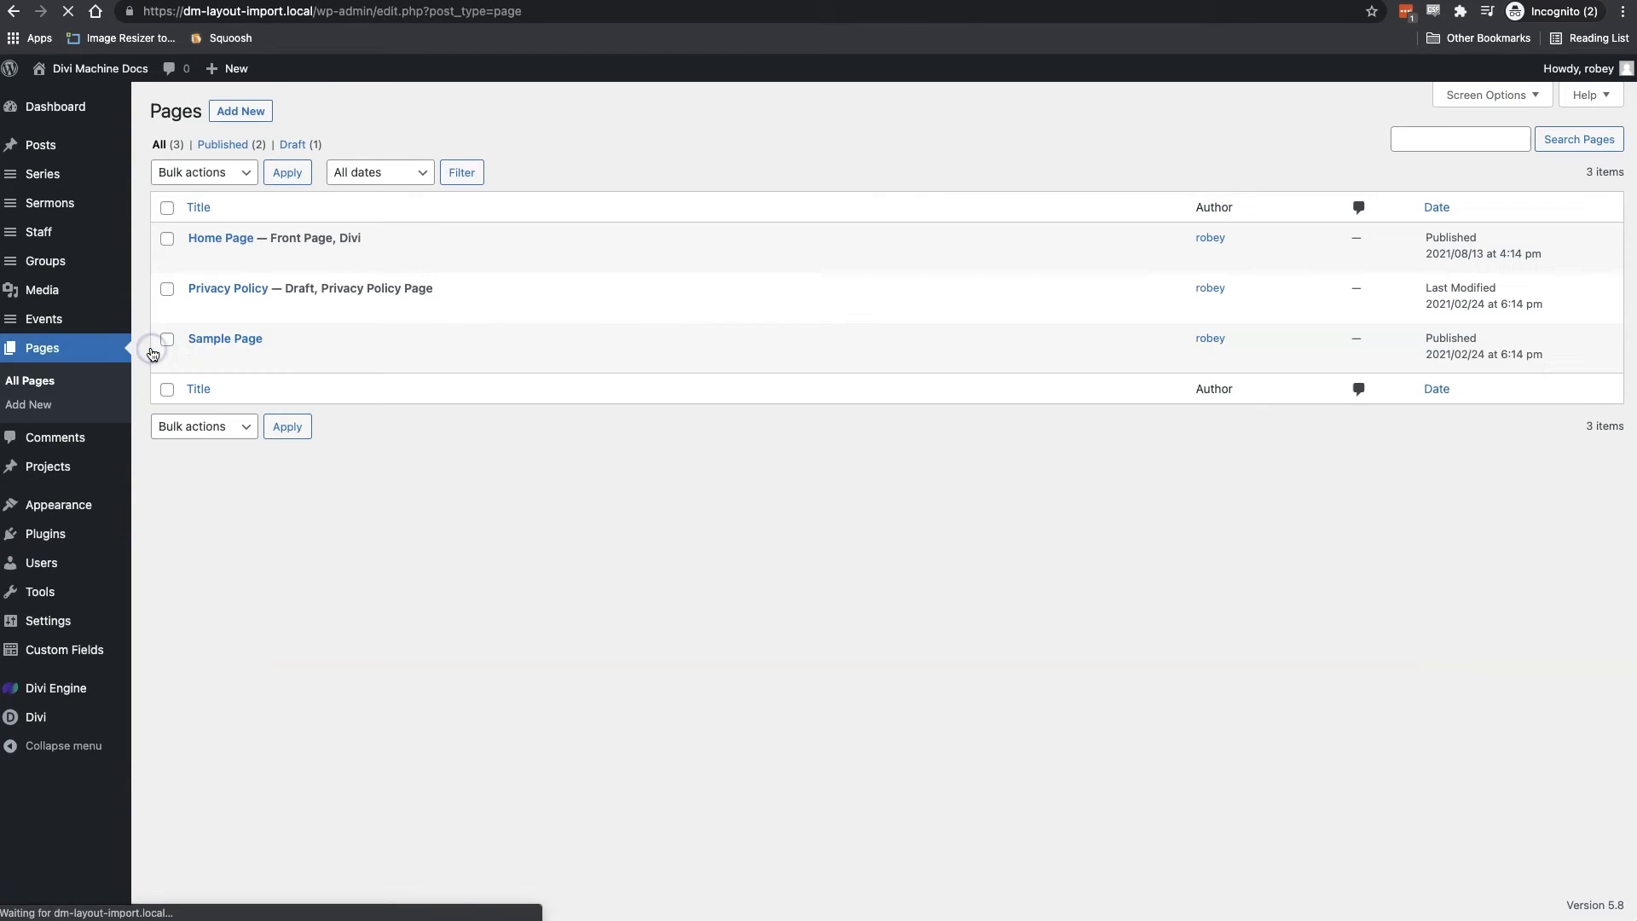
{"action": "mouse_move", "coordinate": [220, 237]}
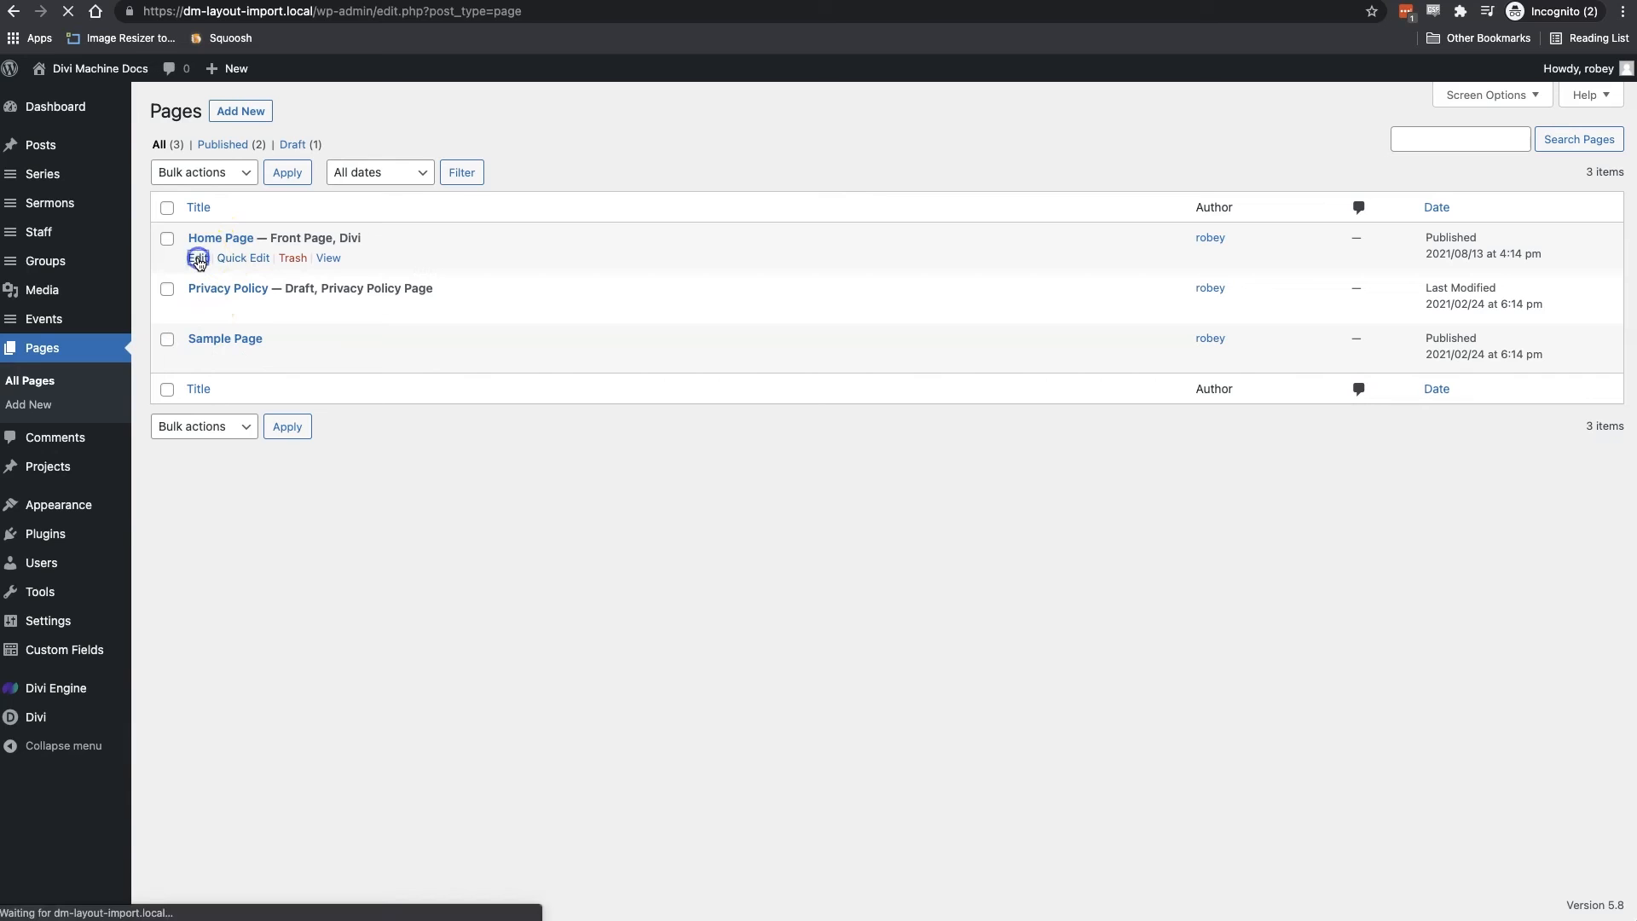
Import 'Church Home Page Layout.json' into the Home Page's Divi Builder and update it
{"action": "left_click", "coordinate": [198, 258]}
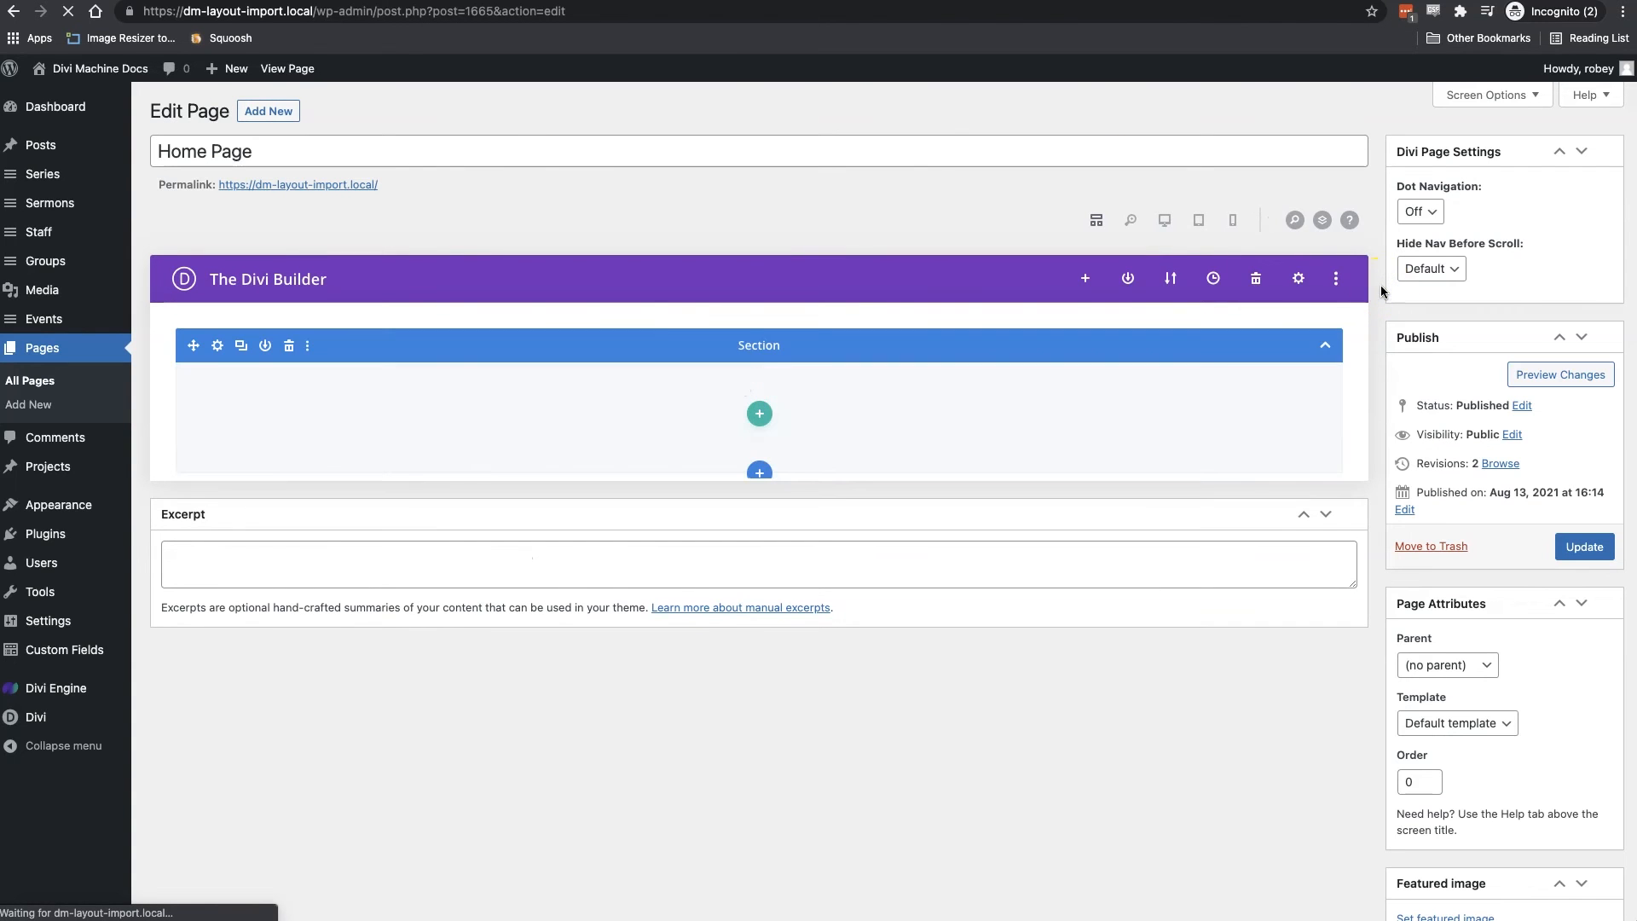
{"action": "left_click", "coordinate": [1171, 278]}
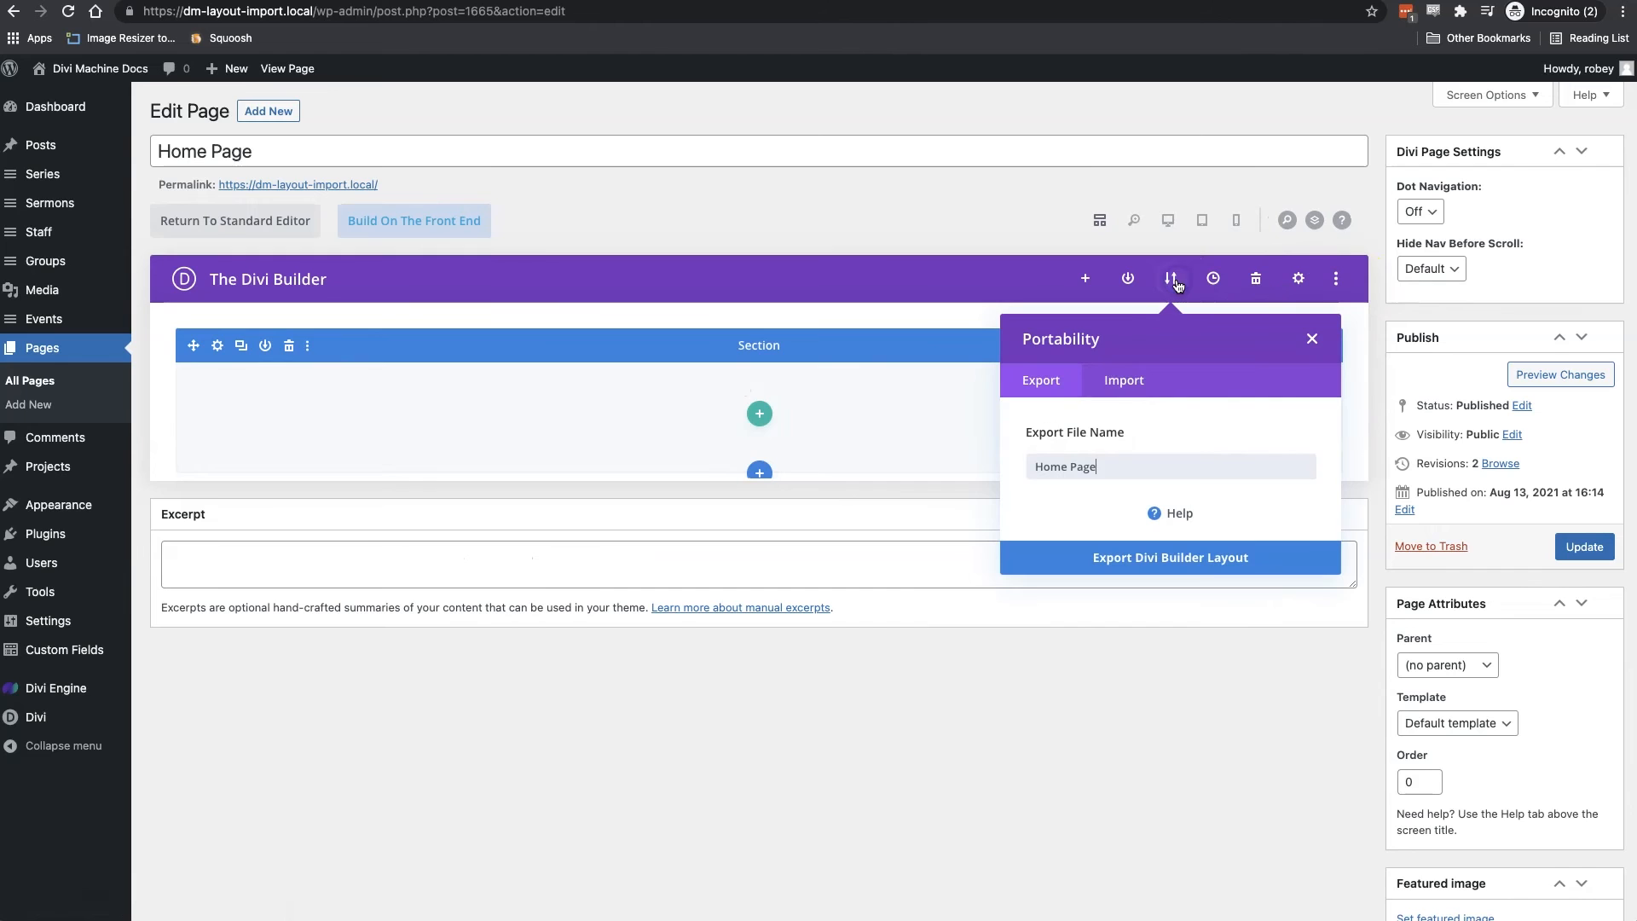
{"action": "left_click", "coordinate": [1124, 378]}
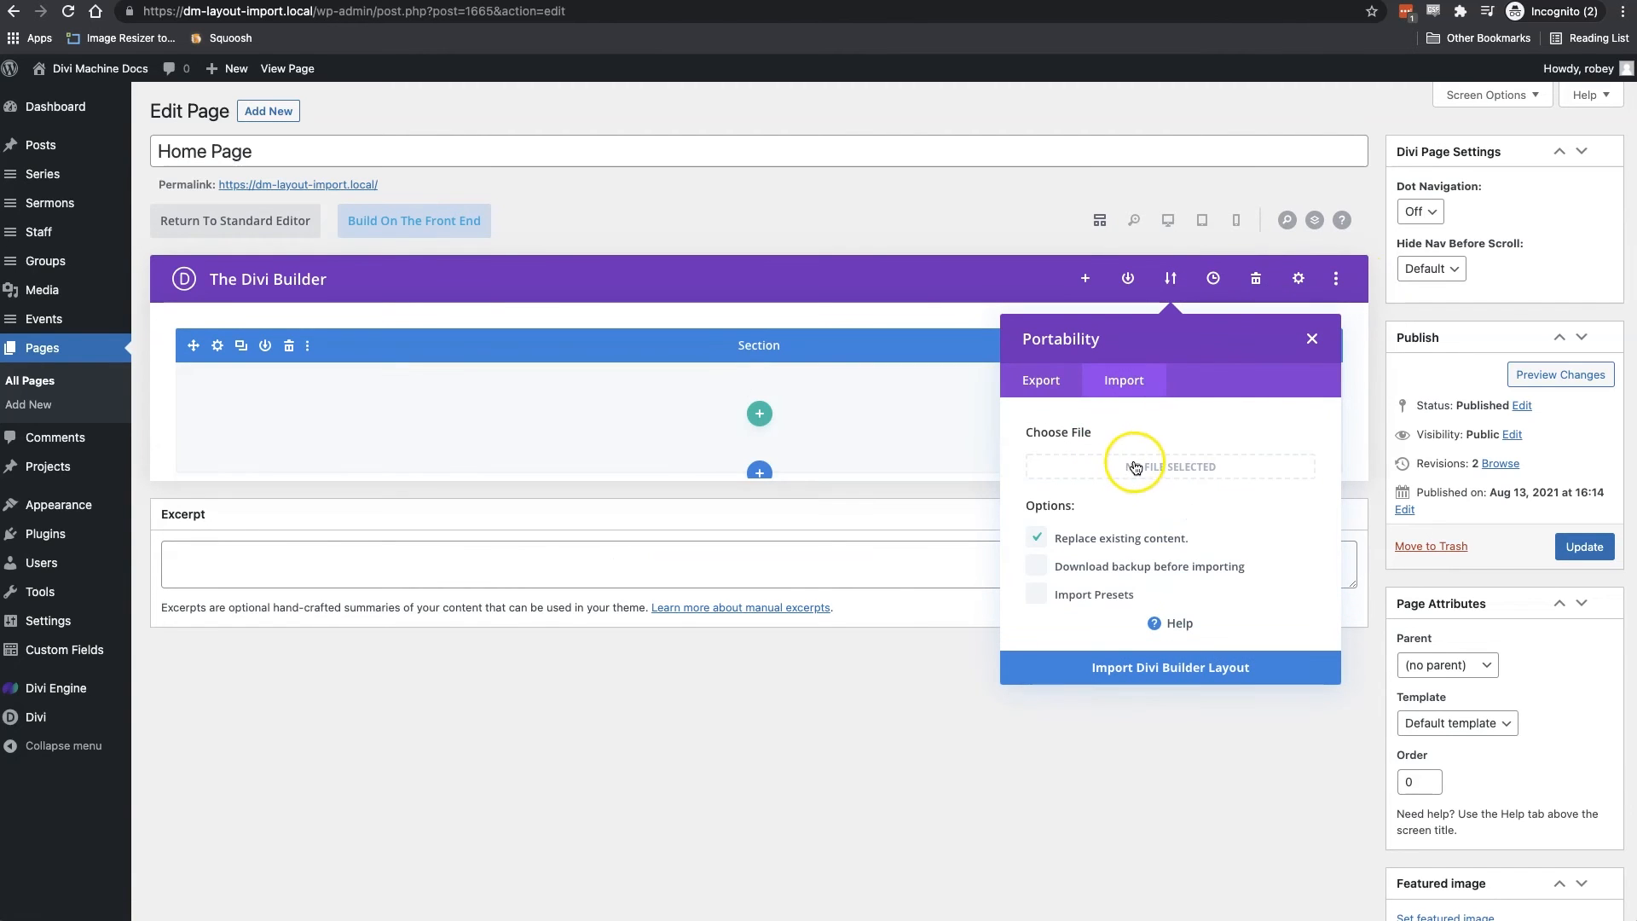
{"action": "left_click", "coordinate": [1169, 466]}
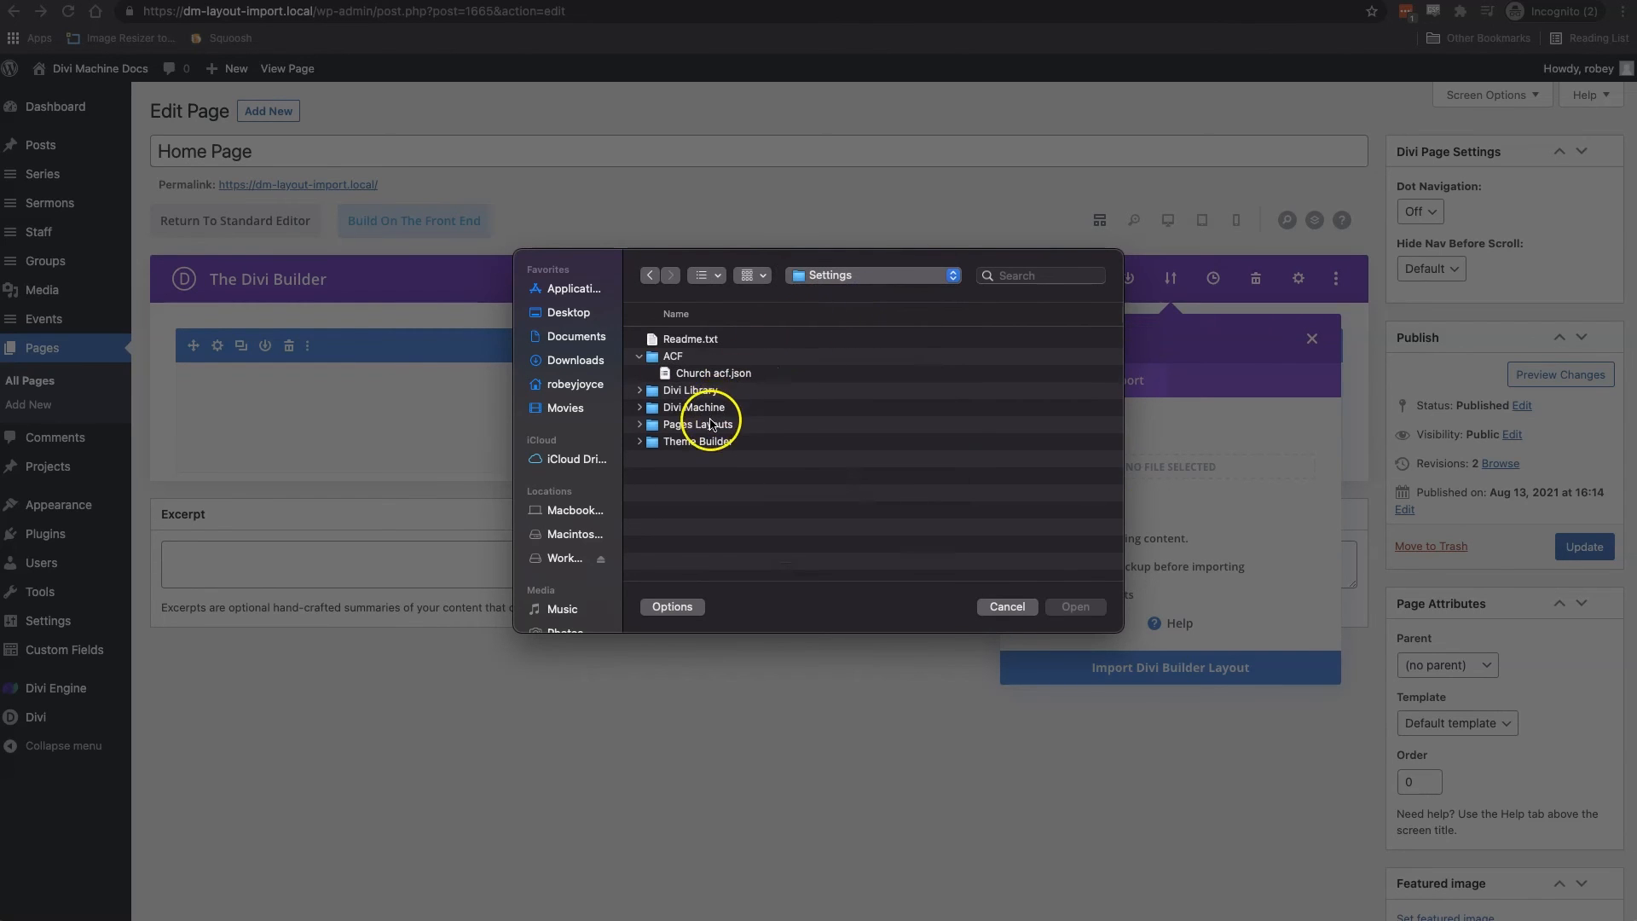
{"action": "left_click", "coordinate": [1004, 606]}
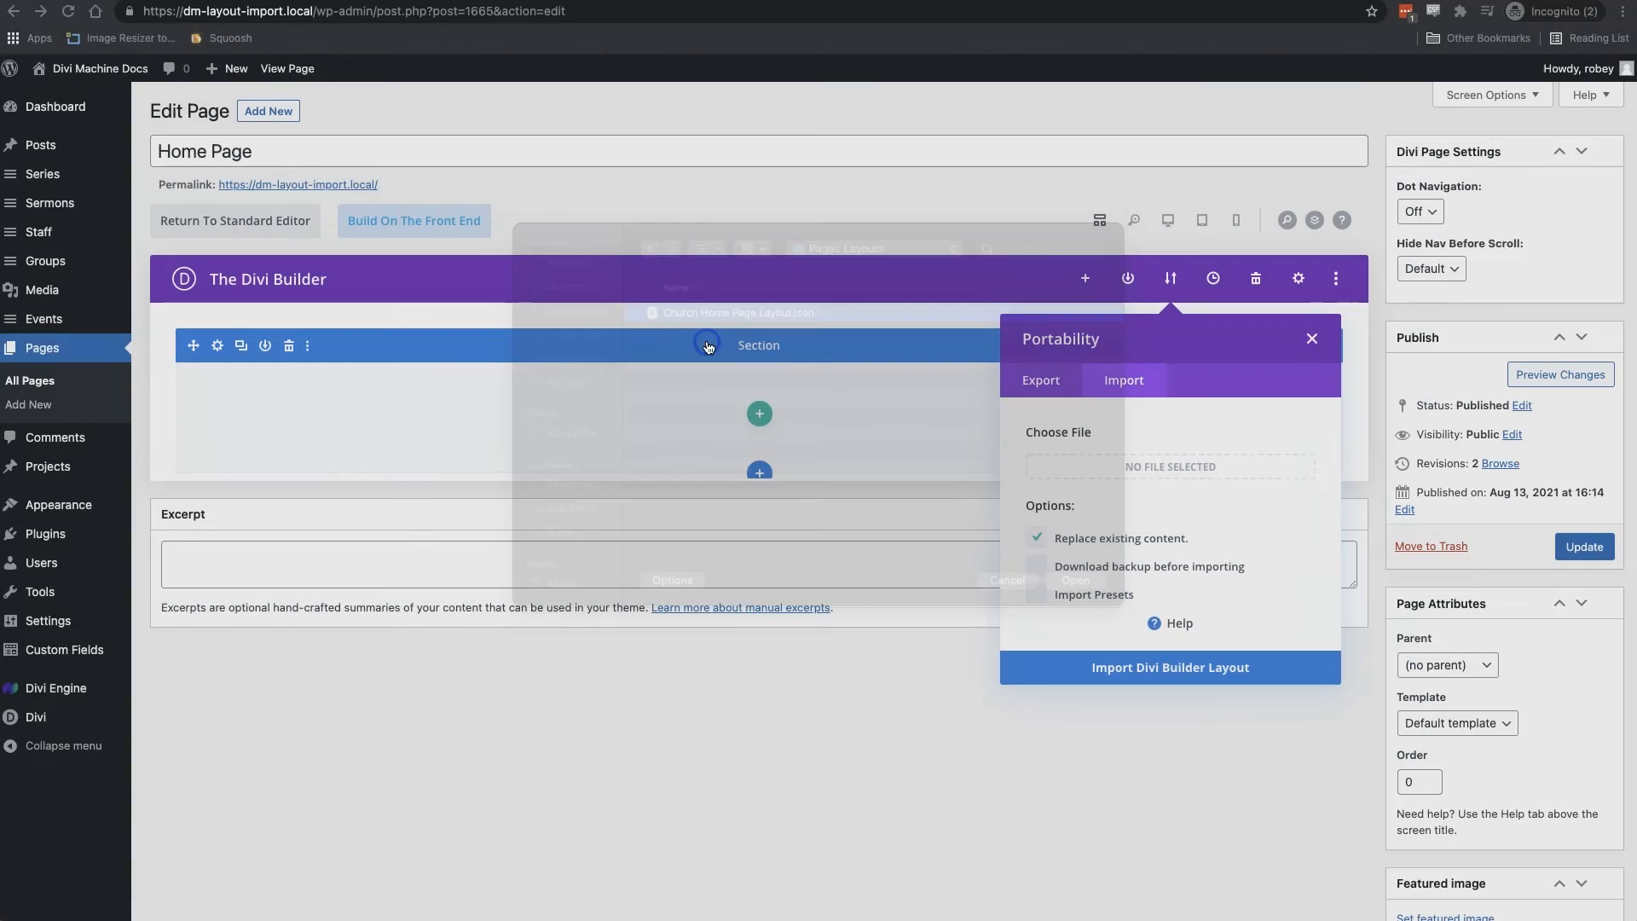
{"action": "left_click", "coordinate": [1168, 667]}
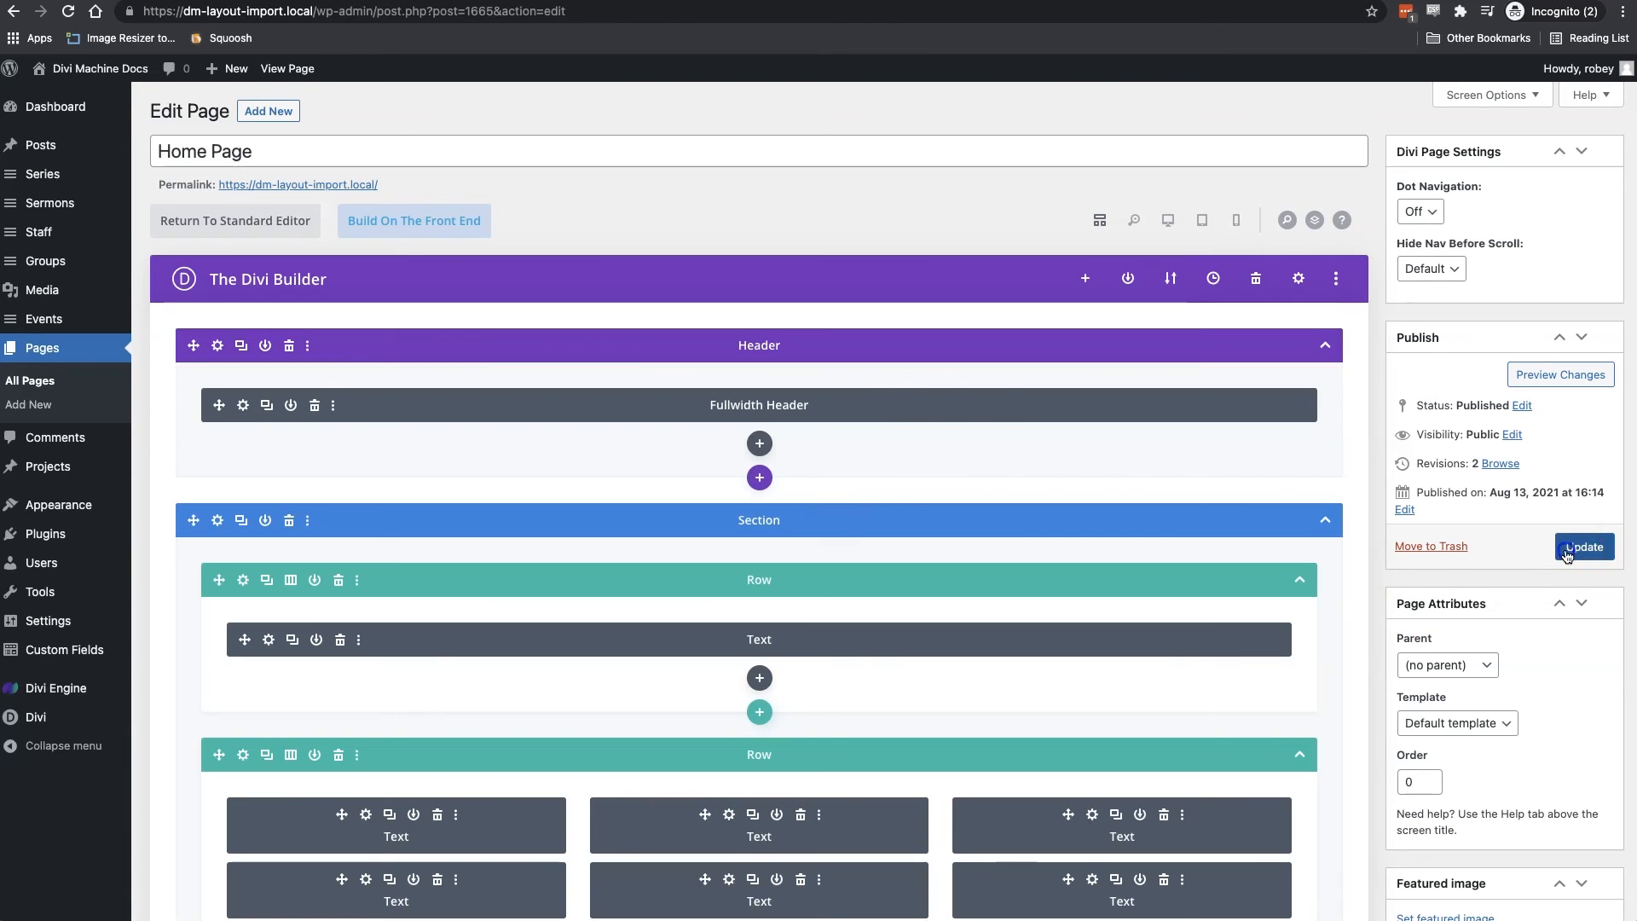
{"action": "left_click", "coordinate": [1584, 548]}
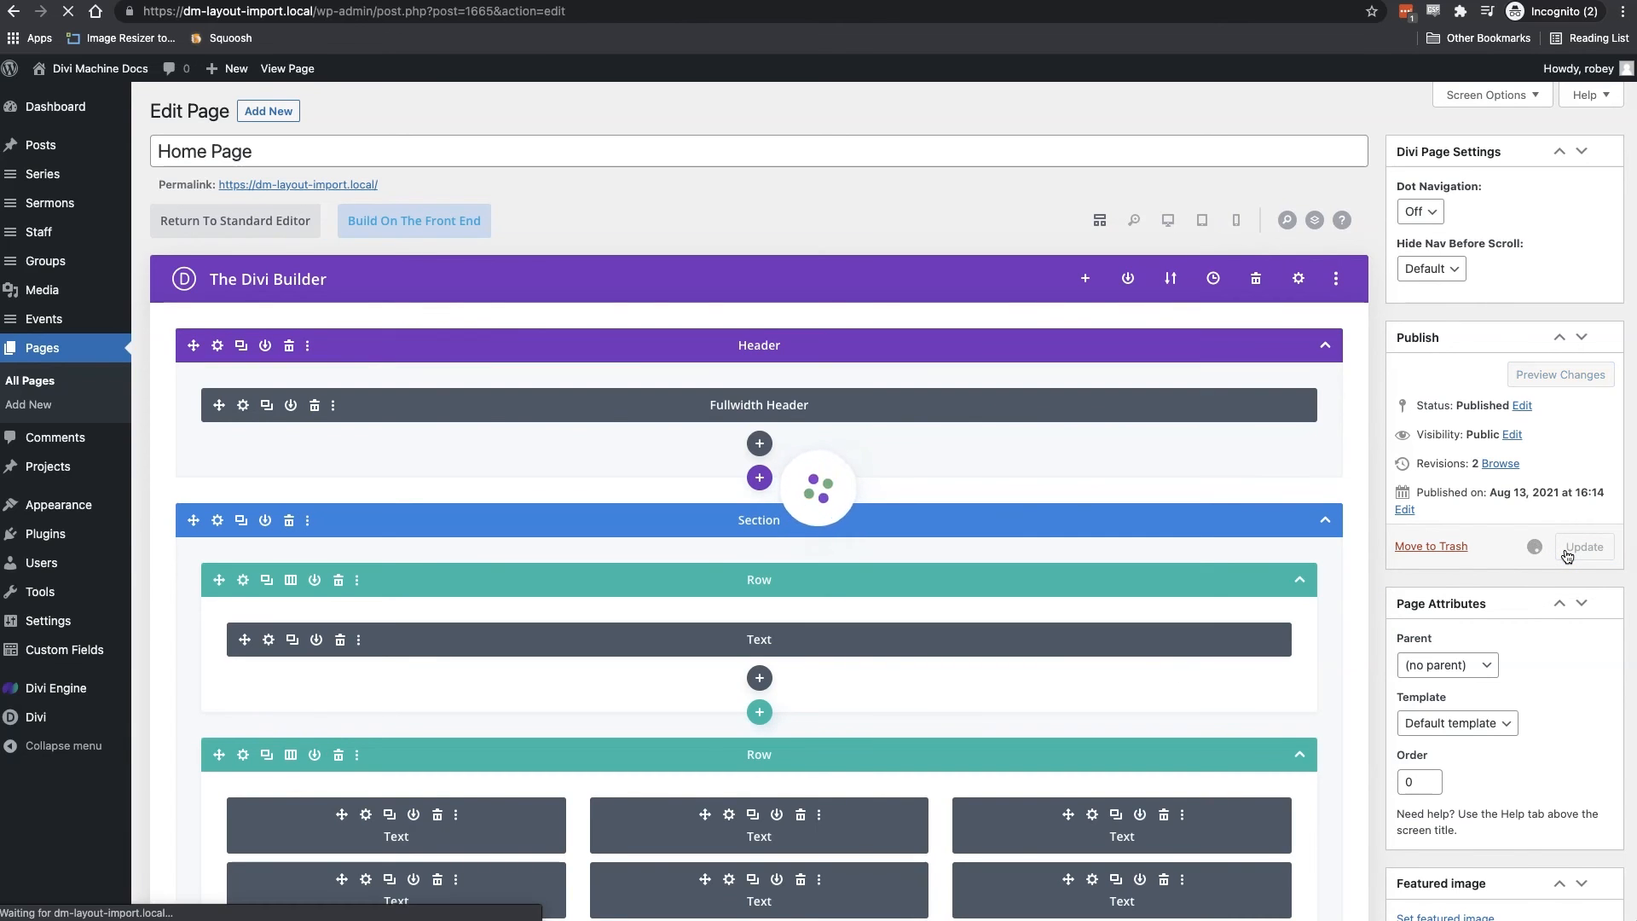
{"action": "left_click", "coordinate": [1583, 548]}
{"action": "type", "text": "John DOe"}
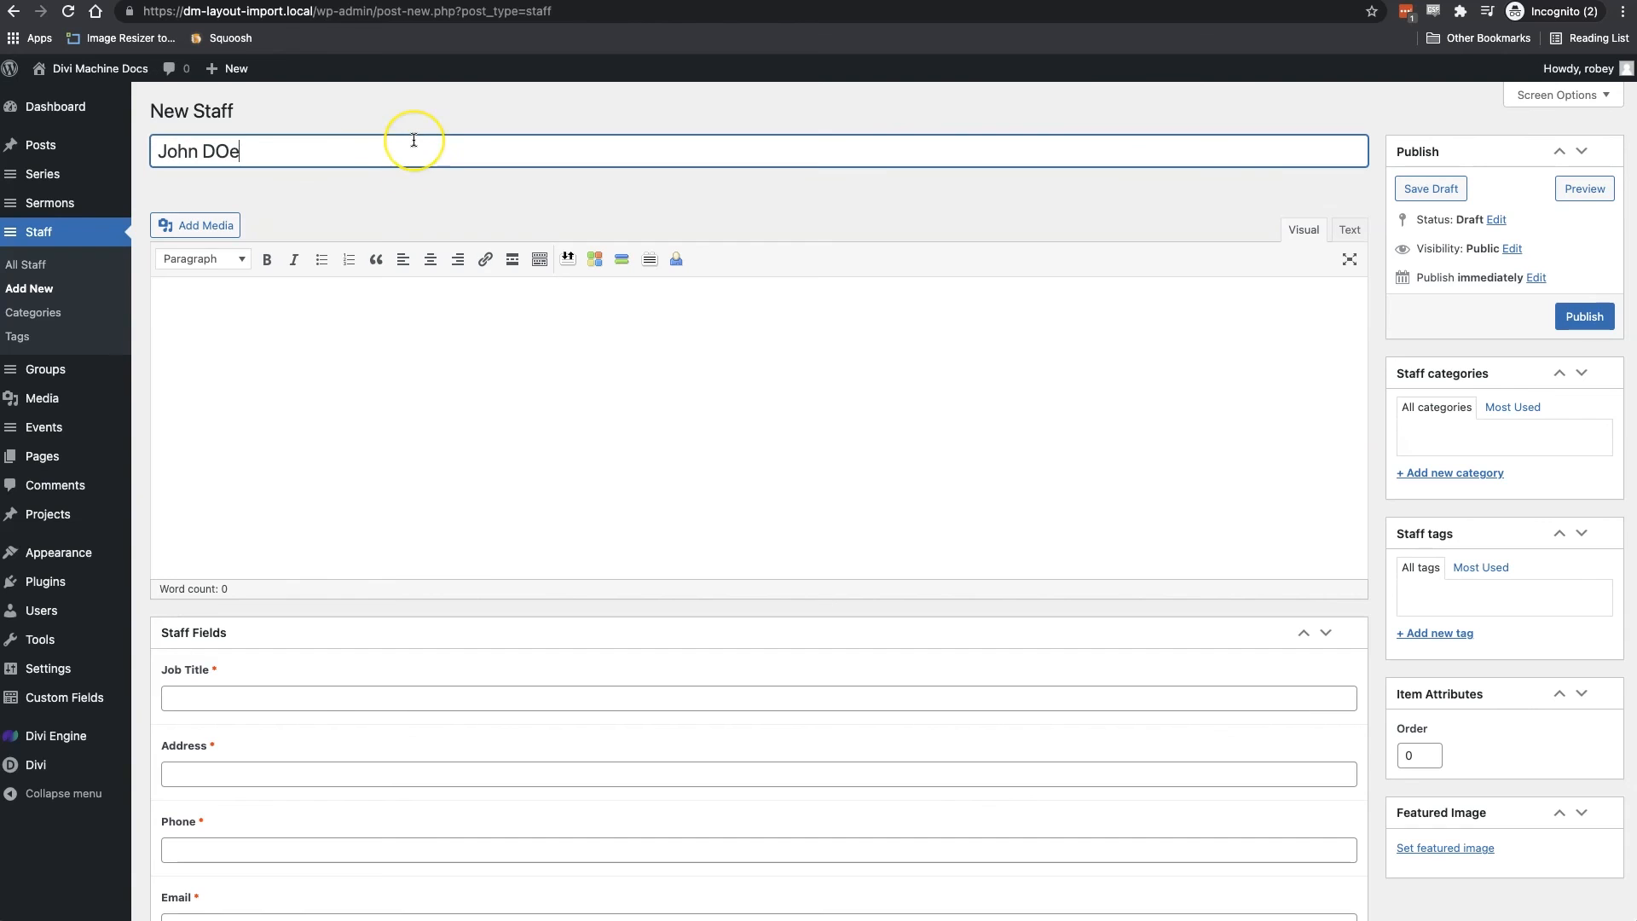
Enter 'CE' as John Doe's job title, set the featured image and publish
{"action": "type", "text": "CE"}
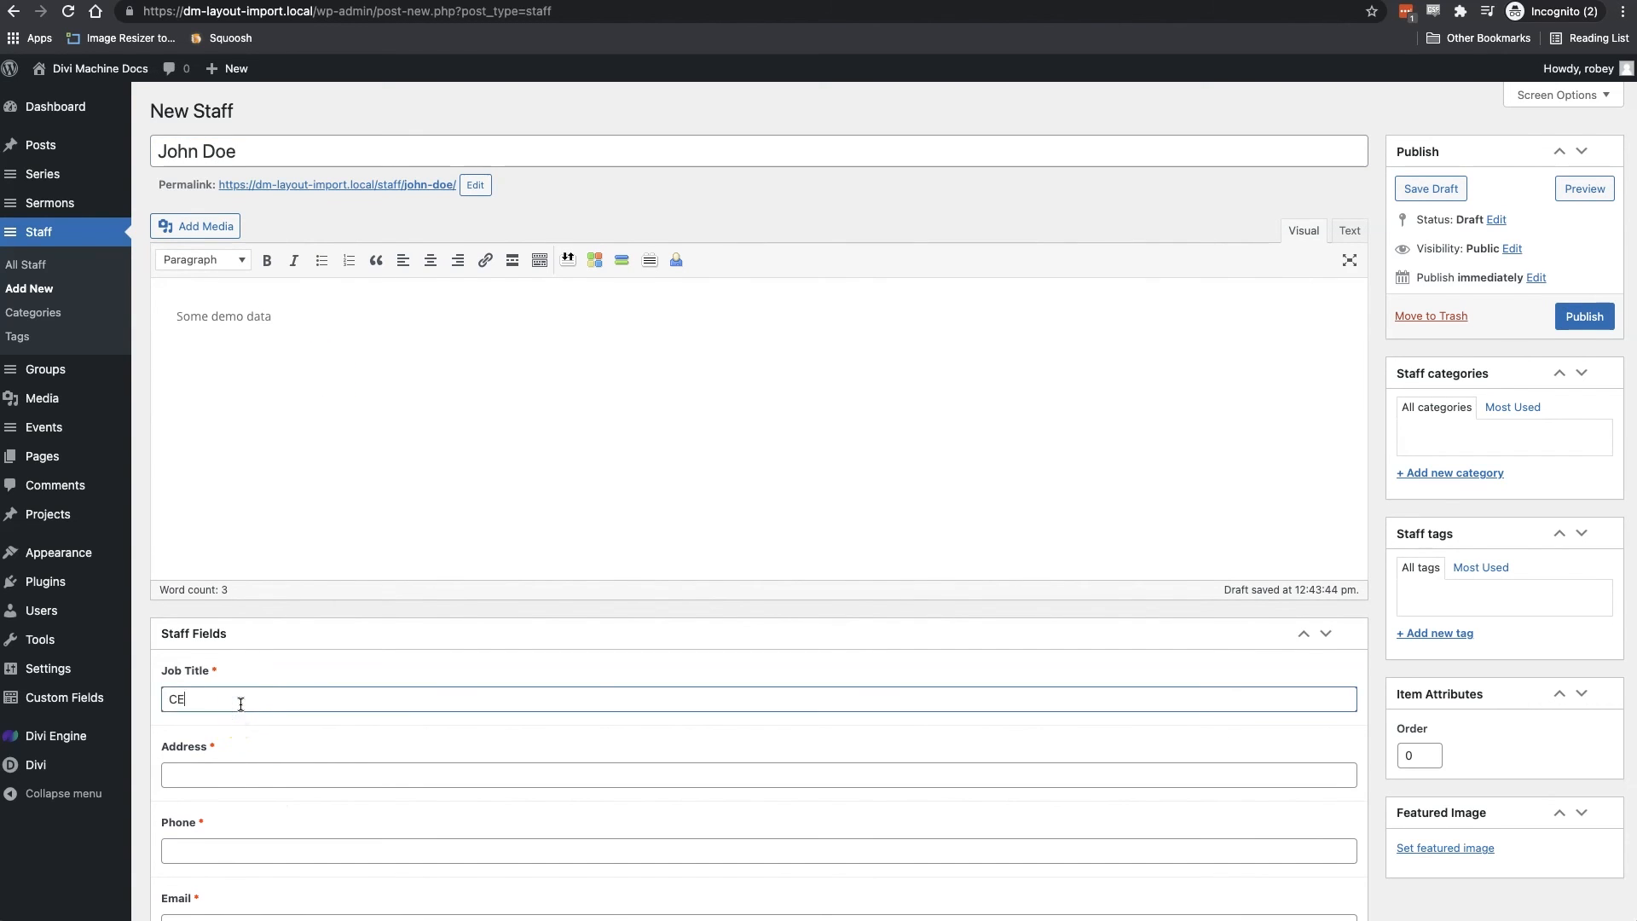
{"action": "scroll", "scroll_direction": "down", "scroll_amount": 3}
{"action": "type", "text": "jo"}
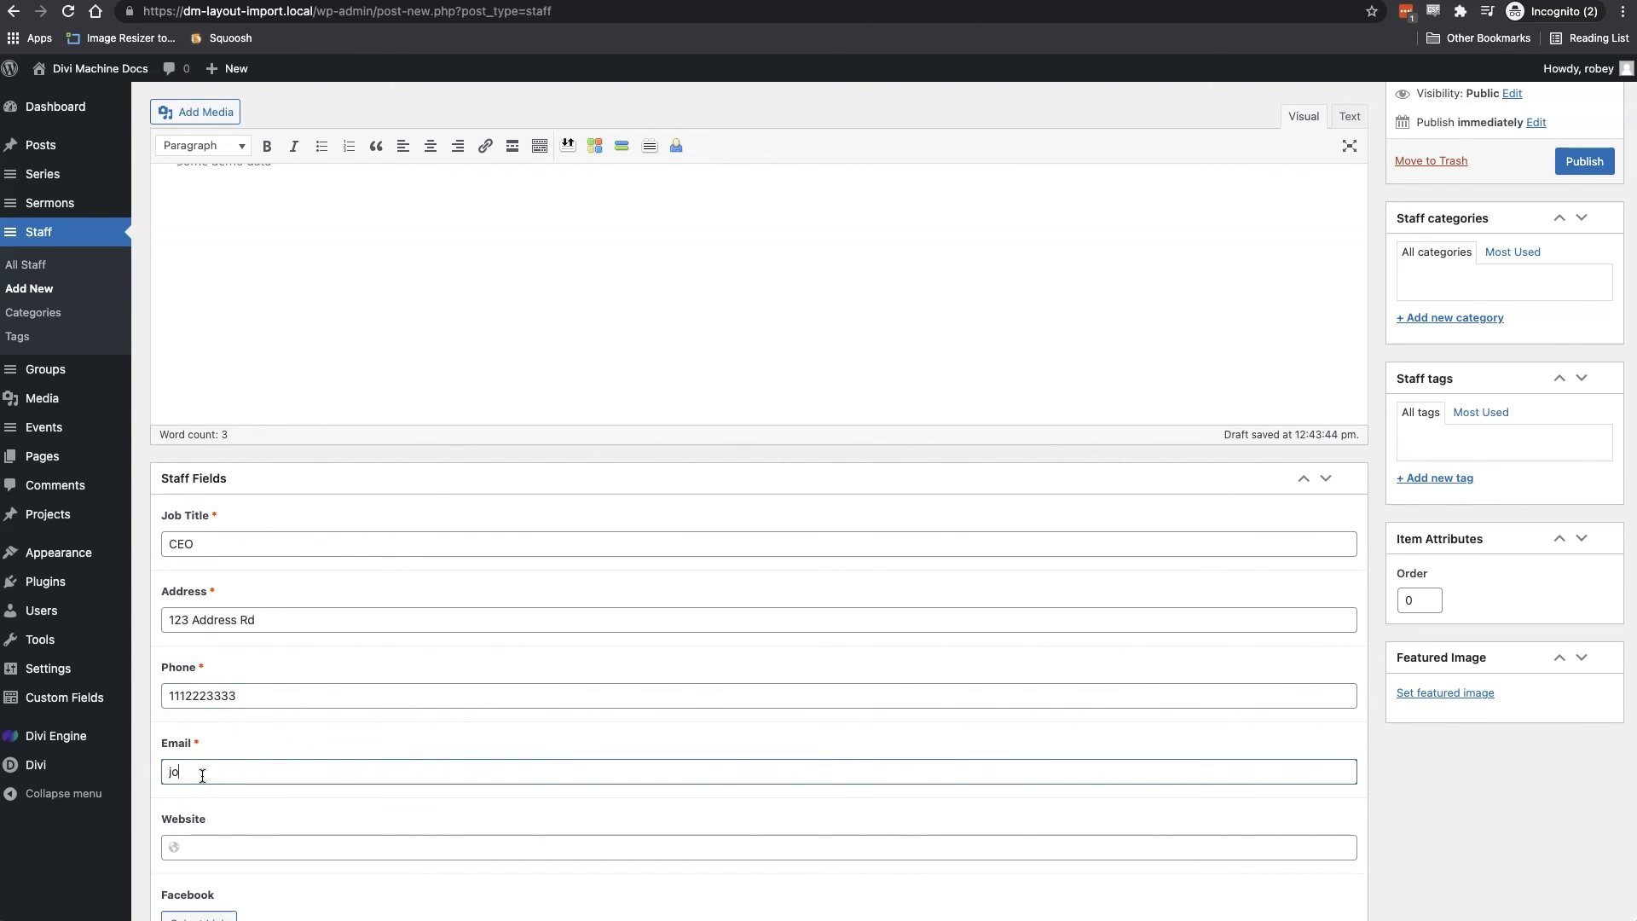
{"action": "scroll", "scroll_direction": "down", "scroll_amount": 3}
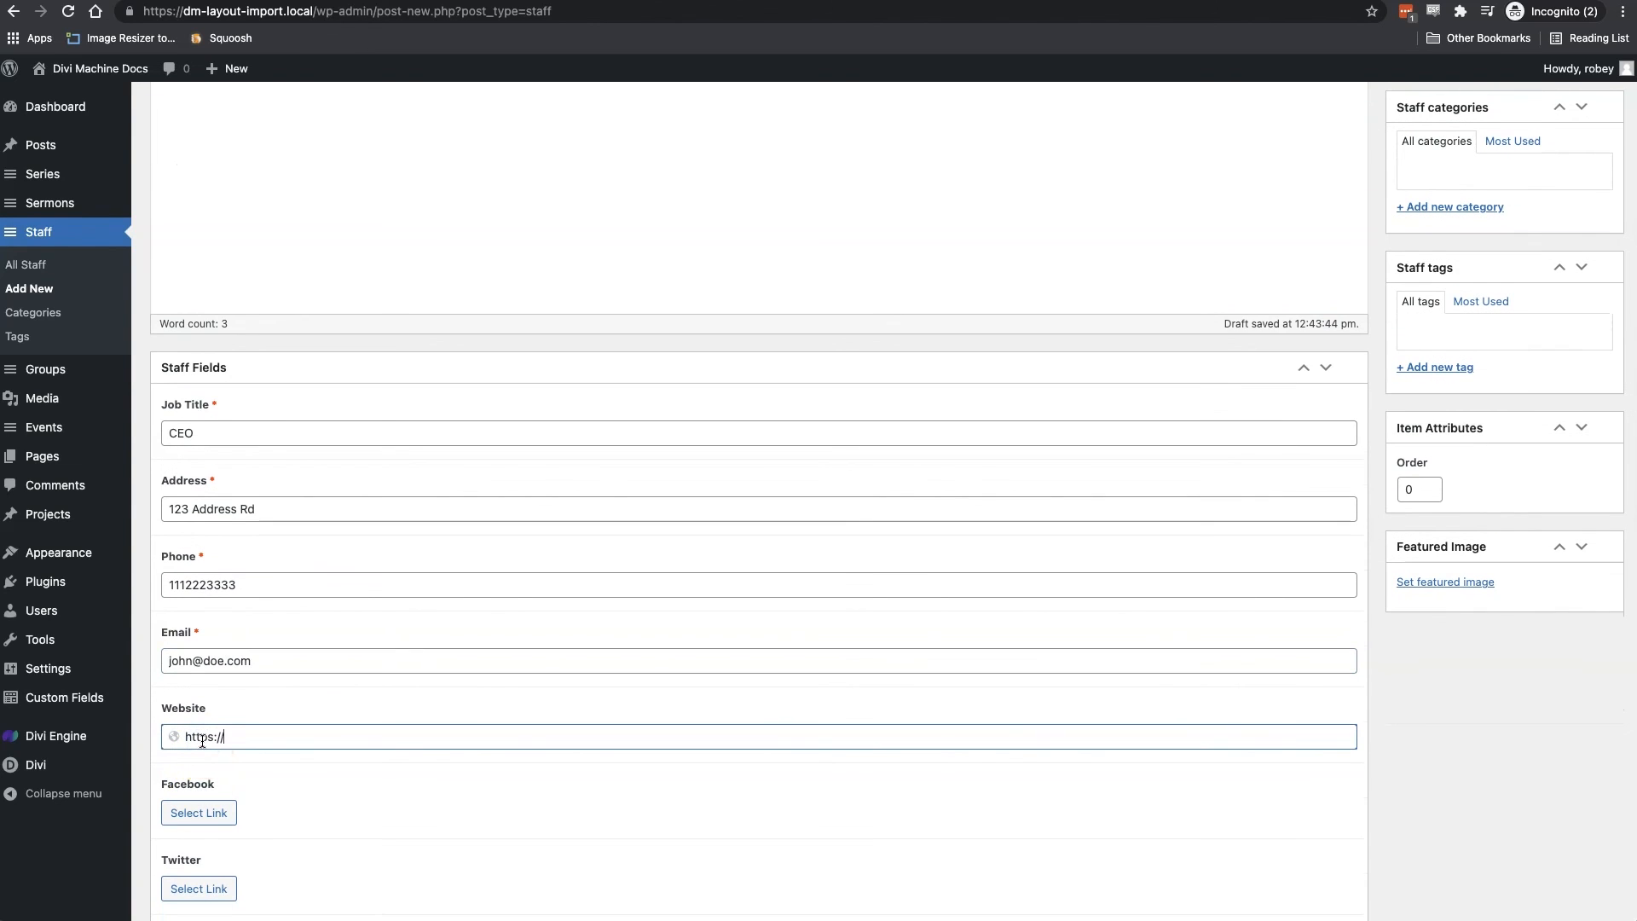
{"action": "left_click", "coordinate": [1443, 581]}
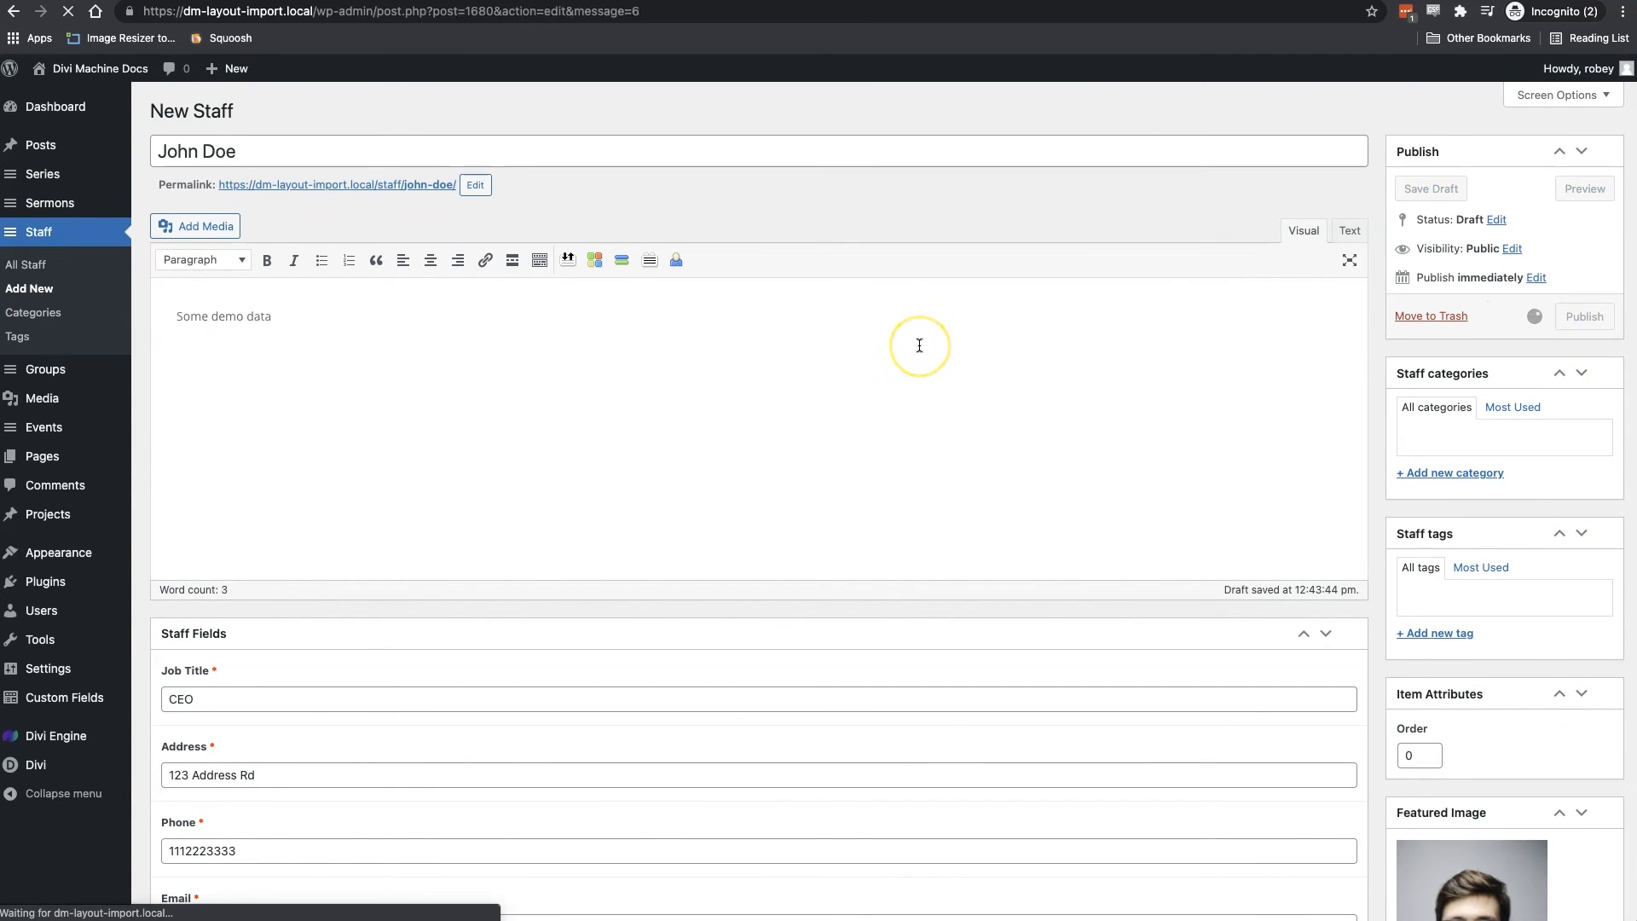
{"action": "left_click", "coordinate": [1583, 316]}
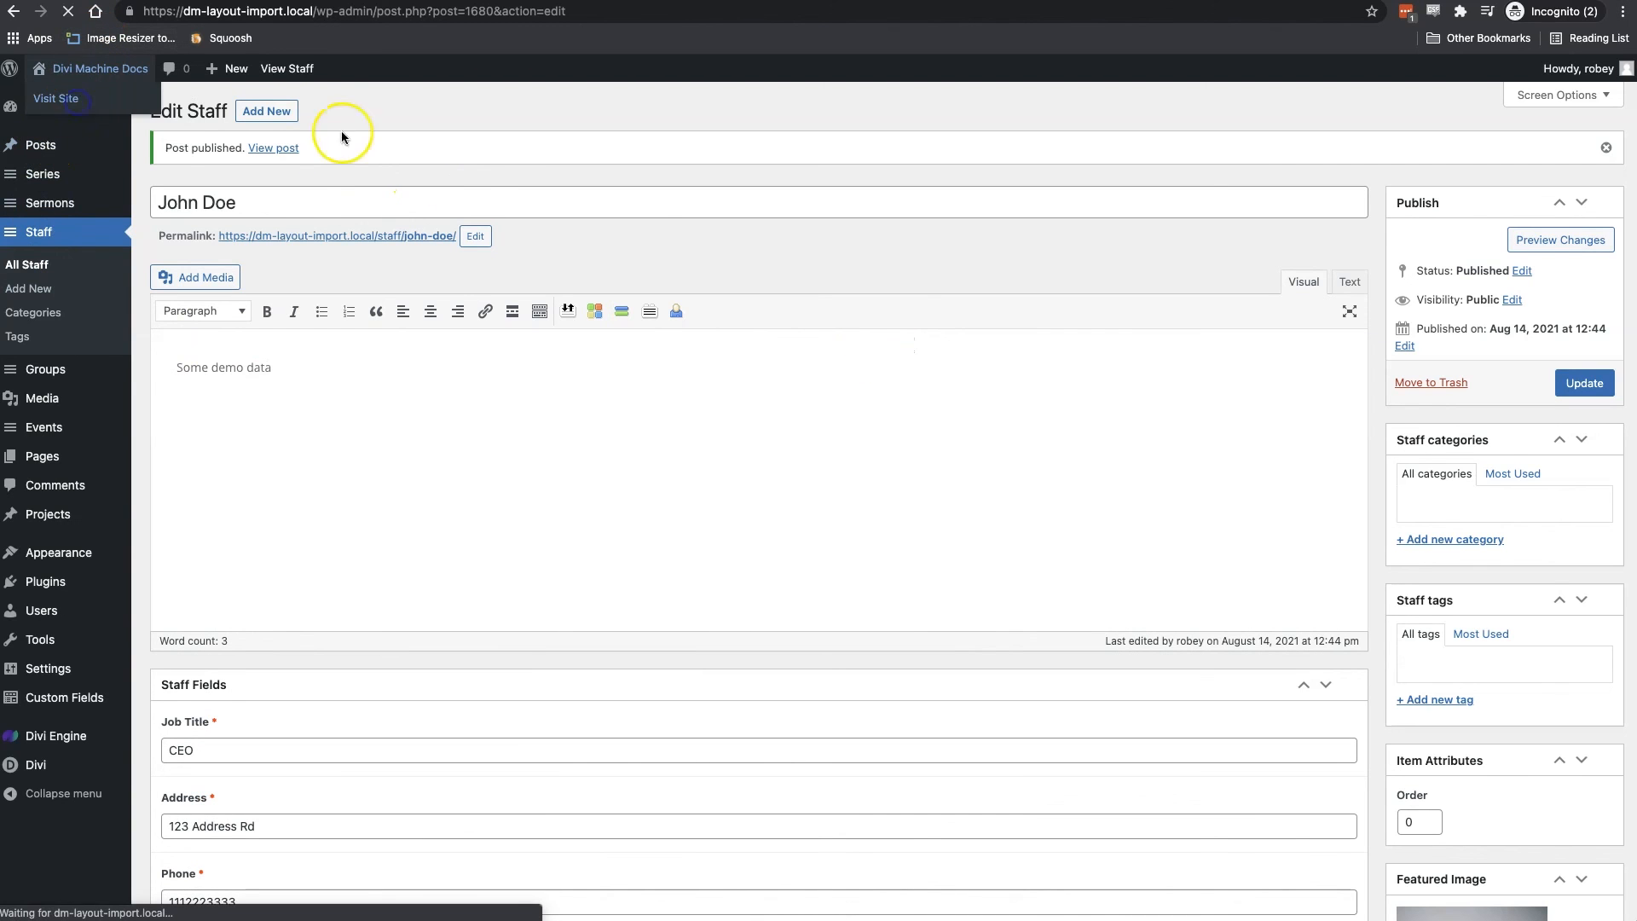
Visit the live homepage and scroll to John Doe, CEO, in Meet Our Staff
{"action": "left_click", "coordinate": [55, 98]}
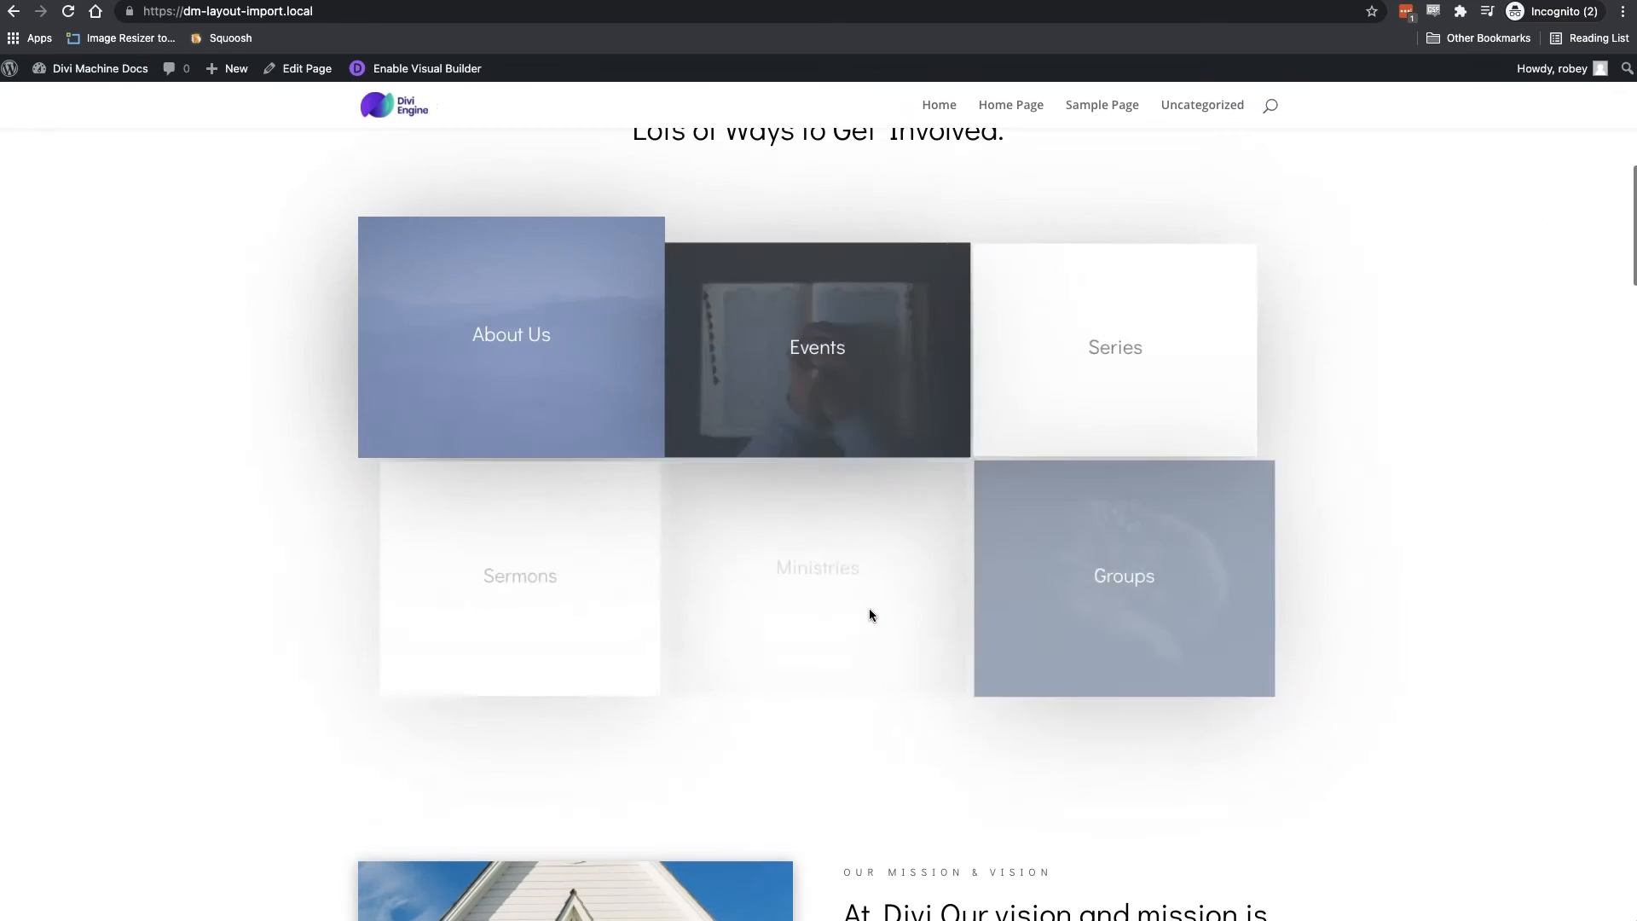
{"action": "scroll", "scroll_direction": "down", "scroll_amount": 3}
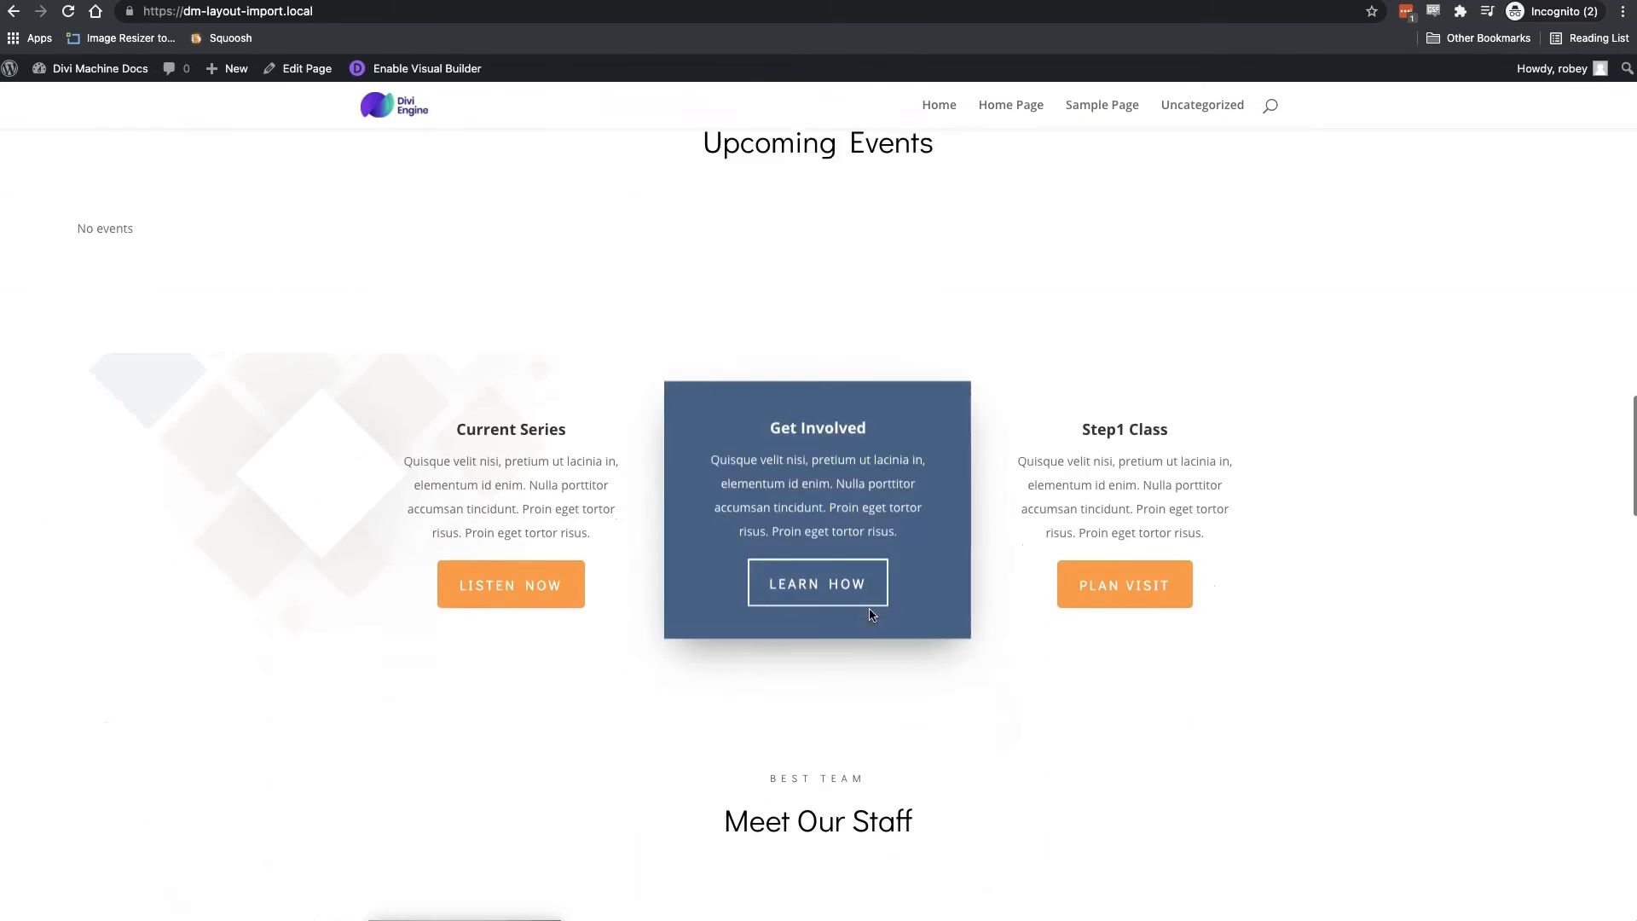
{"action": "scroll", "scroll_direction": "down", "scroll_amount": 3}
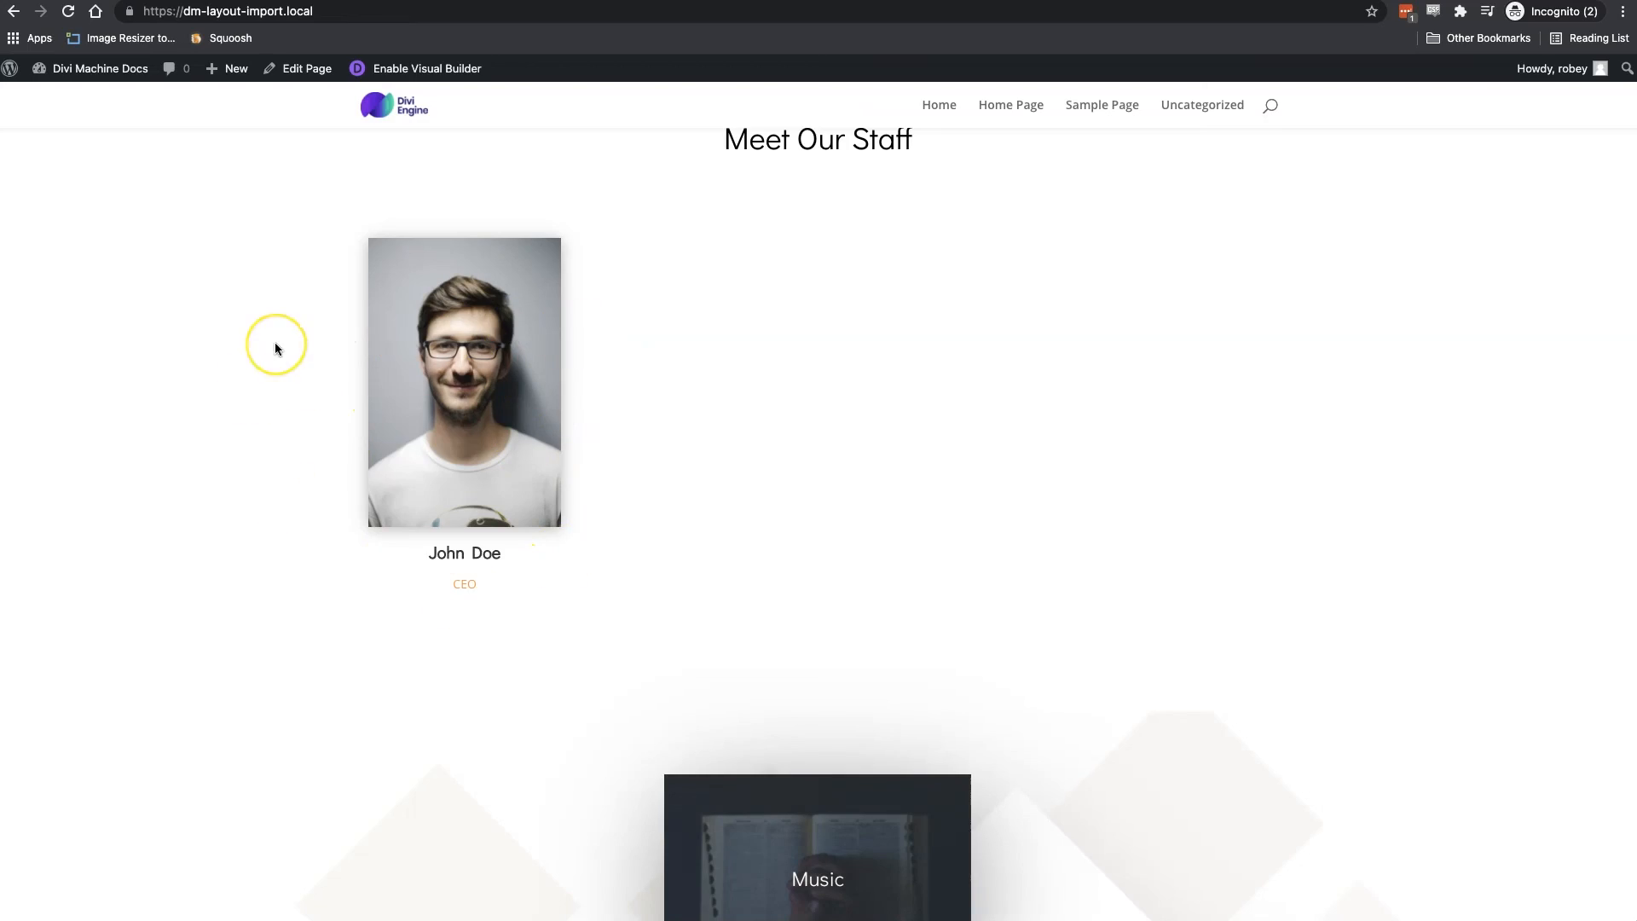